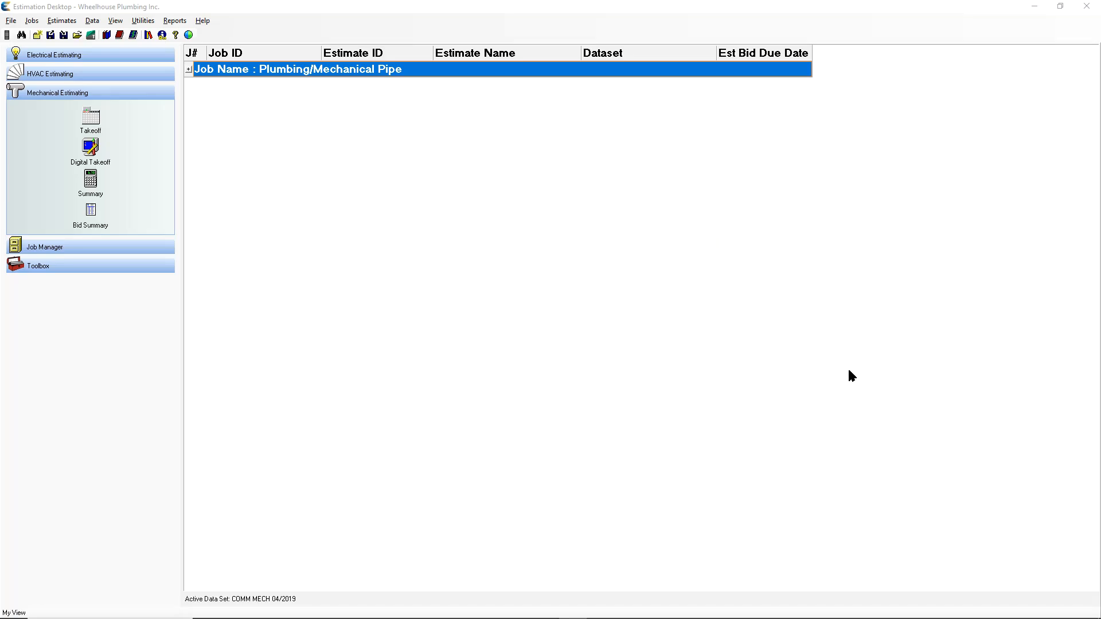
mouse_move(548, 342)
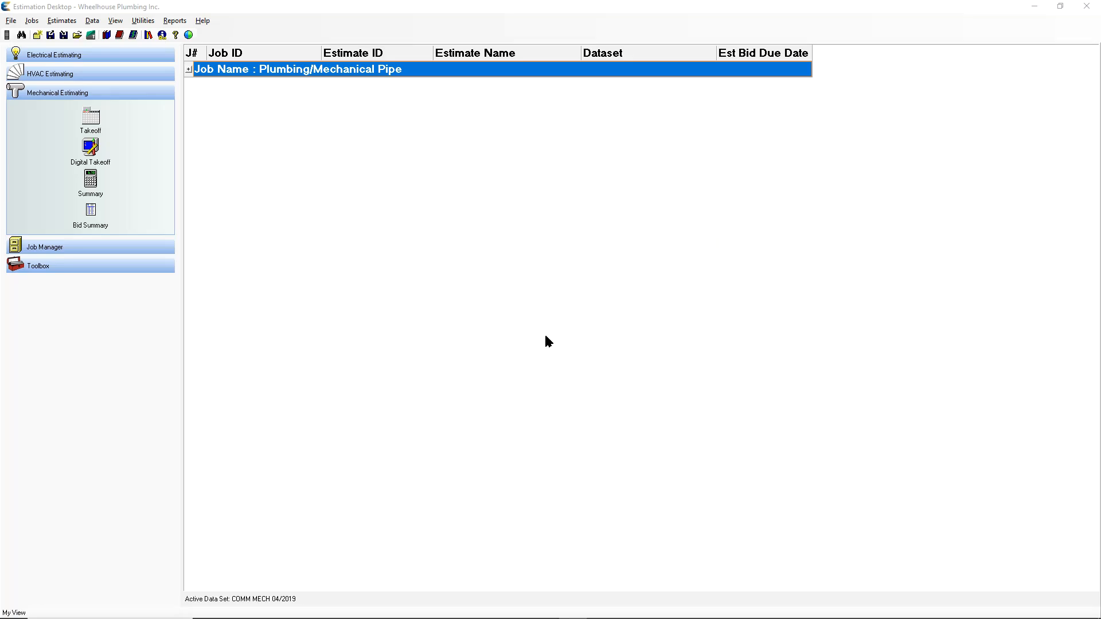
mouse_move(462, 292)
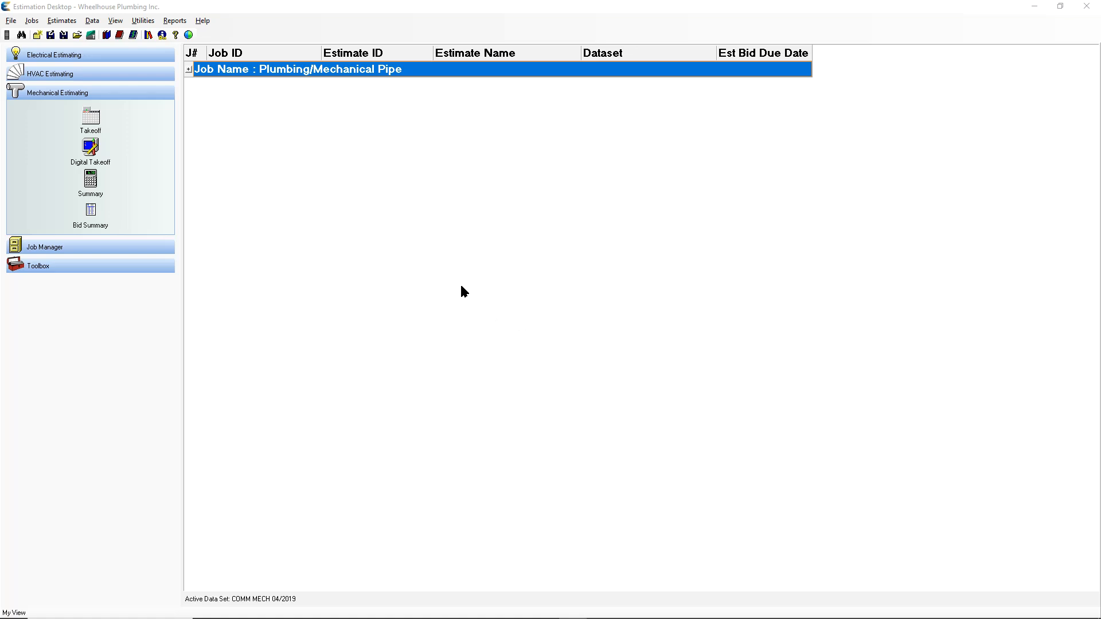
mouse_move(153, 72)
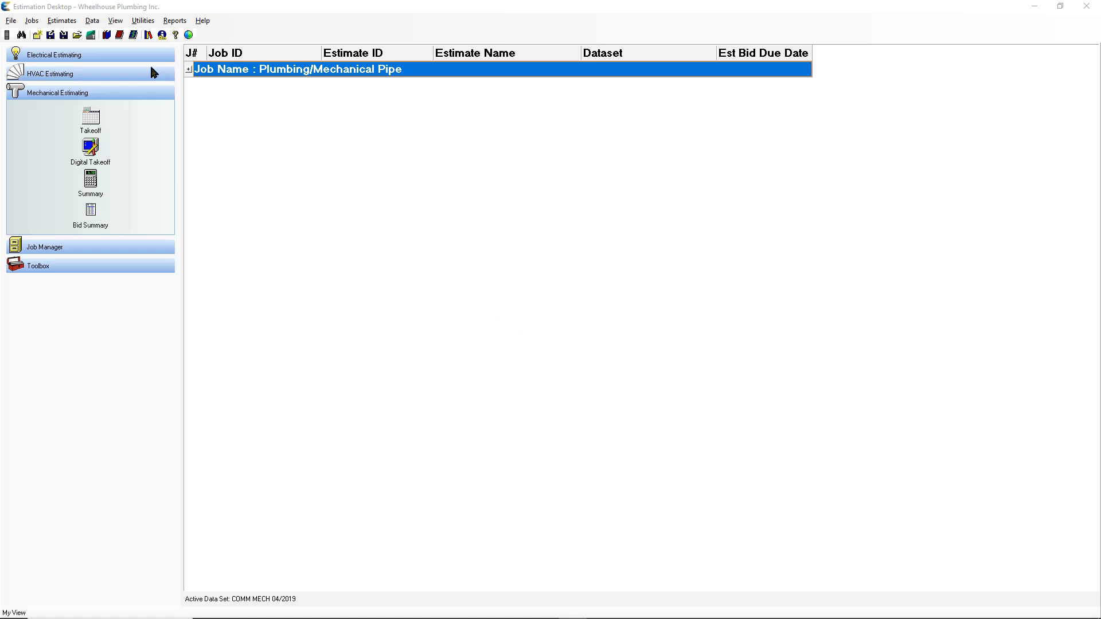
mouse_move(95, 80)
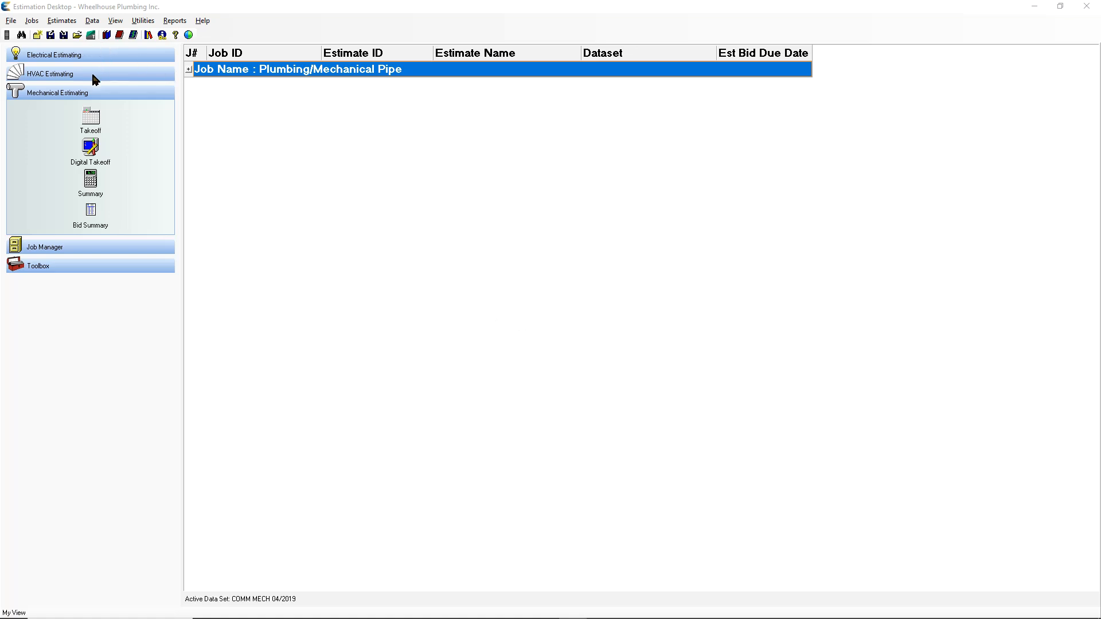
mouse_move(91, 95)
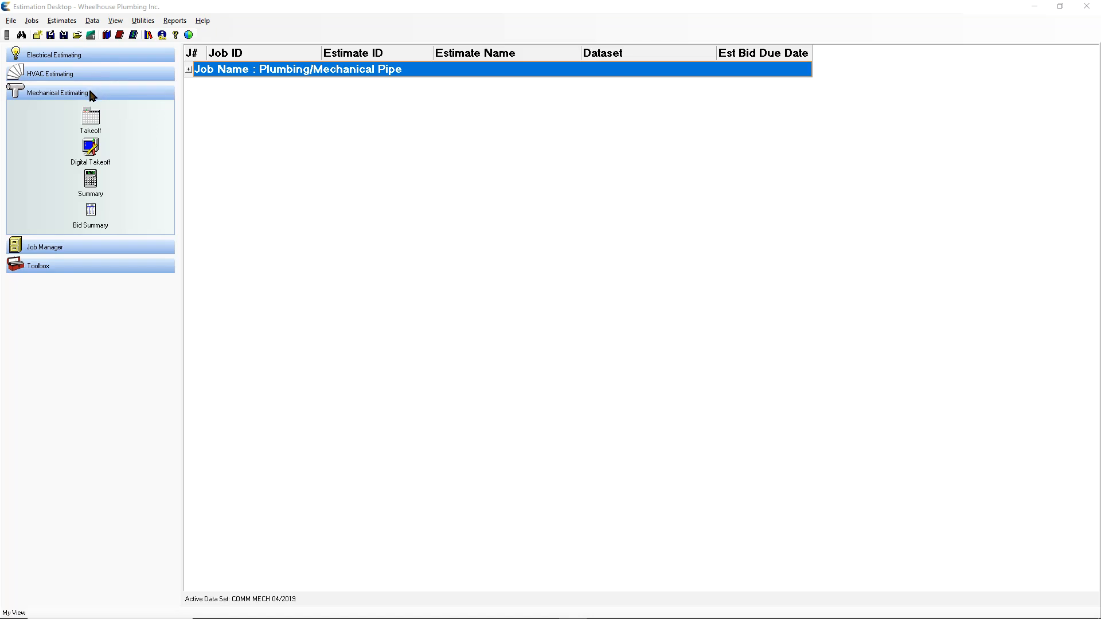
mouse_move(50, 97)
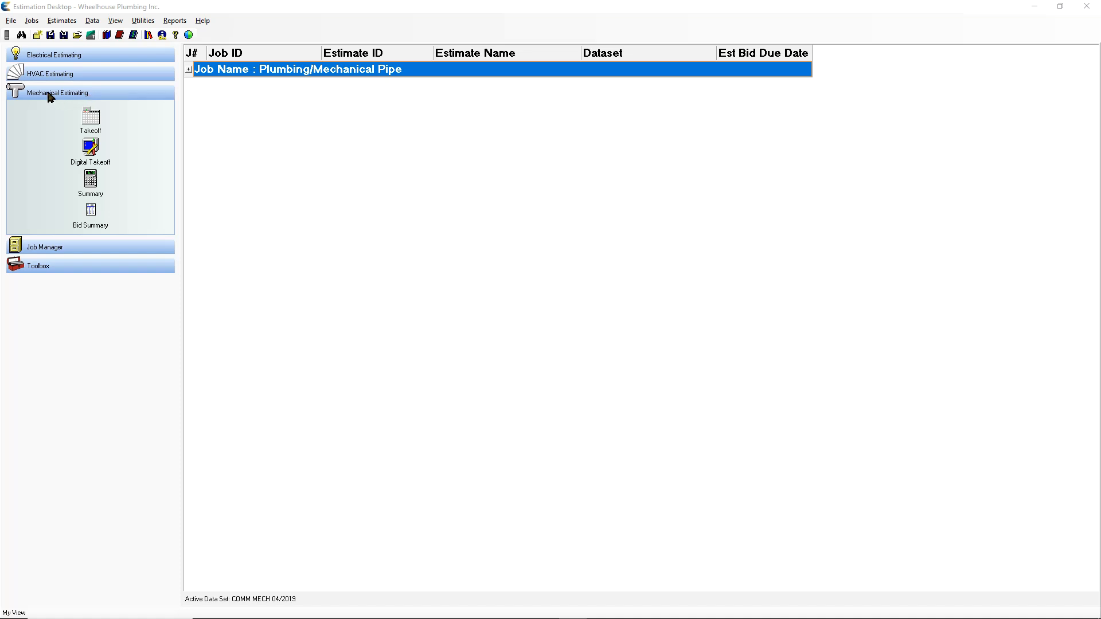
mouse_move(105, 96)
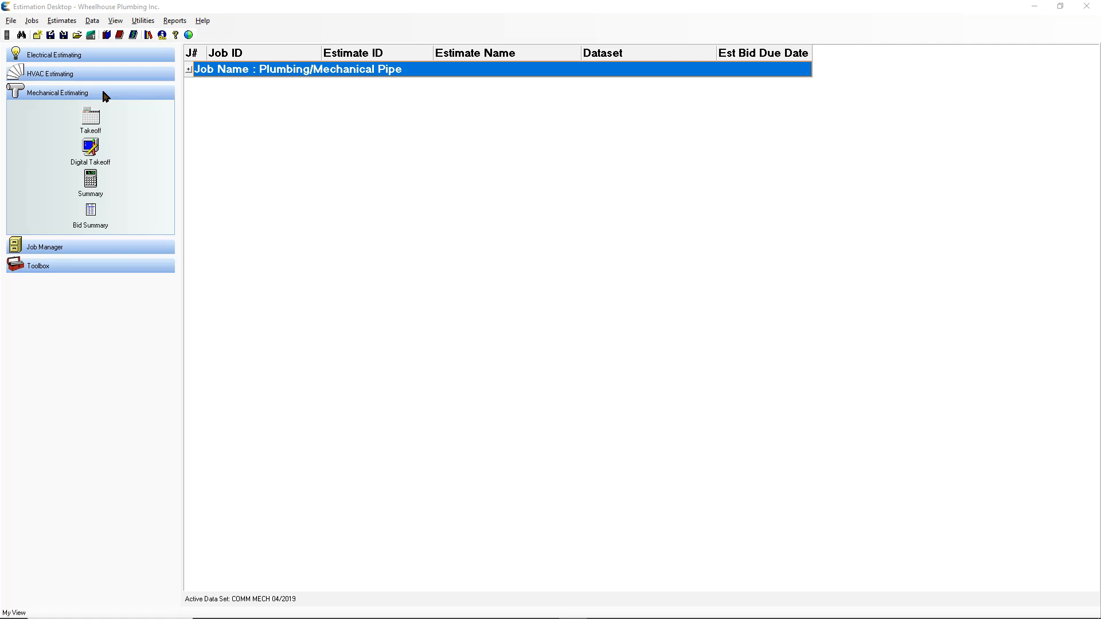
mouse_move(94, 123)
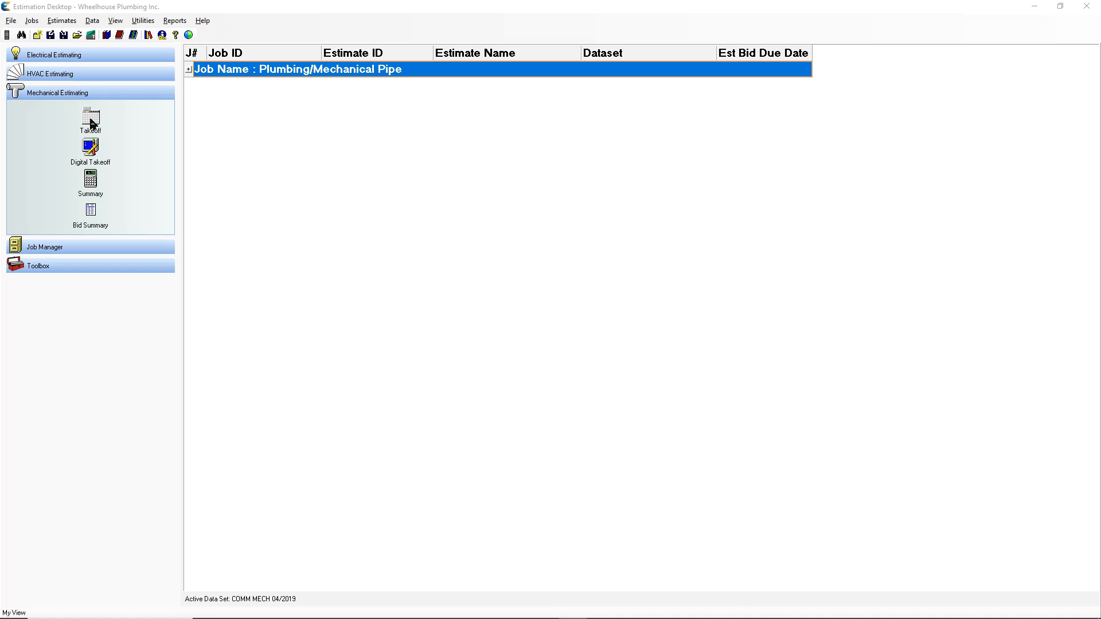
mouse_move(124, 150)
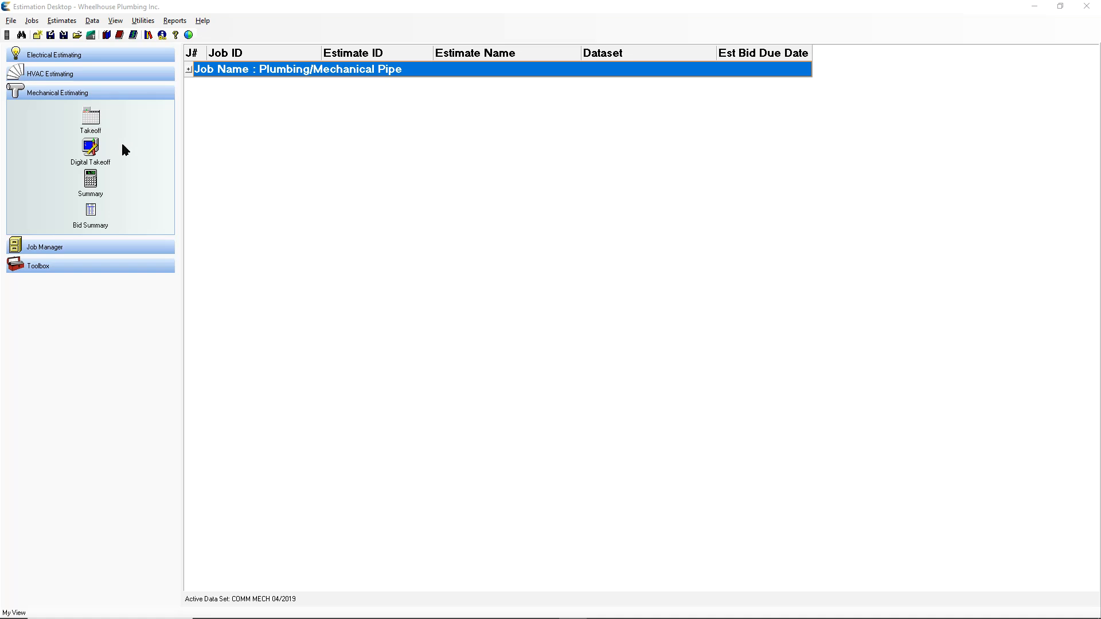
mouse_move(90, 148)
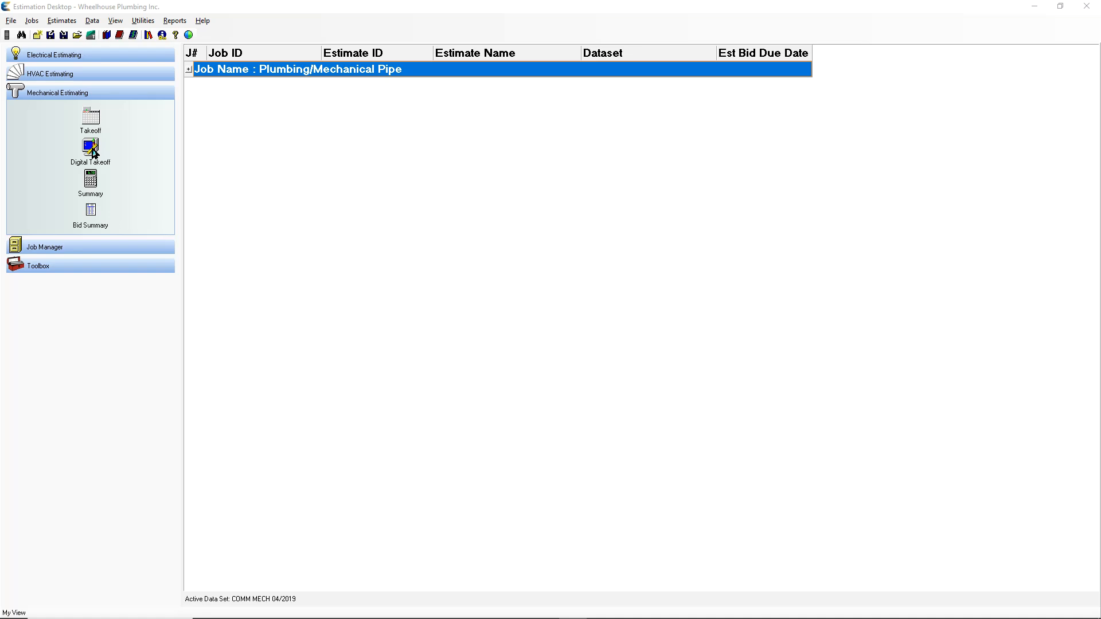
mouse_move(112, 170)
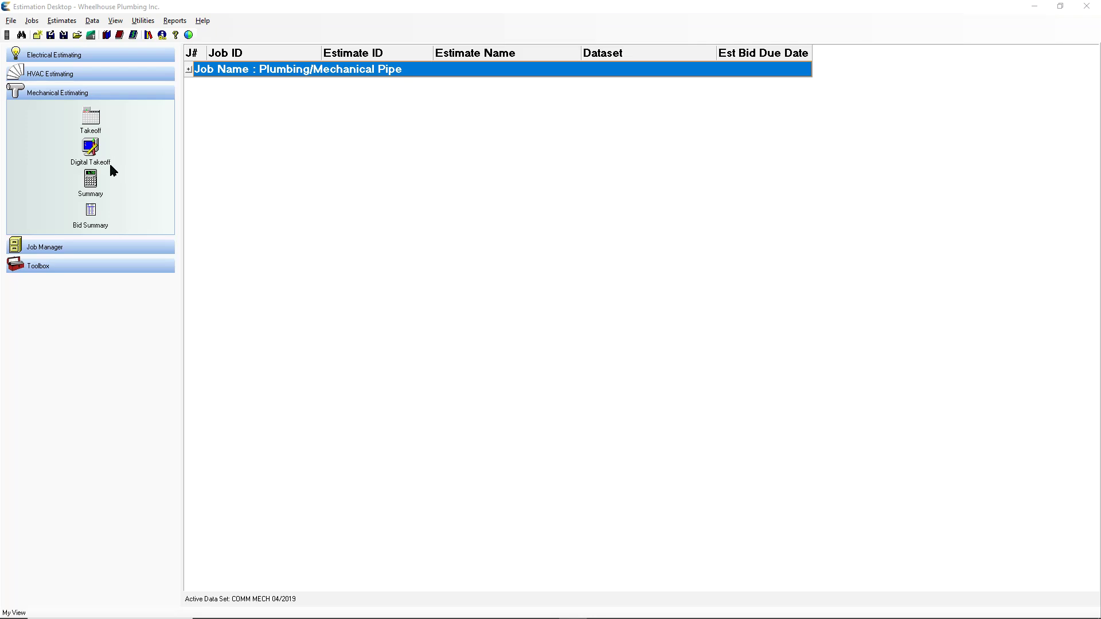
mouse_move(89, 183)
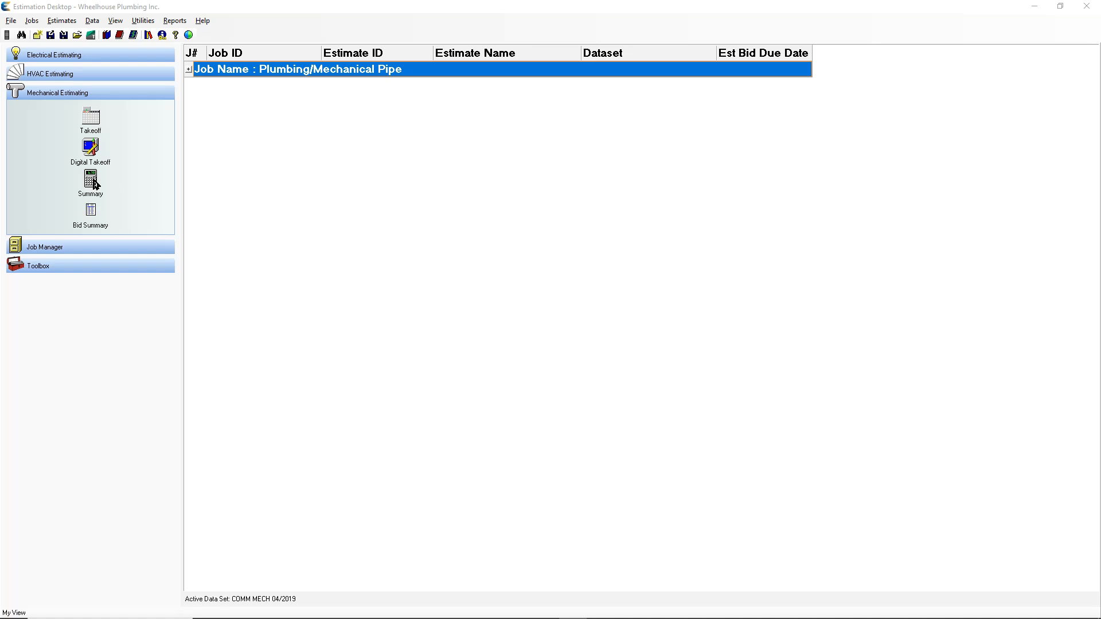
mouse_move(105, 206)
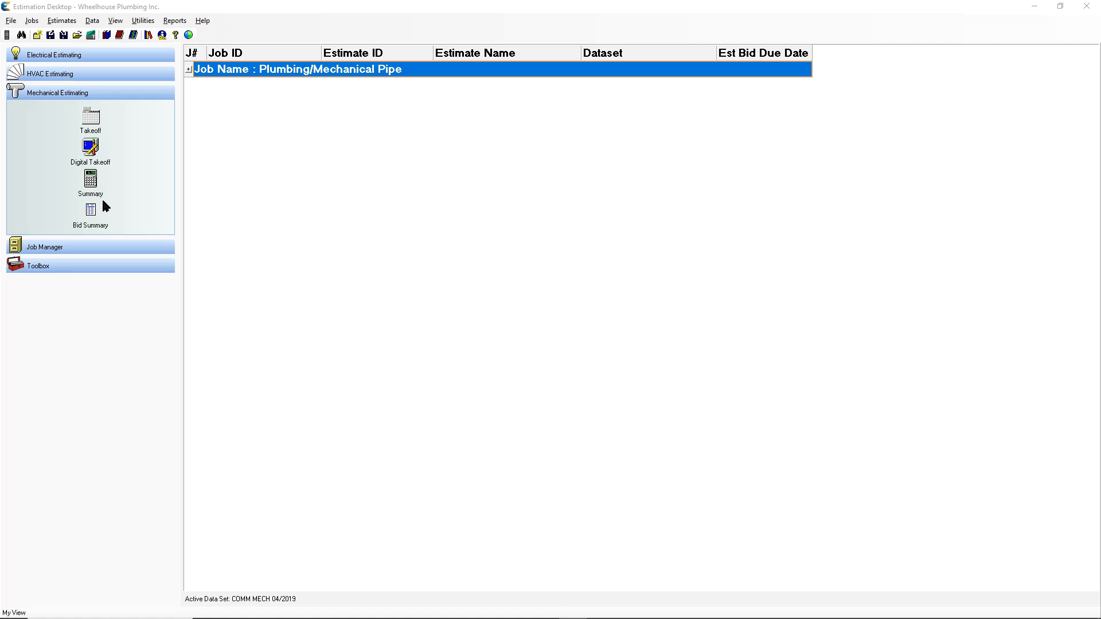
mouse_move(90, 215)
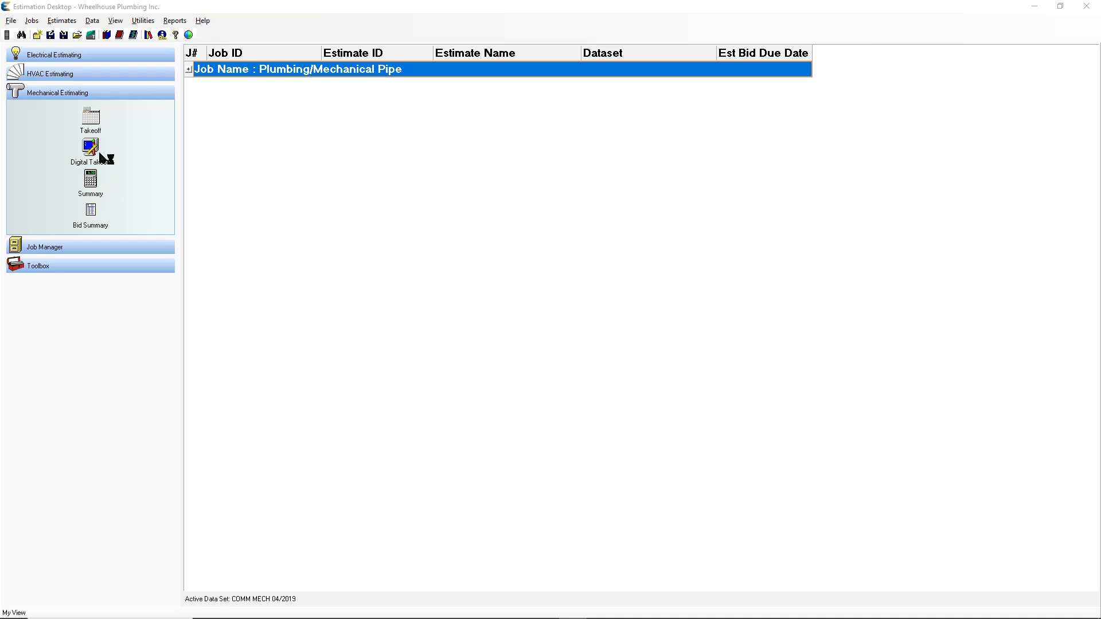
mouse_move(109, 120)
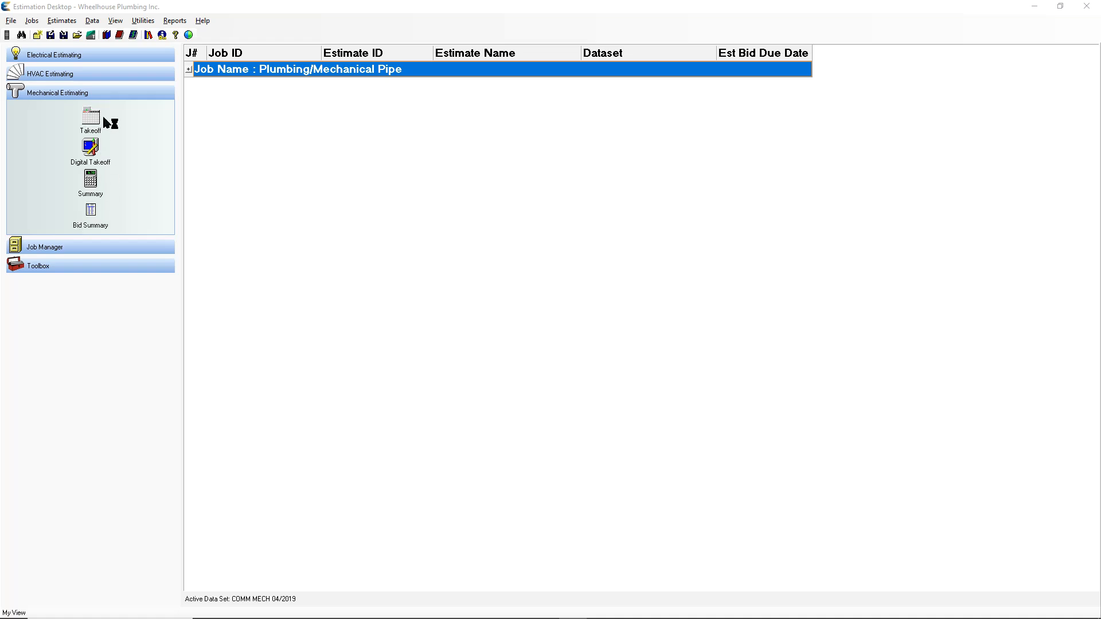
mouse_move(93, 217)
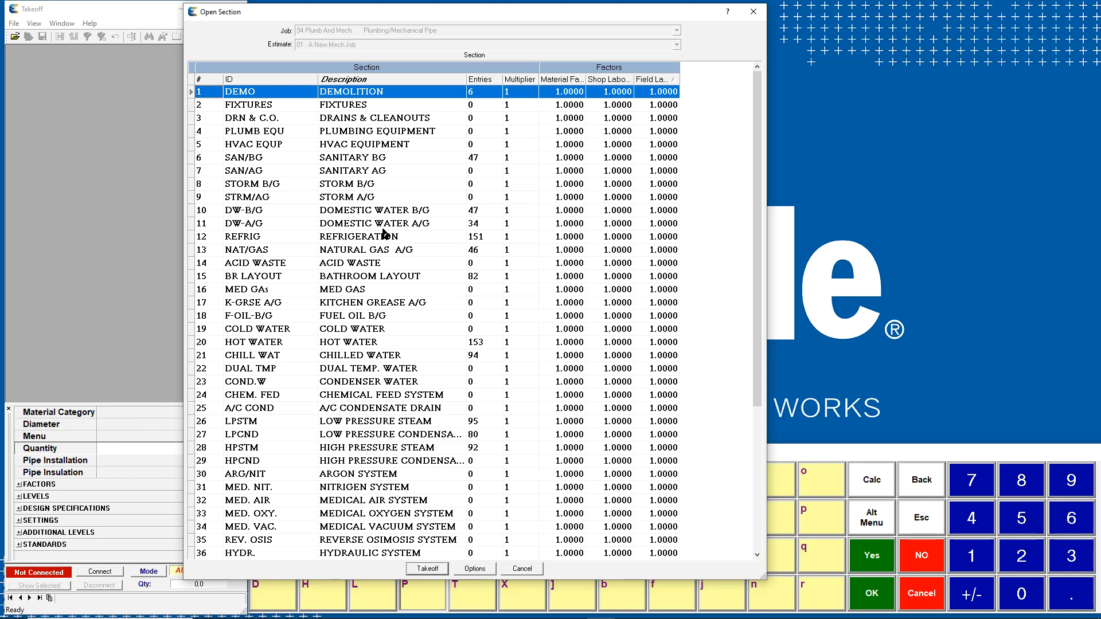
- Open section 11 DOMESTIC WATER A/G for takeoff beside the plumbing drawing
click(375, 224)
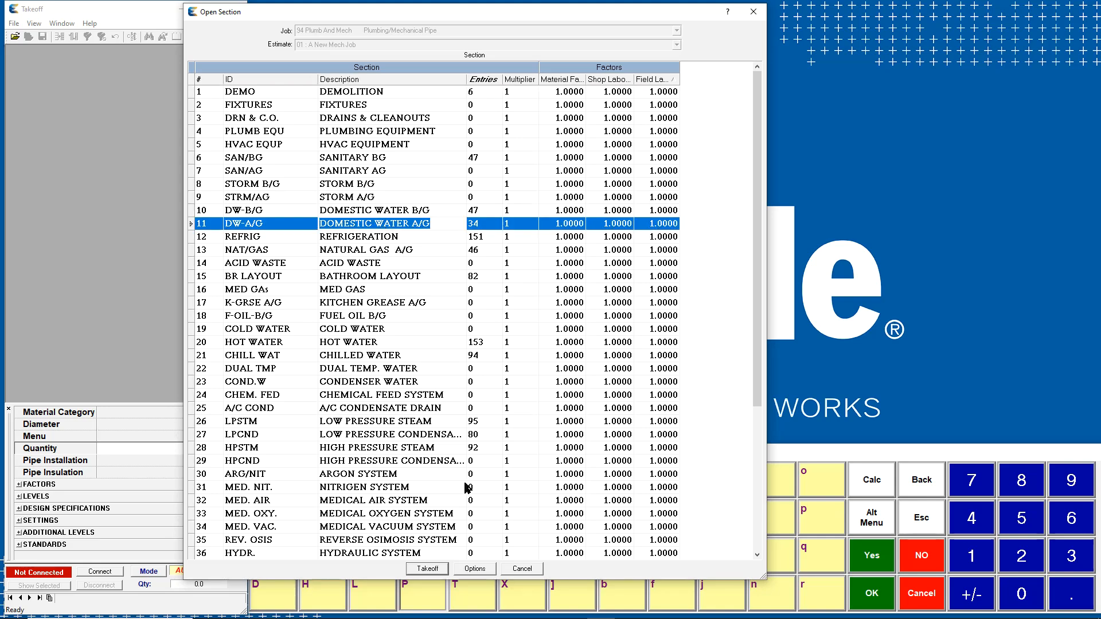
click(426, 569)
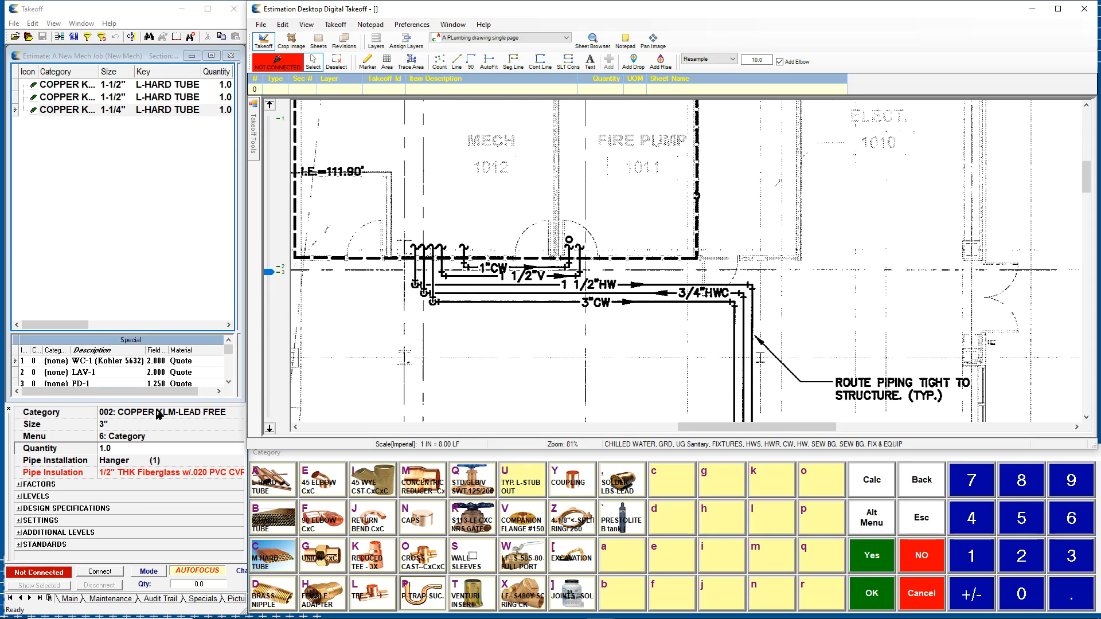
- Set material category 002 COPPER KLM-LEAD FREE and accept the 3" pipe size
click(163, 412)
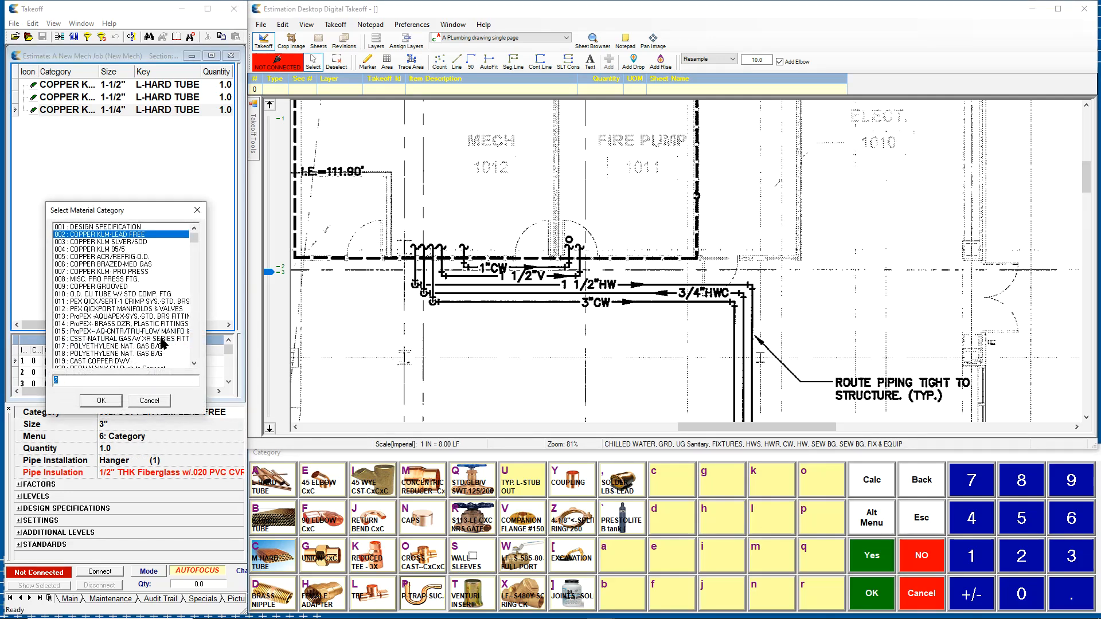
mouse_move(171, 245)
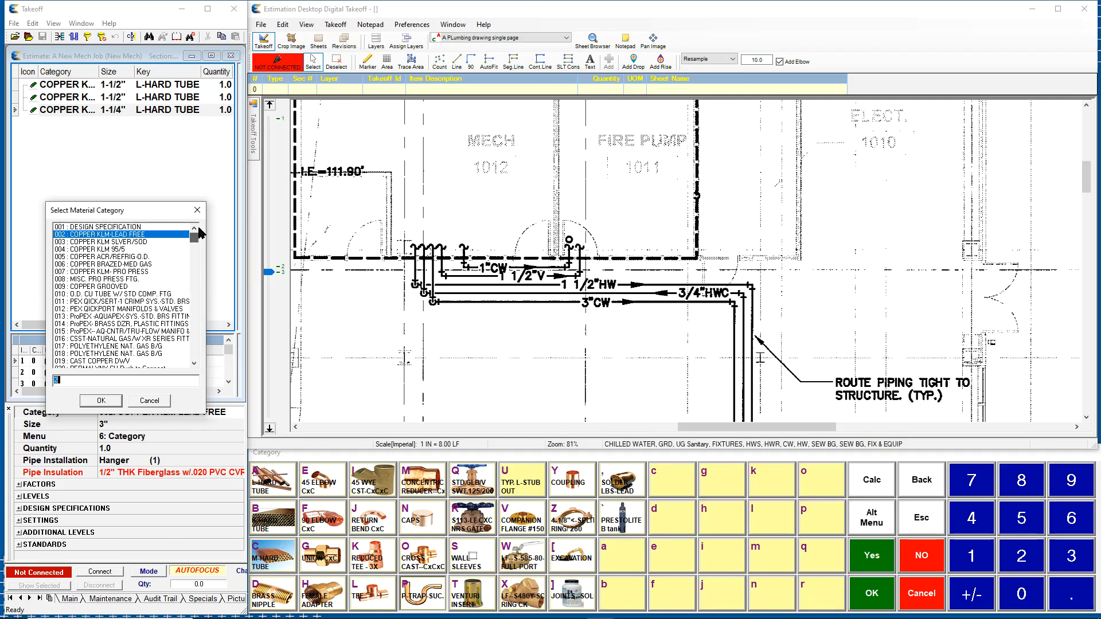
mouse_move(196, 210)
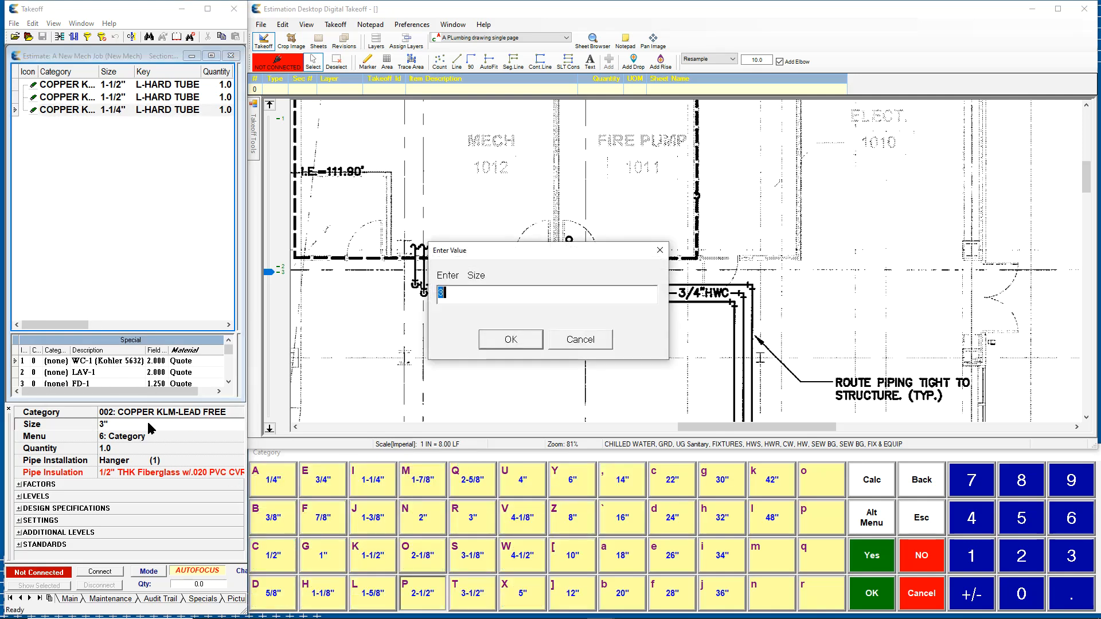
click(509, 340)
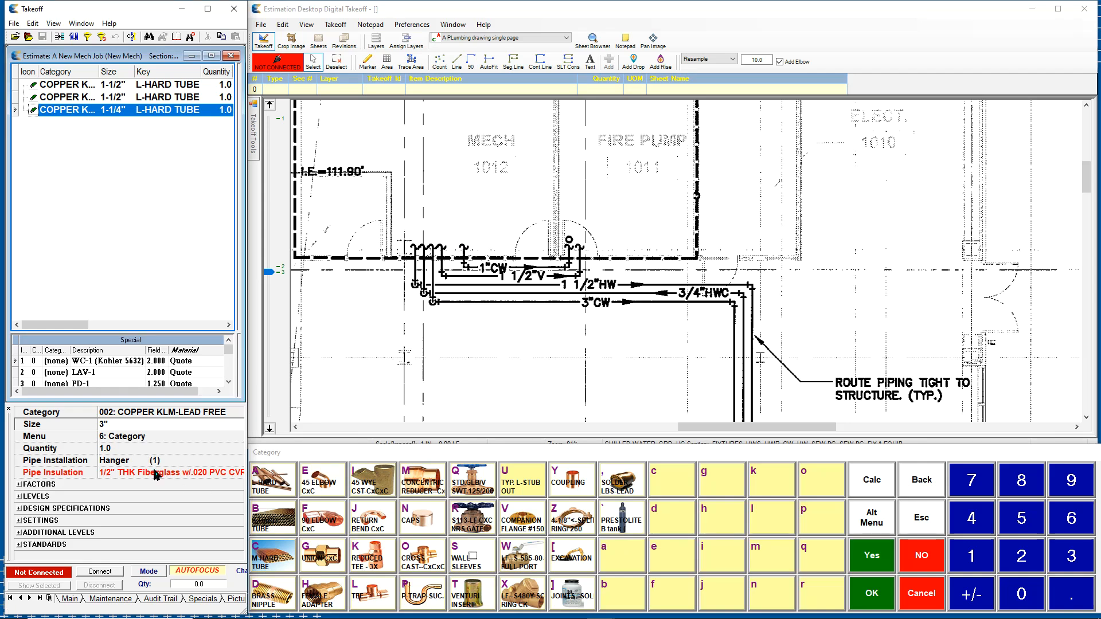
- Connect the takeoff to the digital drawing and choose a new takeoff line colour
click(98, 572)
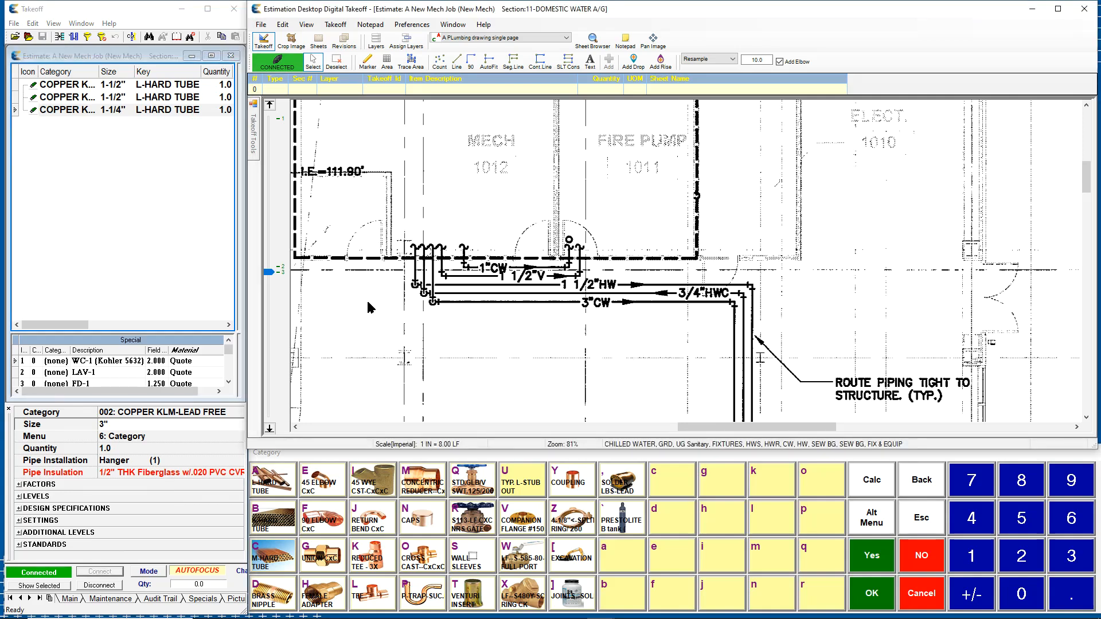
mouse_move(480, 309)
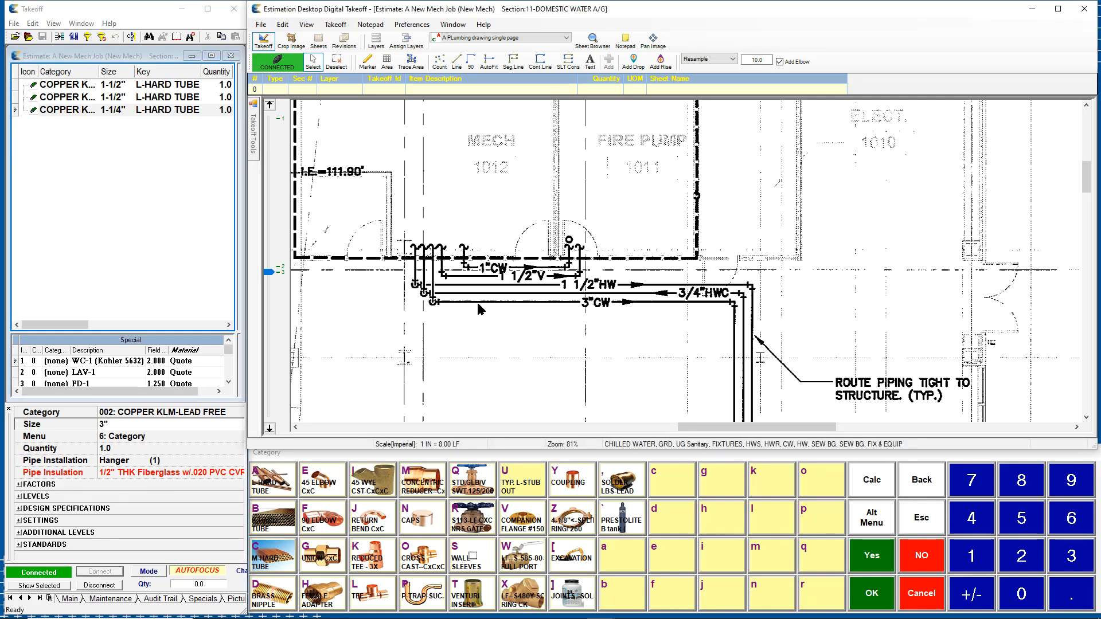
mouse_move(506, 298)
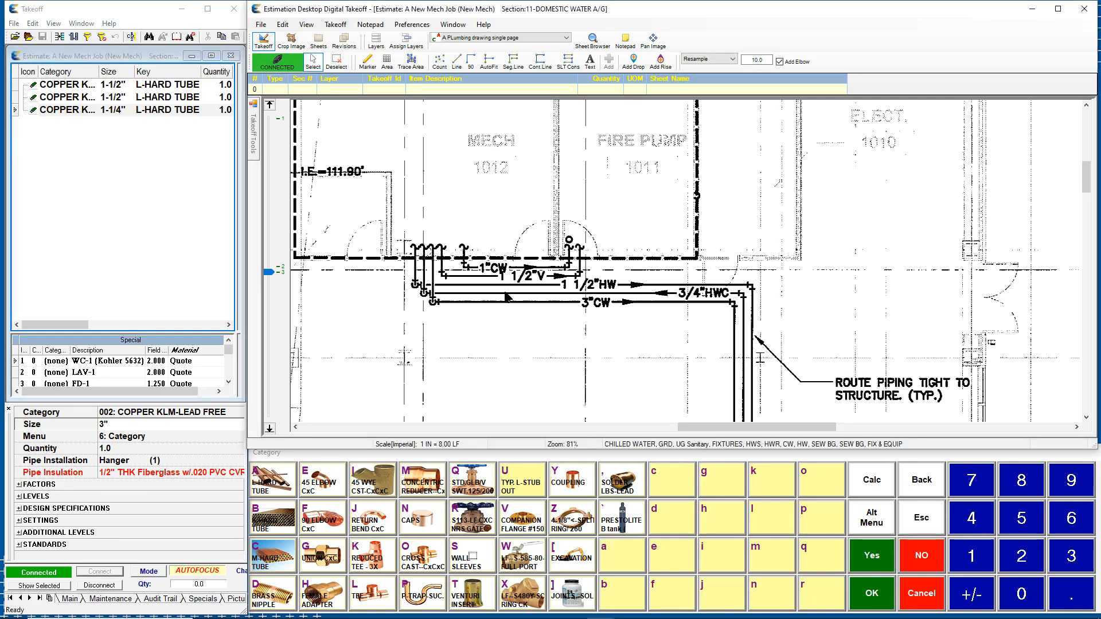
mouse_move(310, 135)
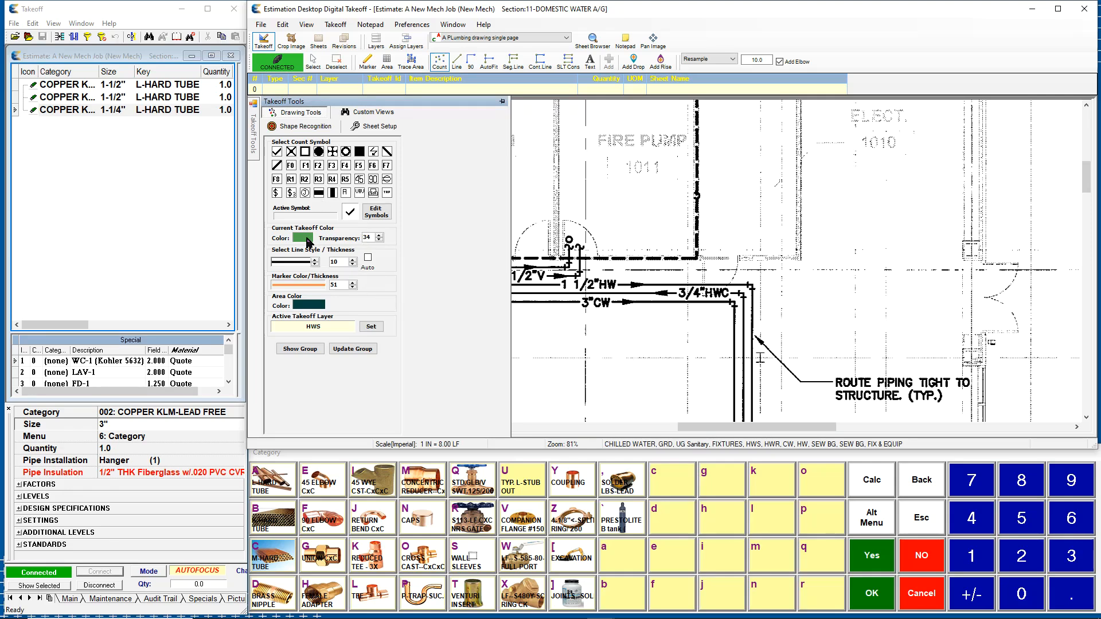
click(300, 238)
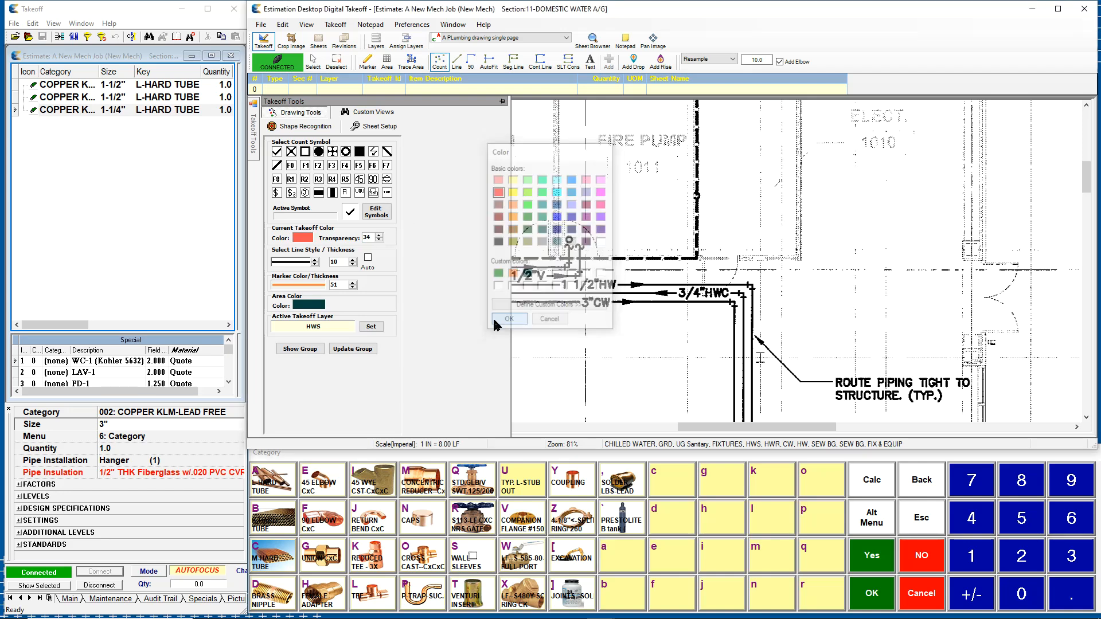
click(510, 317)
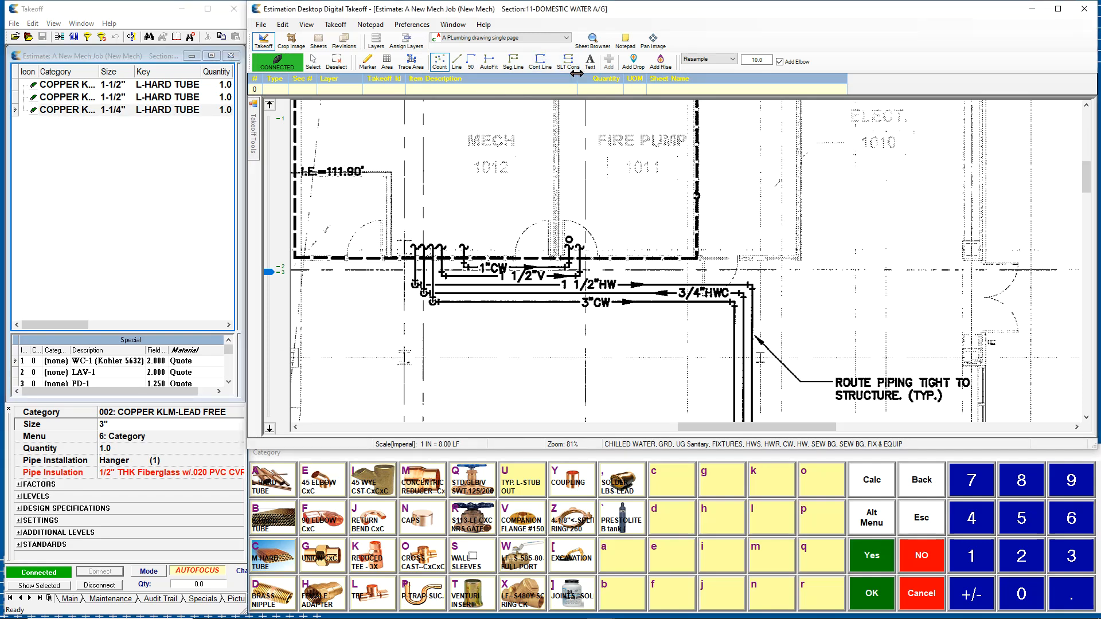
- Trace the 3" CW copper run to the valves, adding 118 feet of L-hard tube and three elbows
scroll(up, 3)
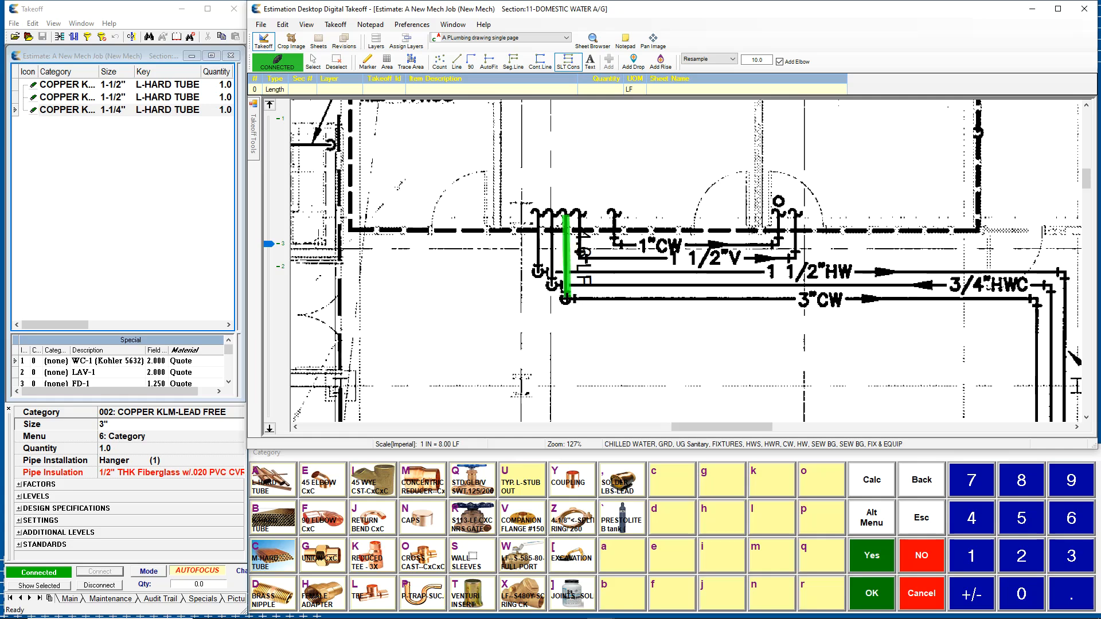
click(798, 340)
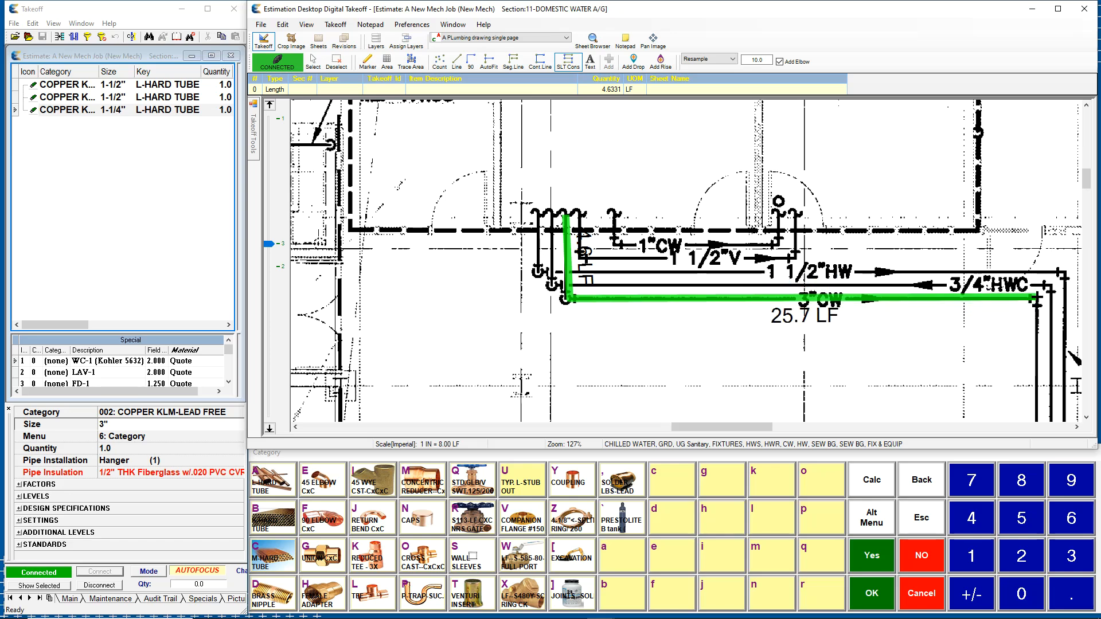
click(1026, 348)
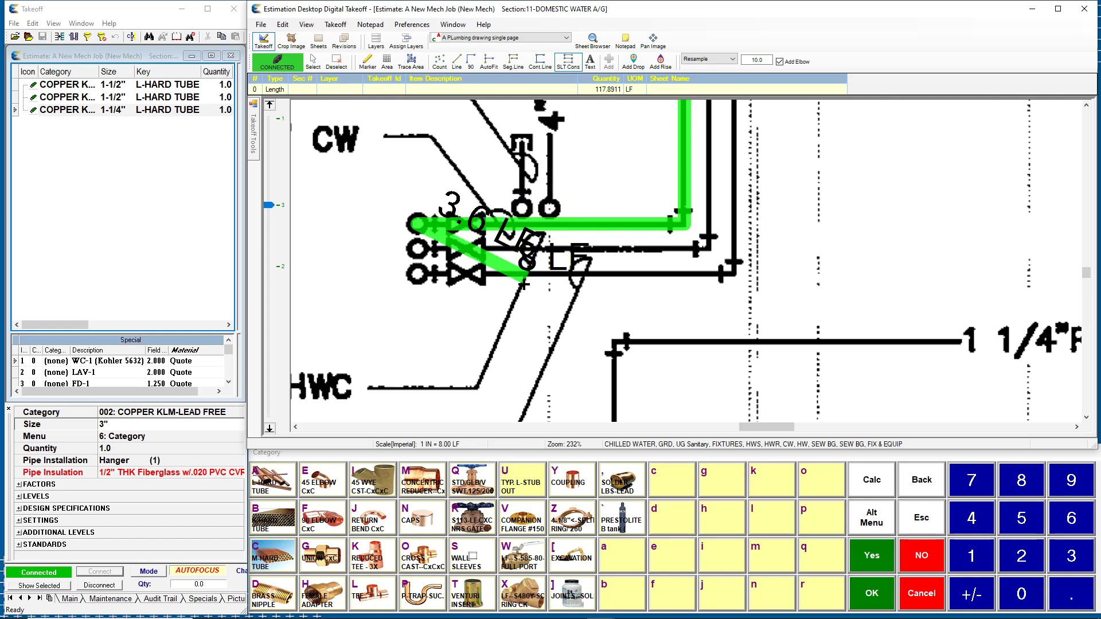
click(368, 354)
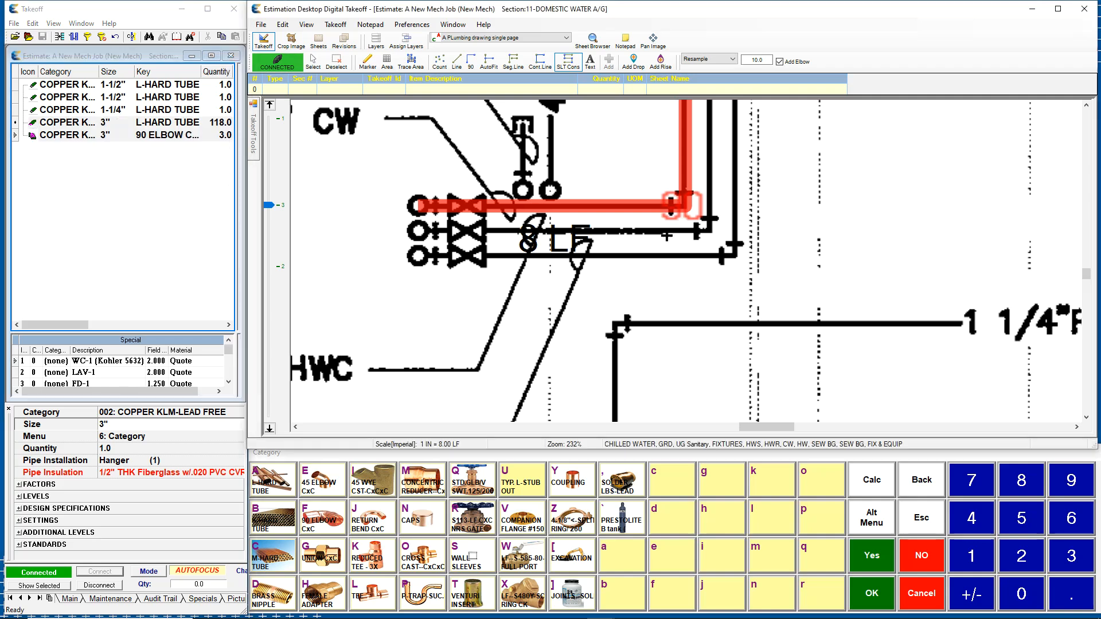
click(106, 128)
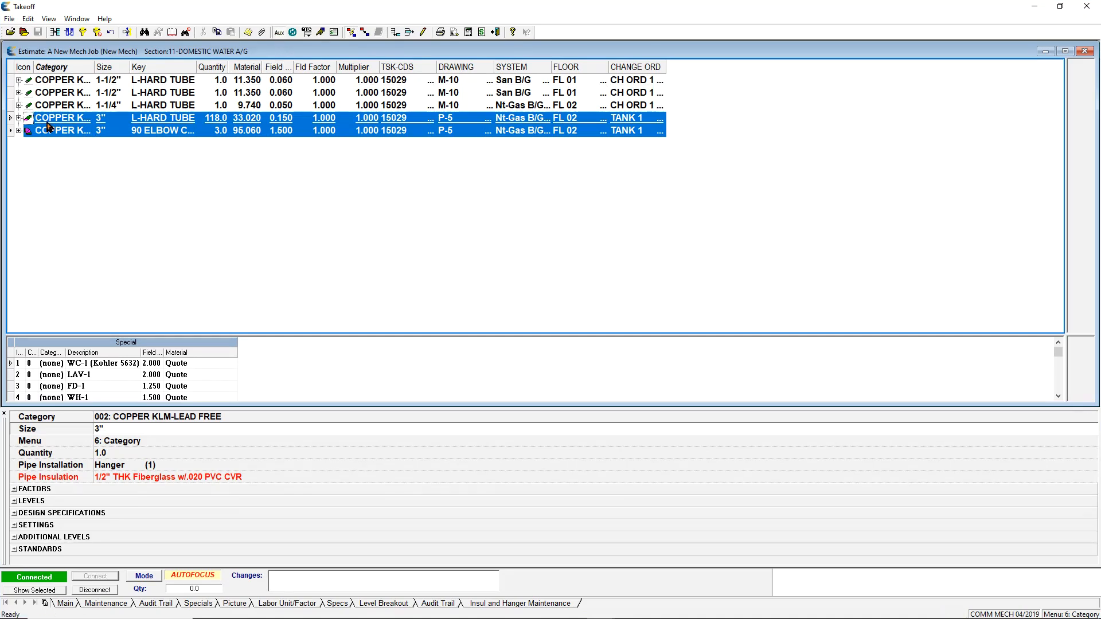
- Expand the 3" tube row's insulation, hangers, joints, solder and coupling sub-items, then return to the drawing
click(18, 117)
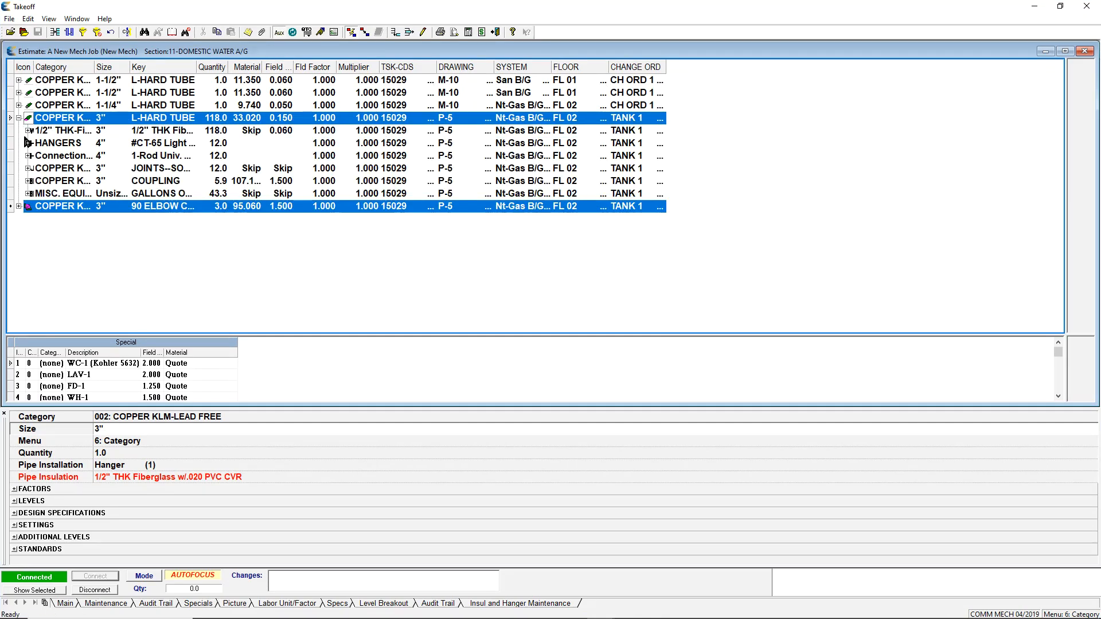
click(27, 131)
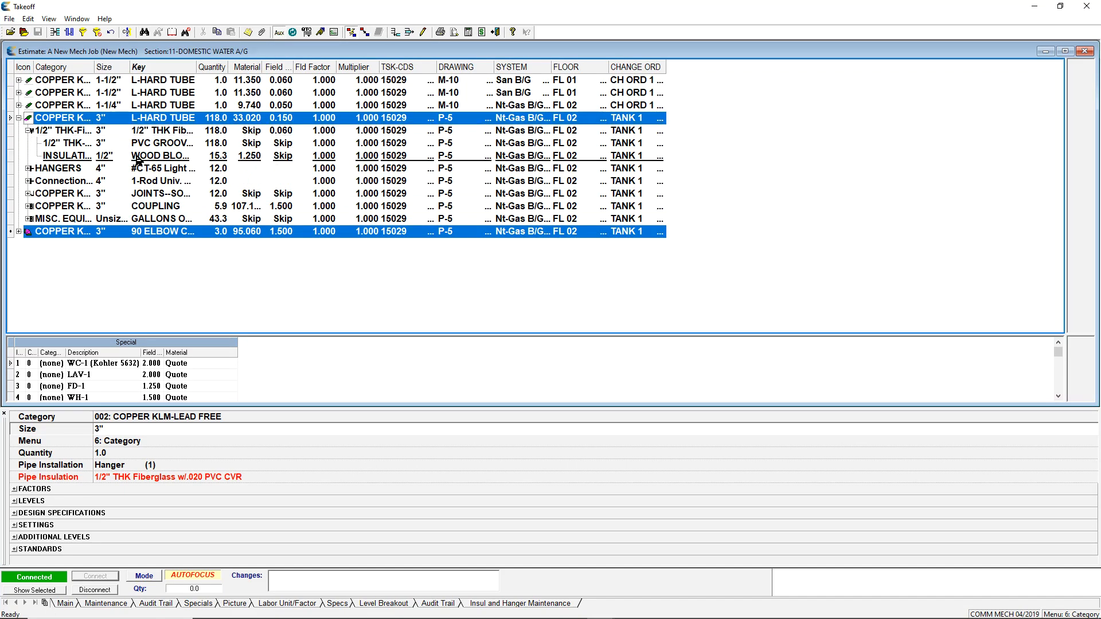
click(28, 167)
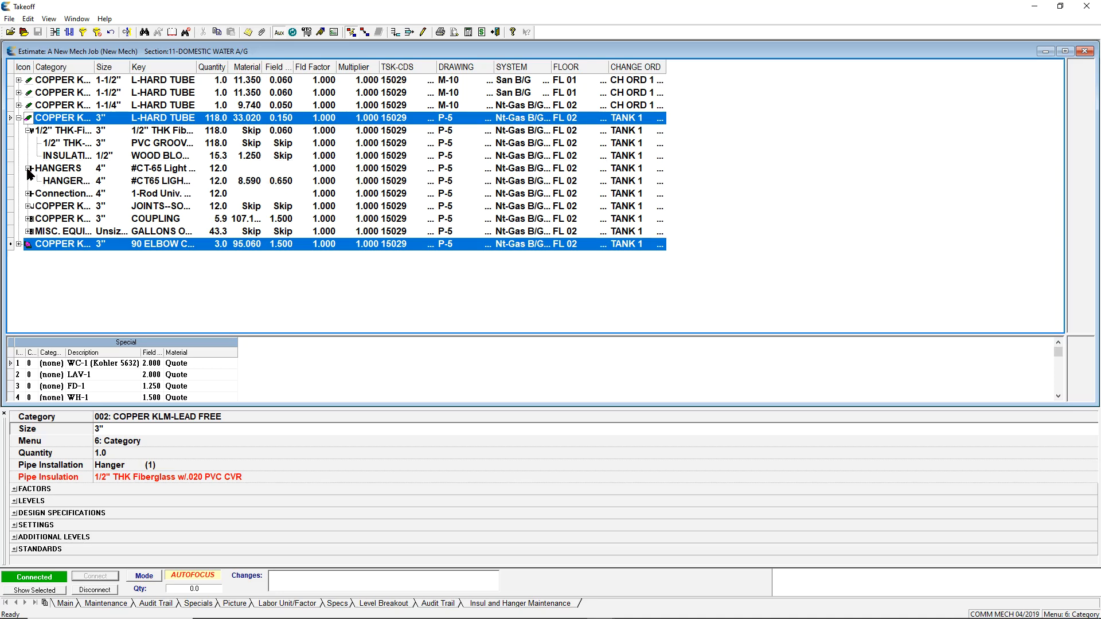
click(27, 194)
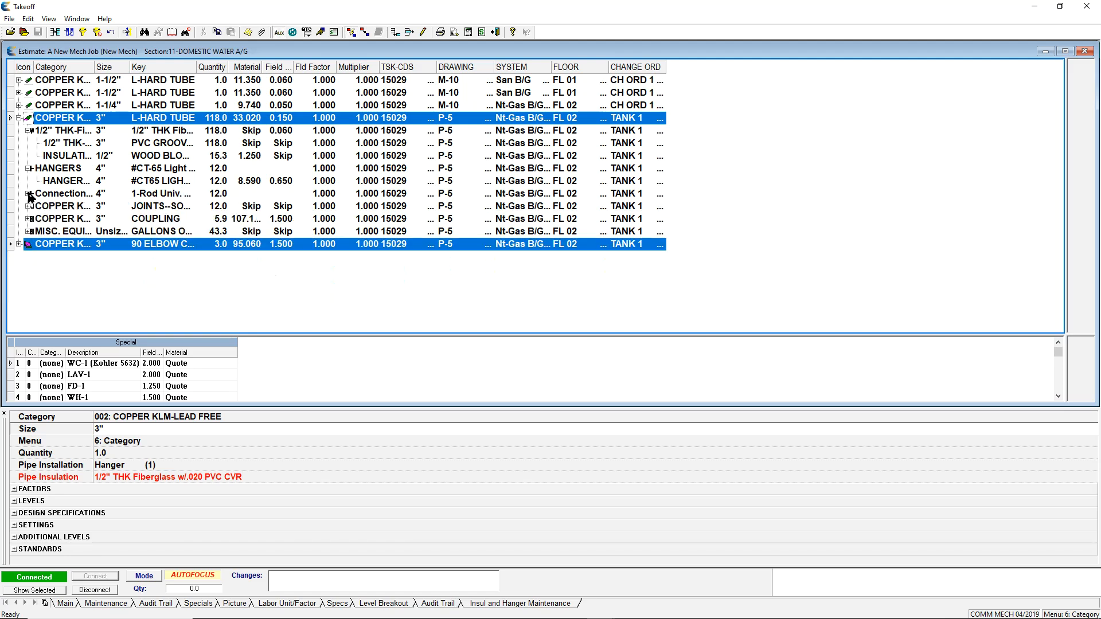
click(26, 195)
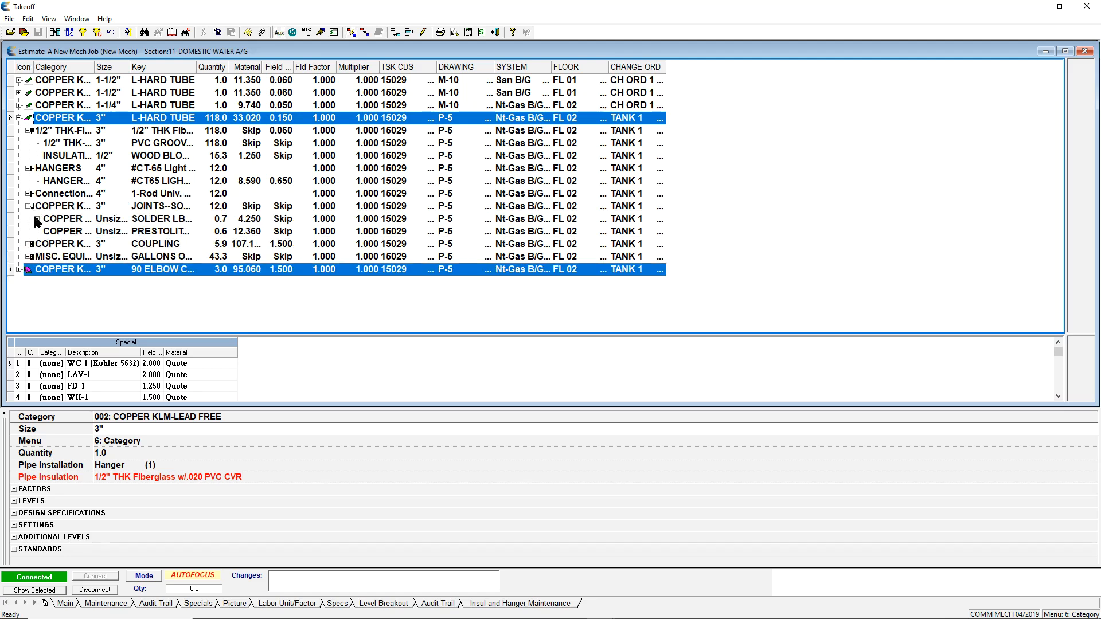
click(46, 218)
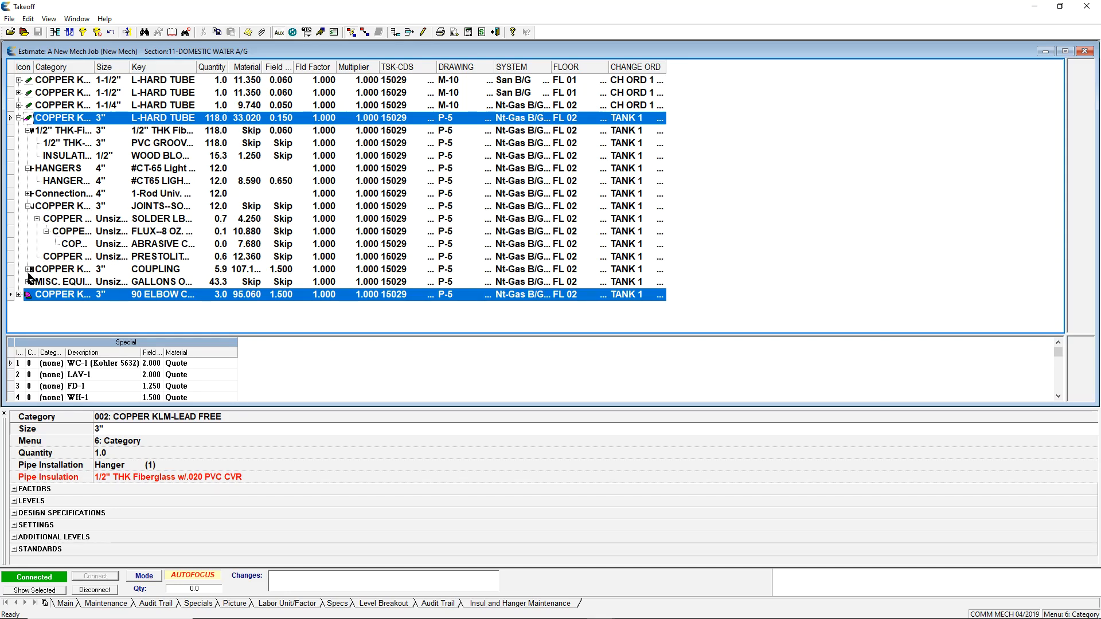
click(29, 270)
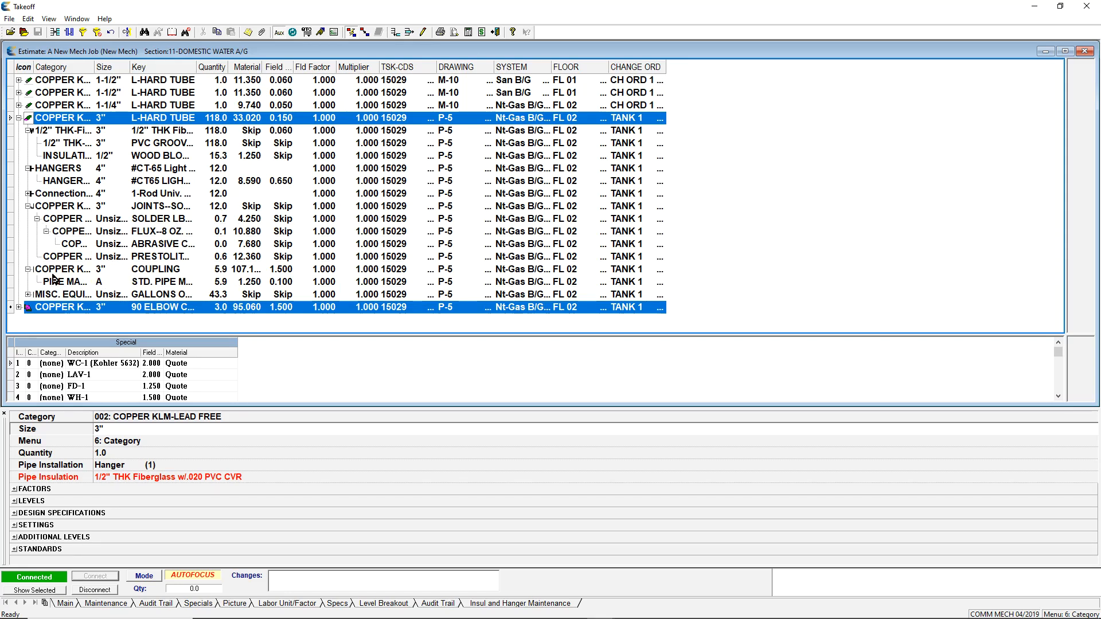
mouse_move(30, 298)
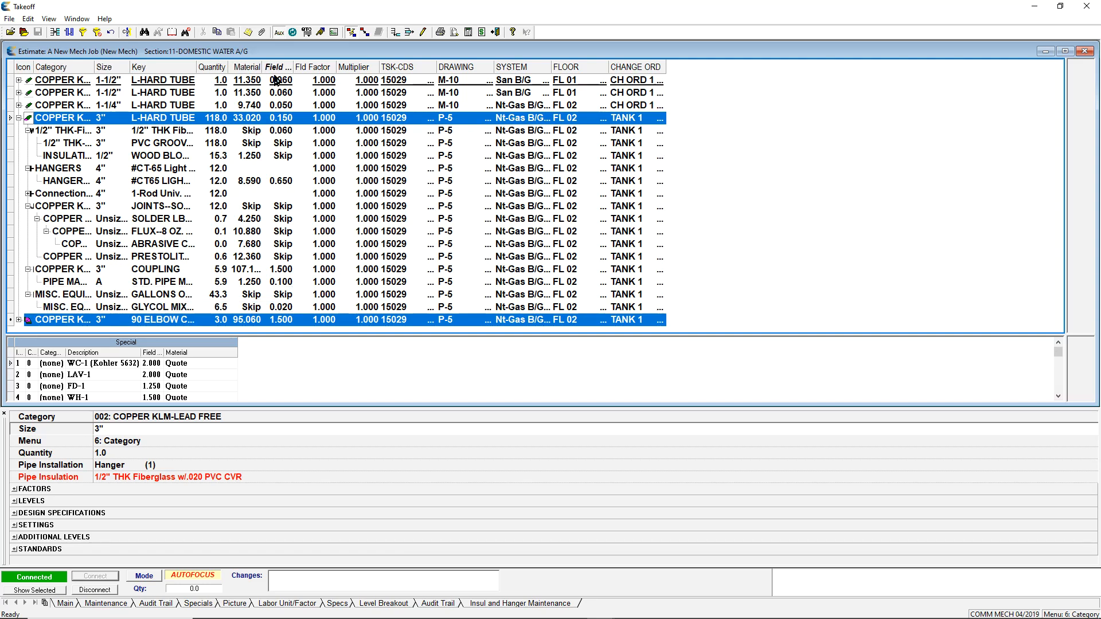
click(20, 117)
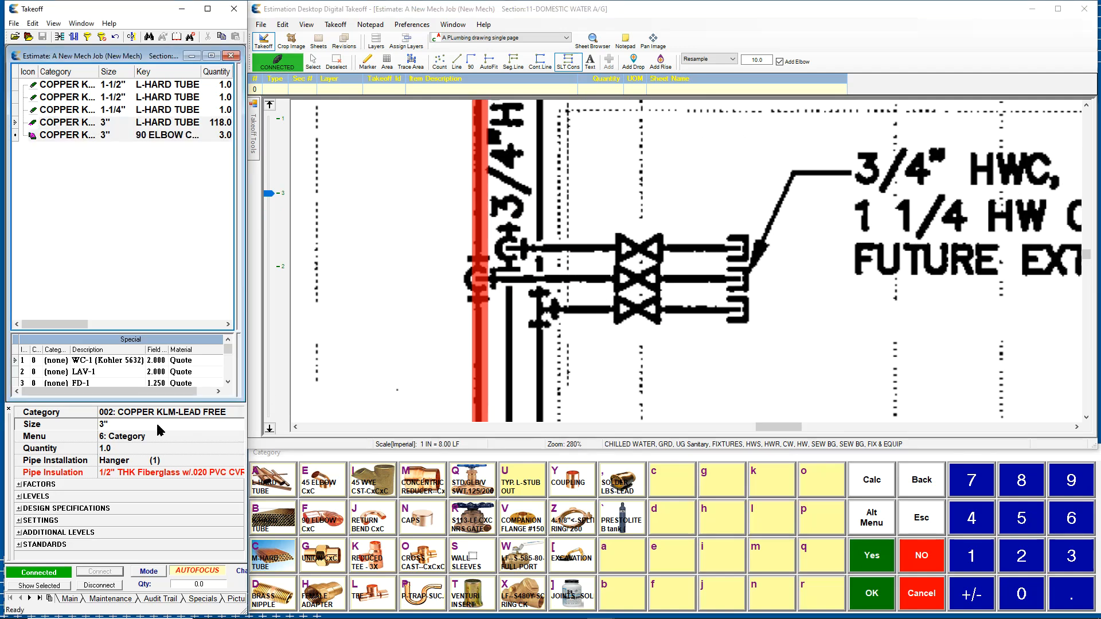
- Switch to 1-1/4" size and finish the 6.6-foot branch with a 3"x1-1/4" reducing tee
click(105, 425)
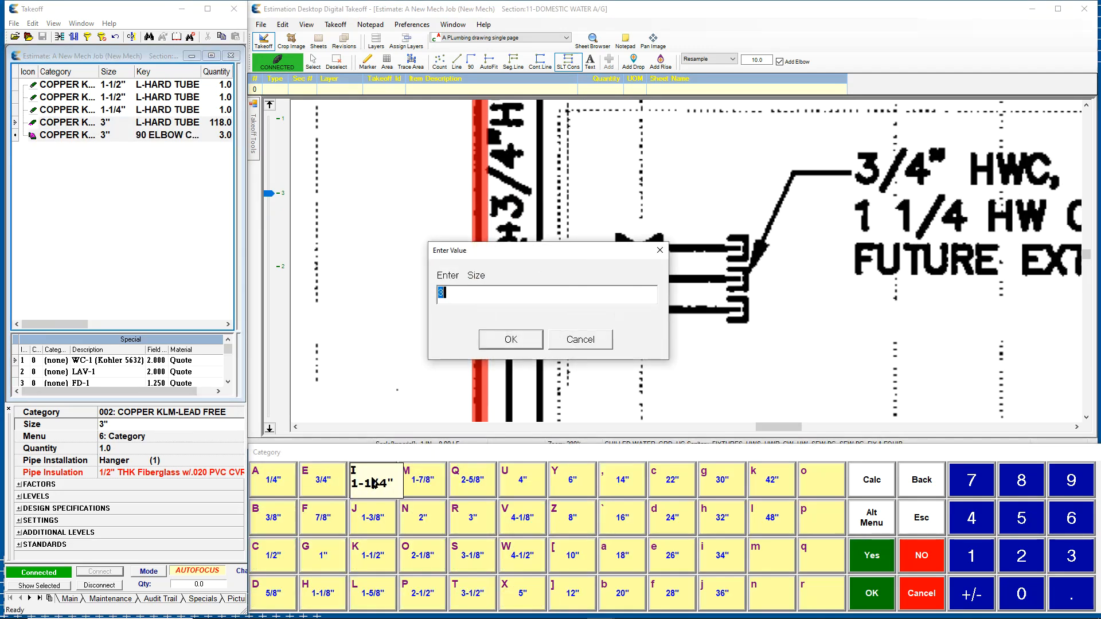
click(509, 340)
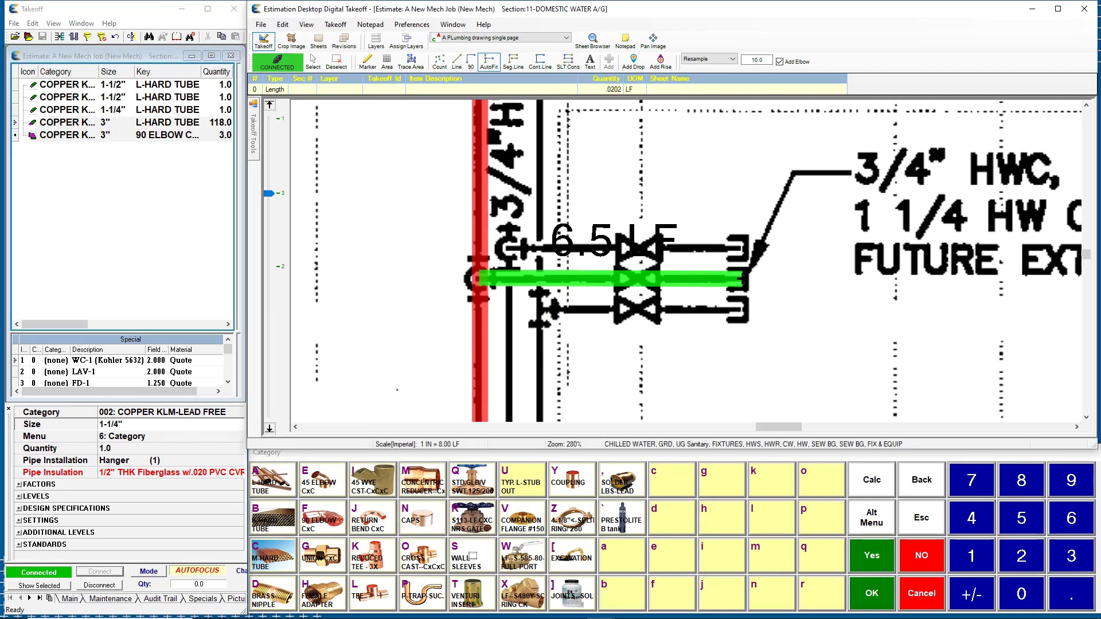
right_click(748, 274)
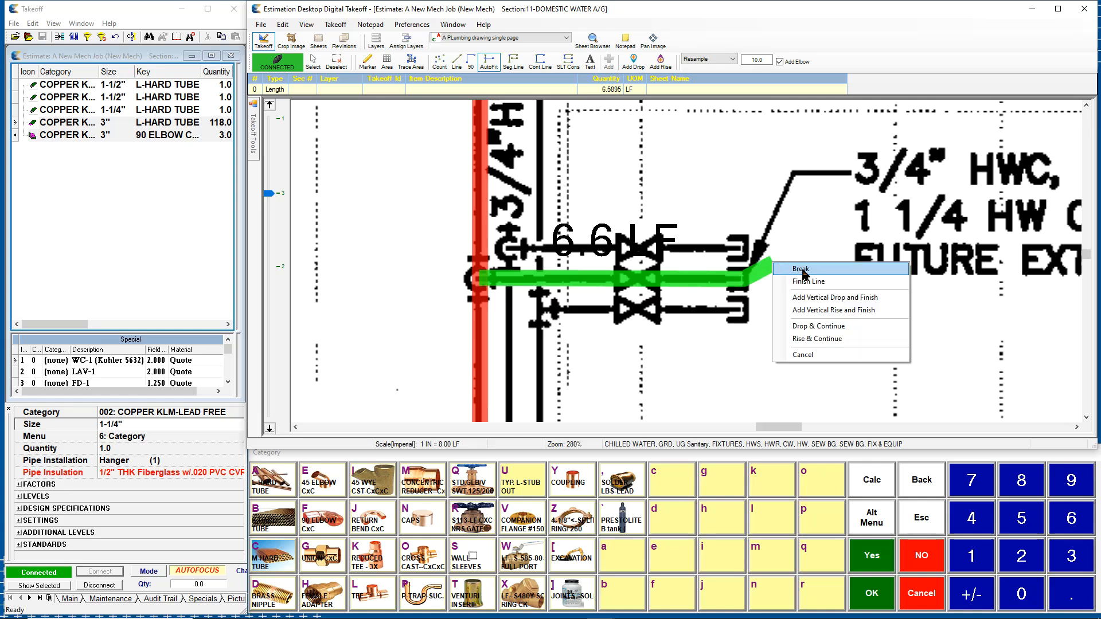
click(800, 268)
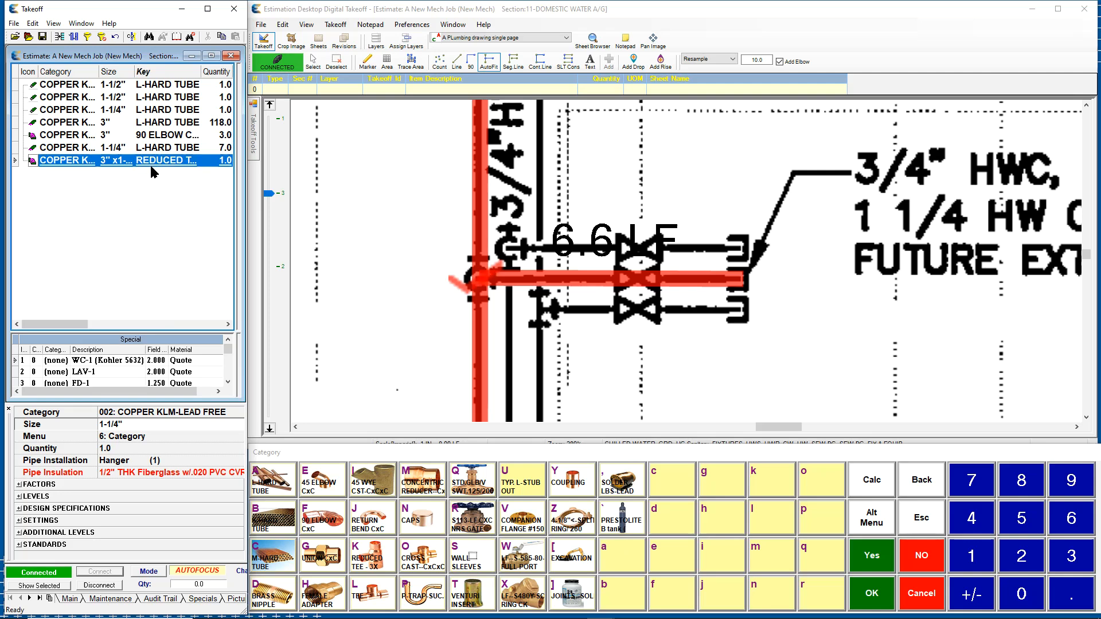
mouse_move(145, 186)
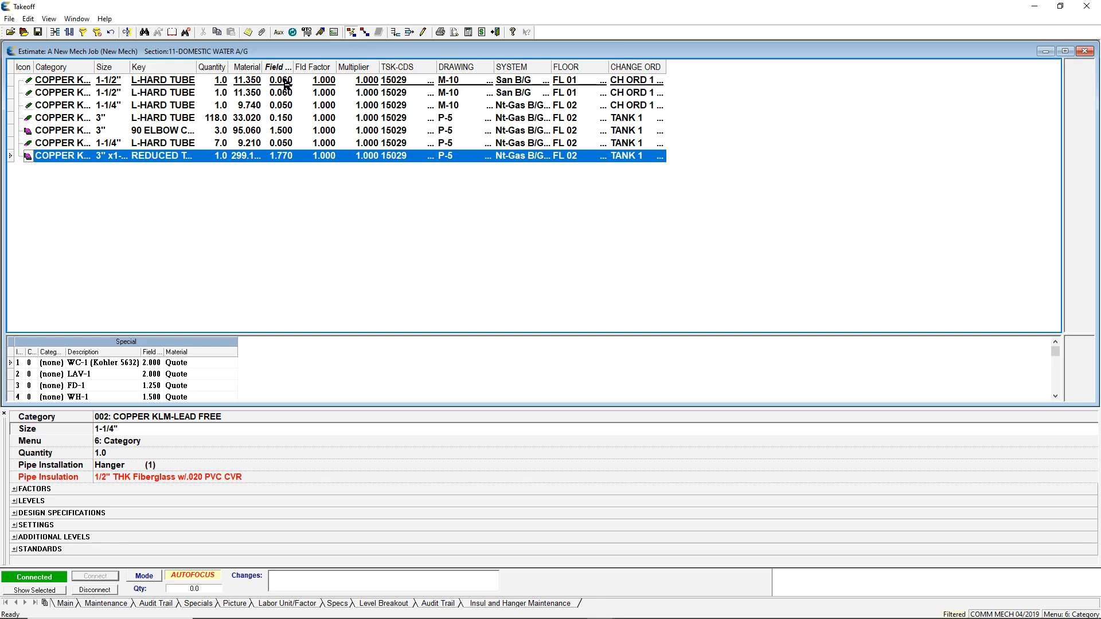
click(245, 67)
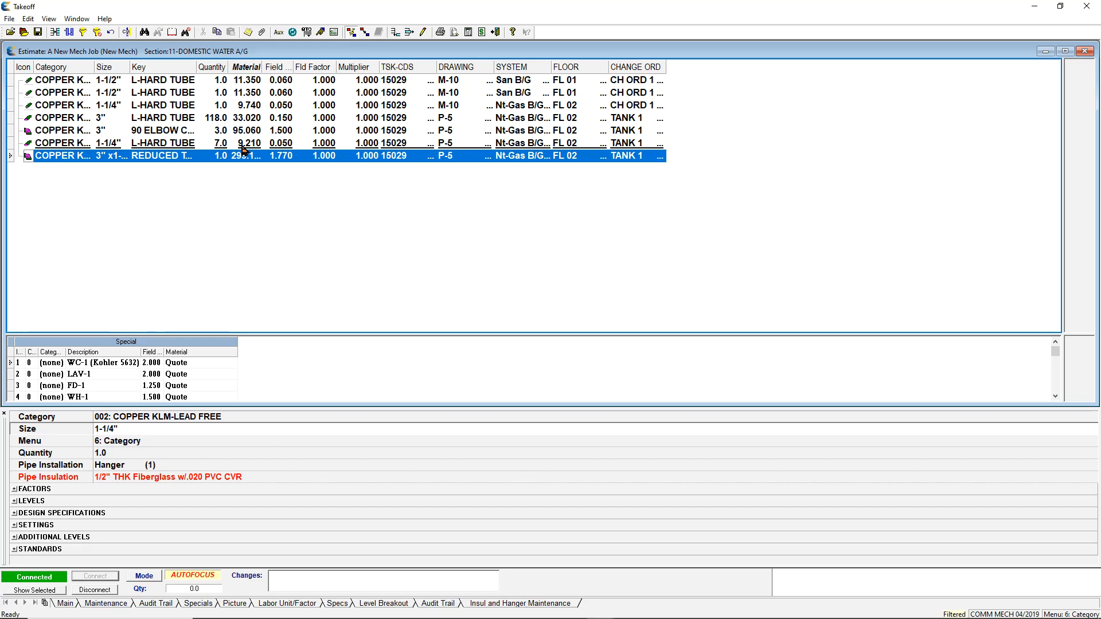
mouse_move(236, 190)
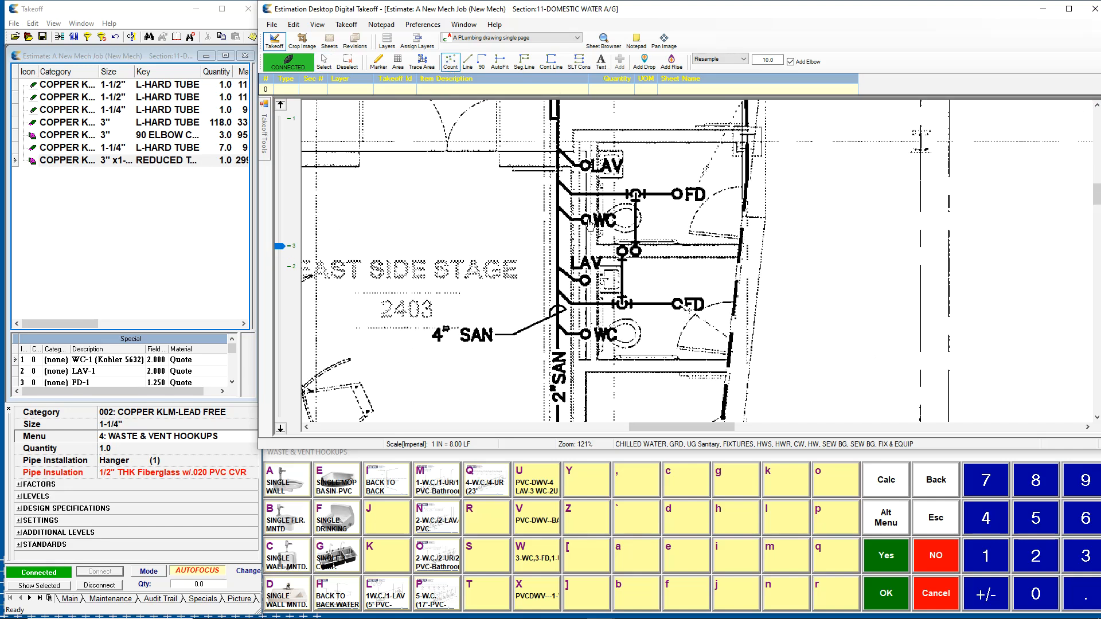
- Count both WC symbols as single wall-mounted hookups with single carriers and PVC to no-hub adapters
click(583, 220)
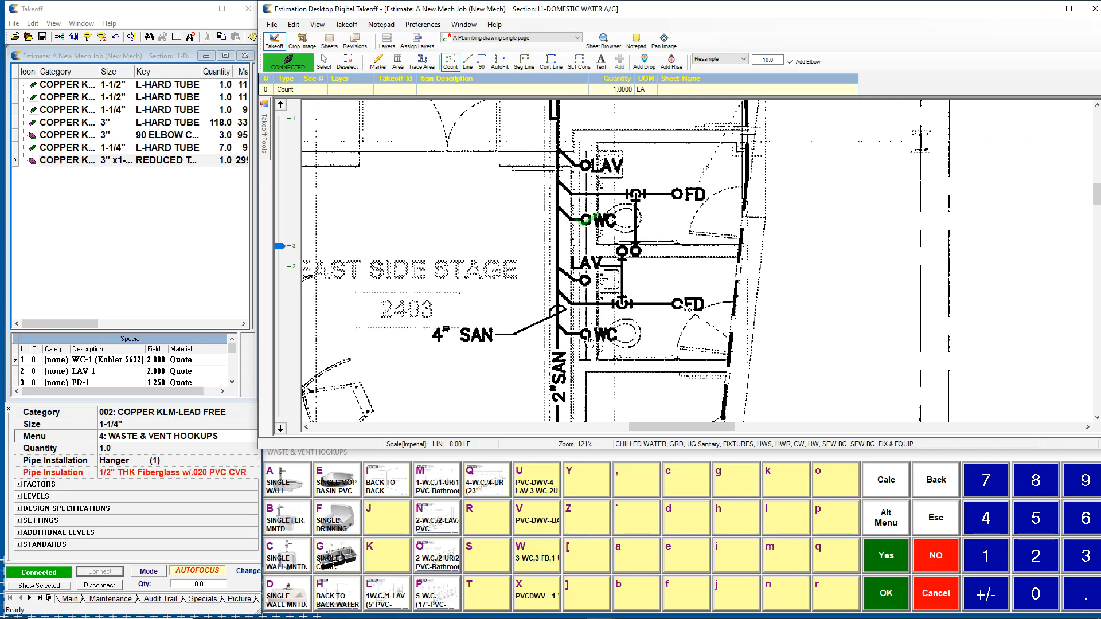
click(583, 336)
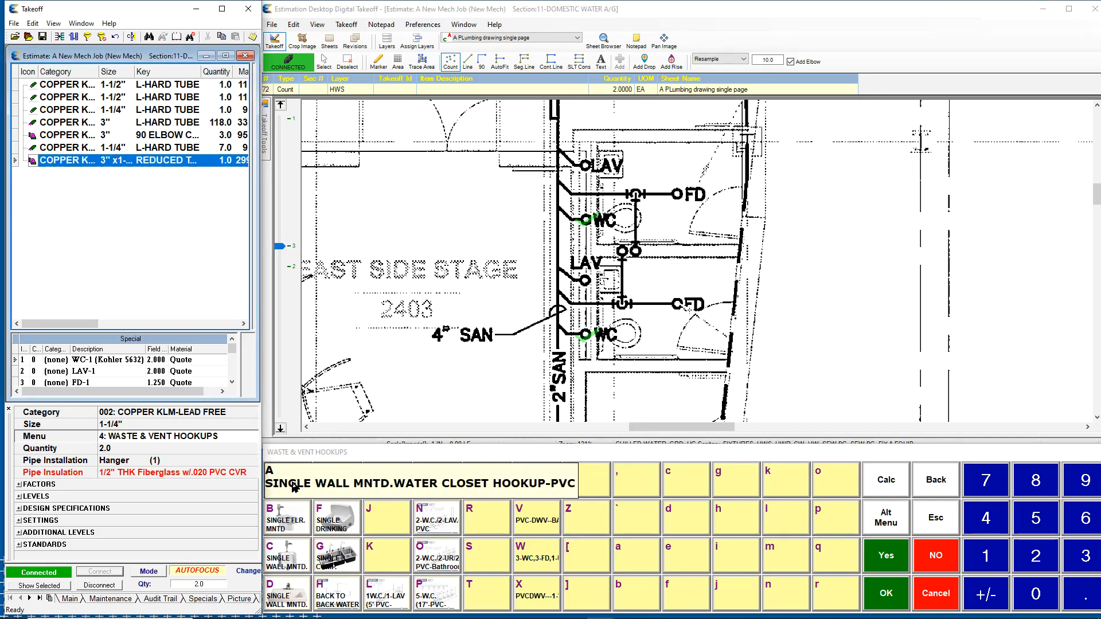
click(284, 480)
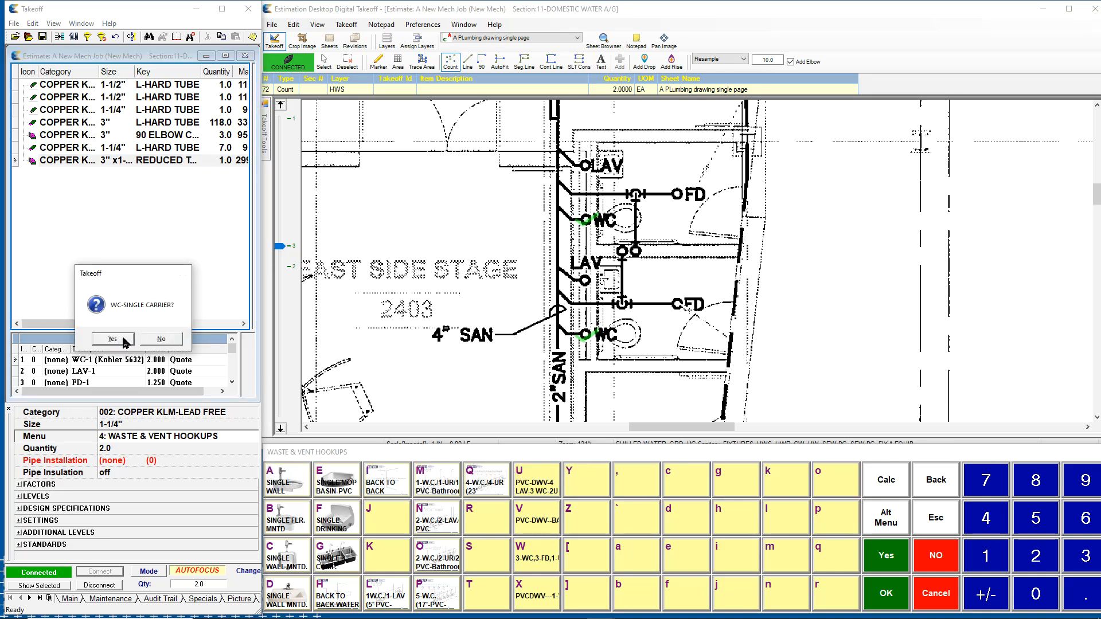
click(111, 339)
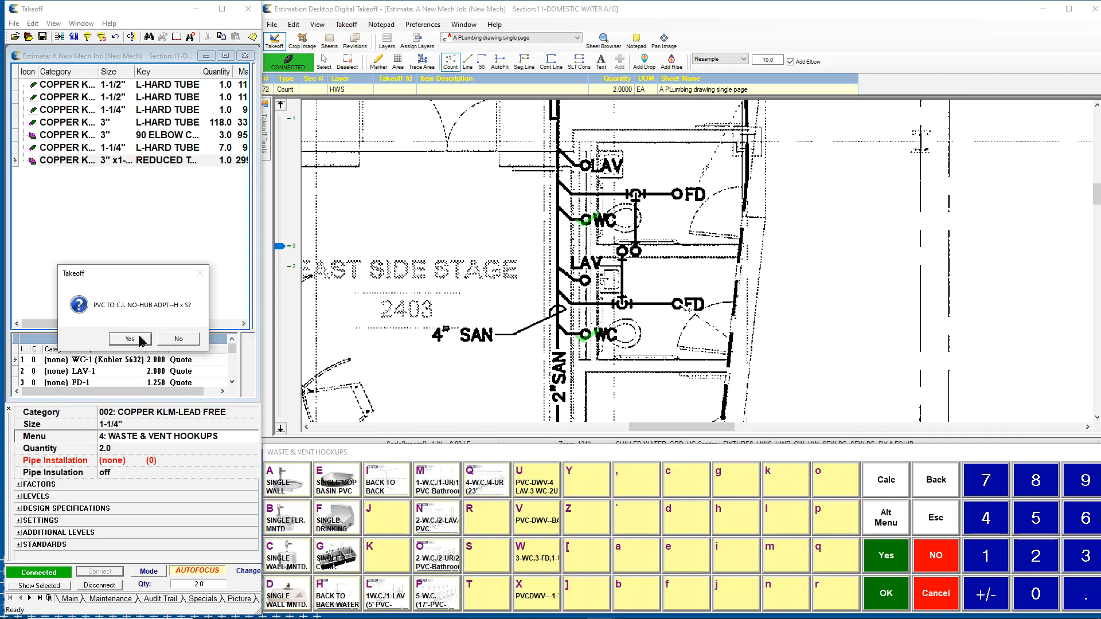
click(130, 339)
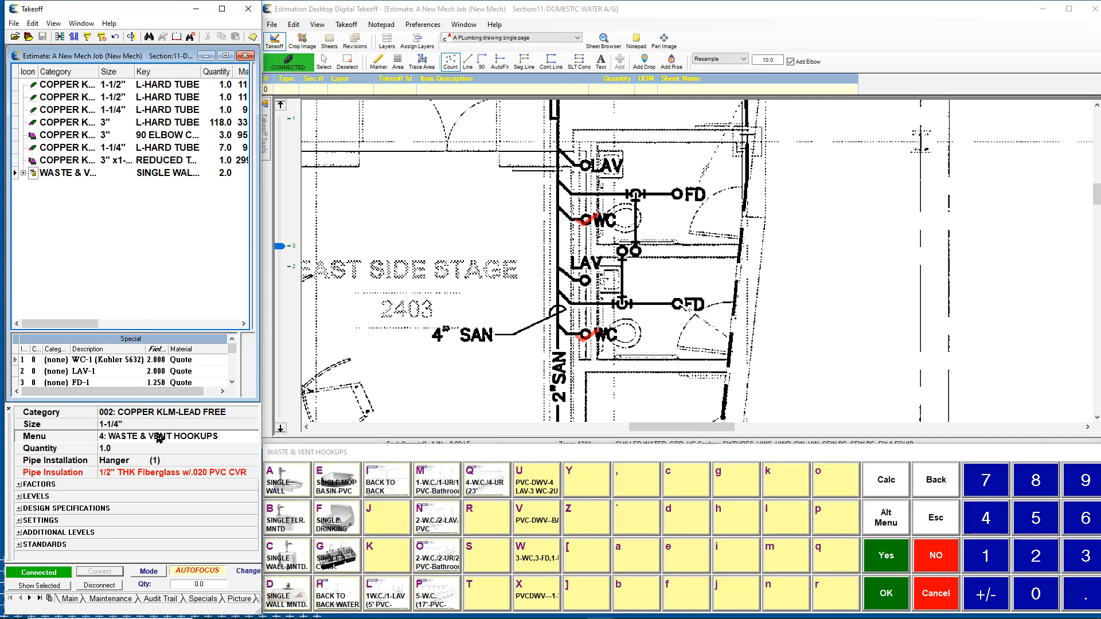
- Switch the assembly menu through typical plumbing hookups back to 6: Category pipe and fittings
click(159, 436)
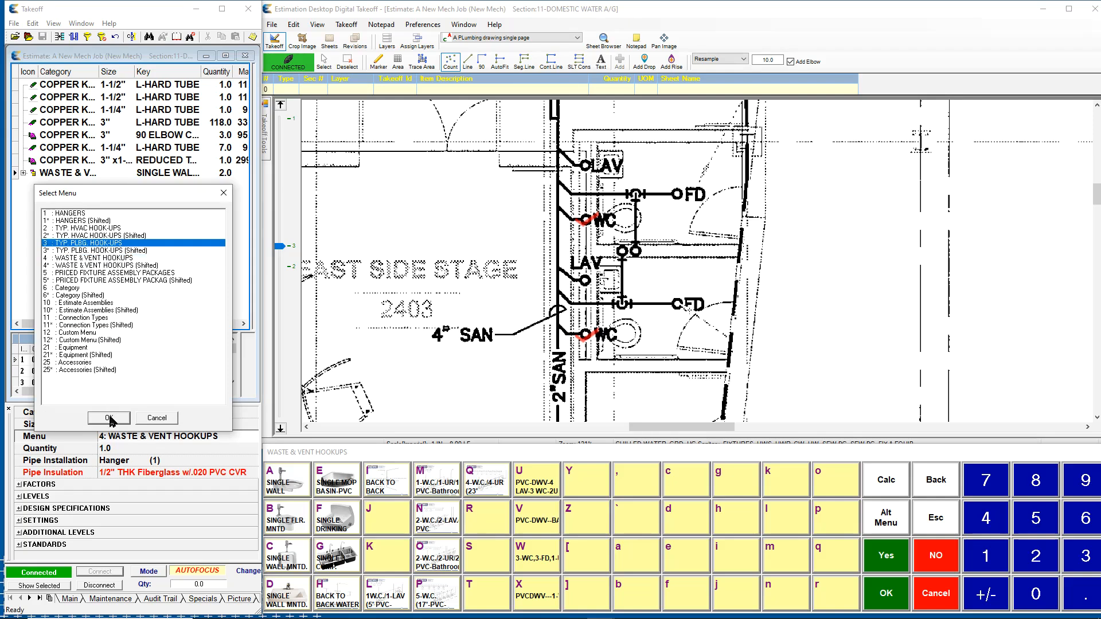
click(109, 417)
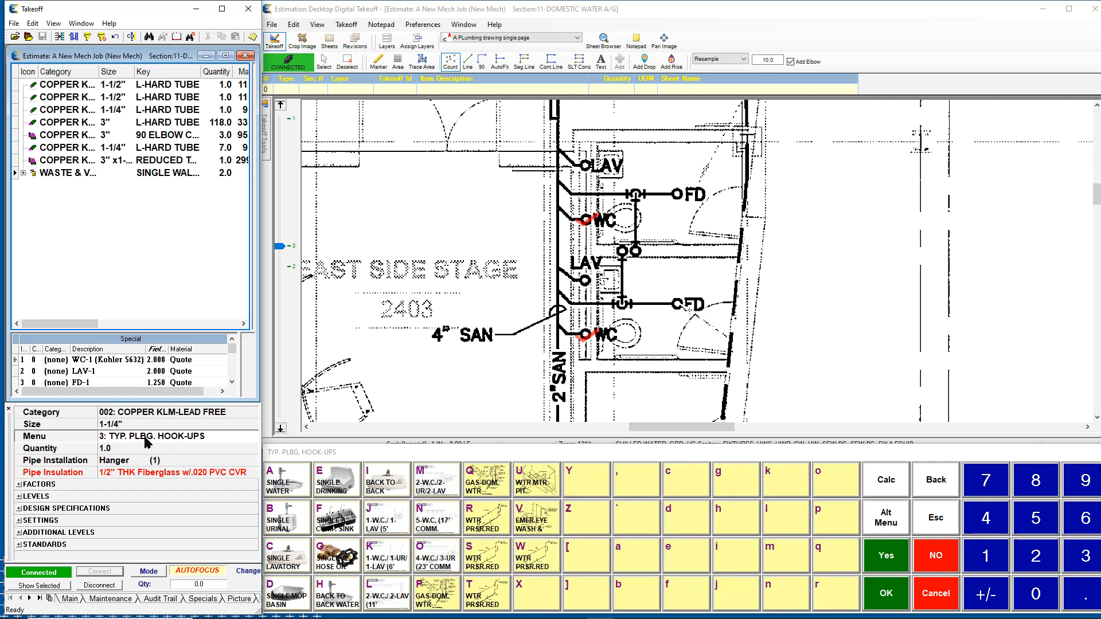
click(146, 436)
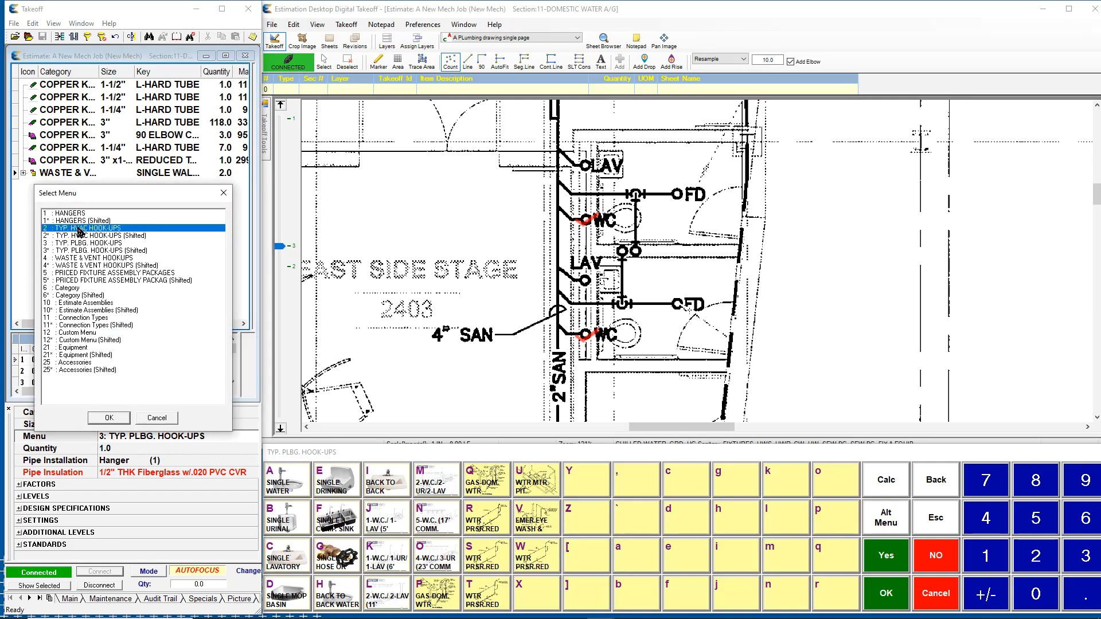
click(109, 418)
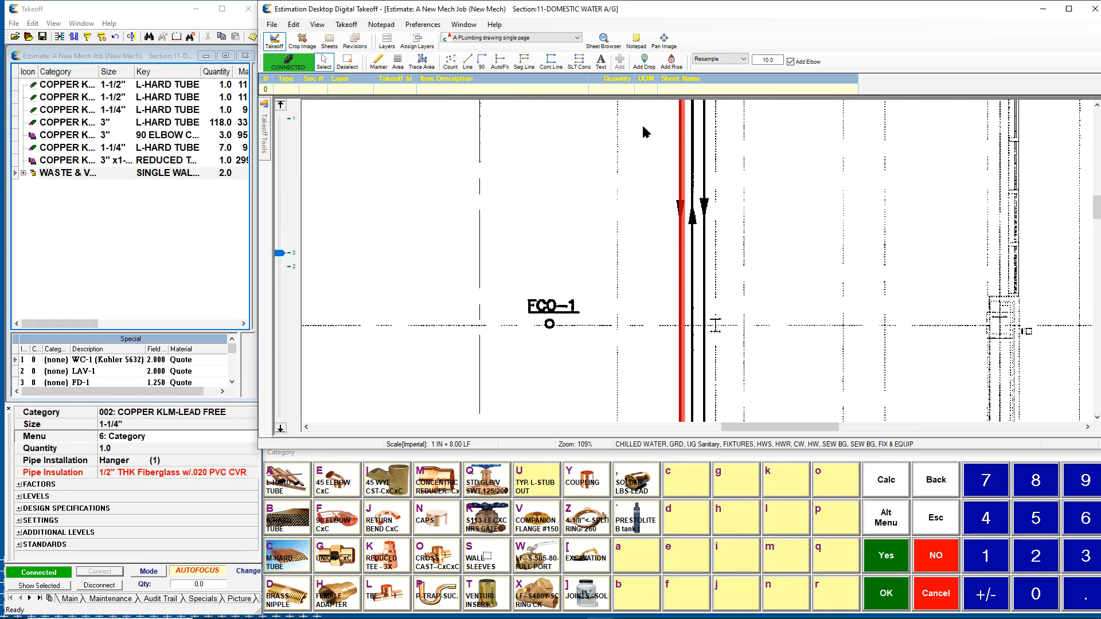
mouse_move(492, 76)
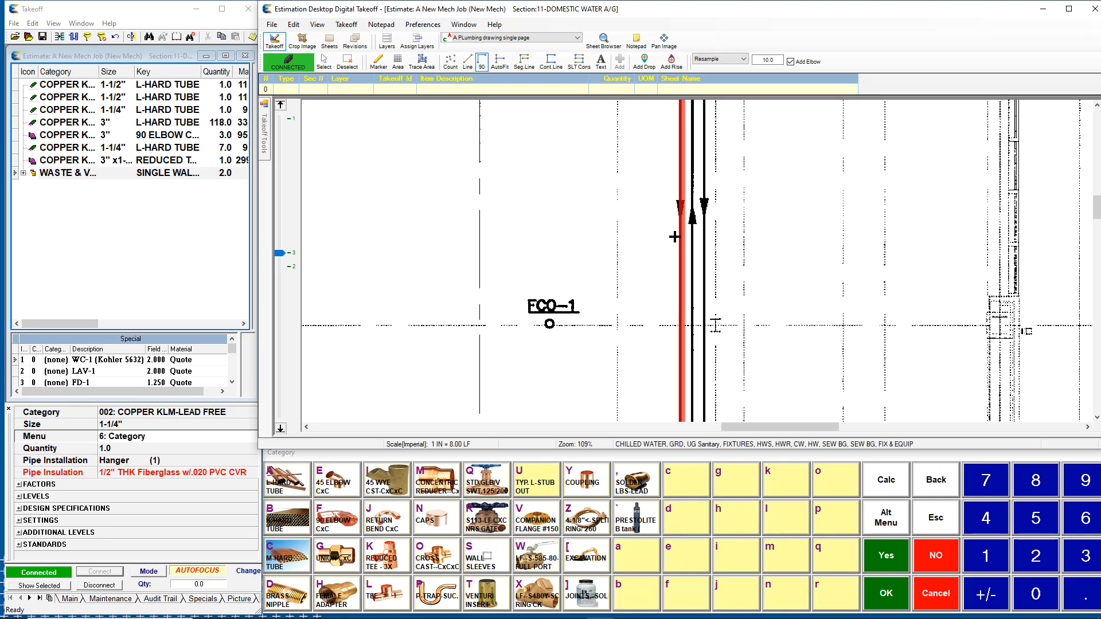
- Draw the 19.4 LF and 6.8 LF legs from the red riser, adding 27 feet of tube and a 90° elbow
click(376, 341)
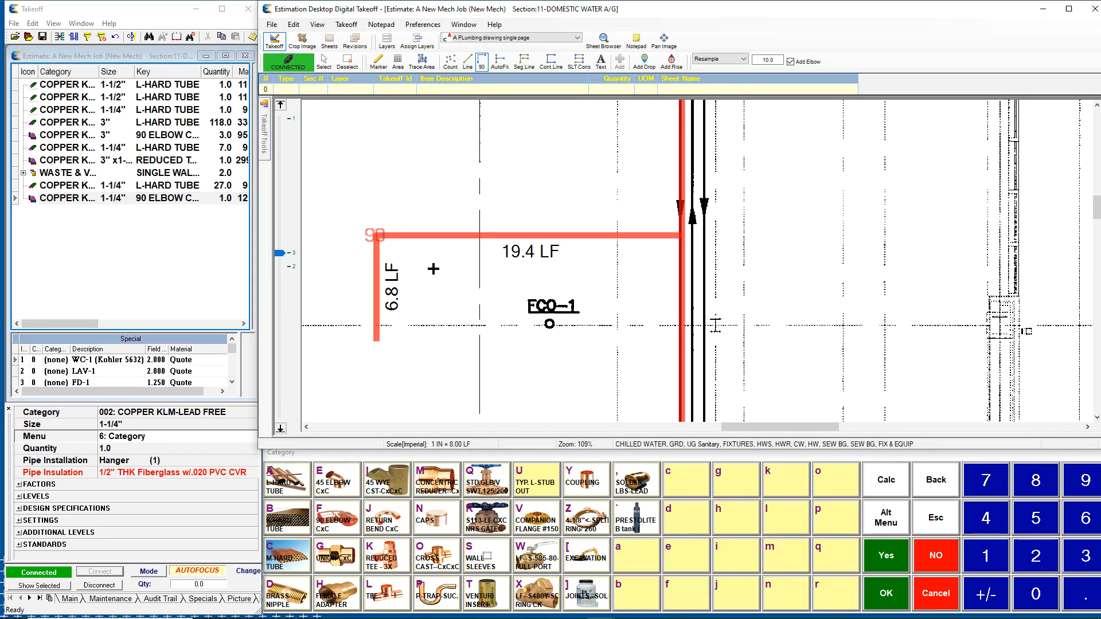
click(112, 198)
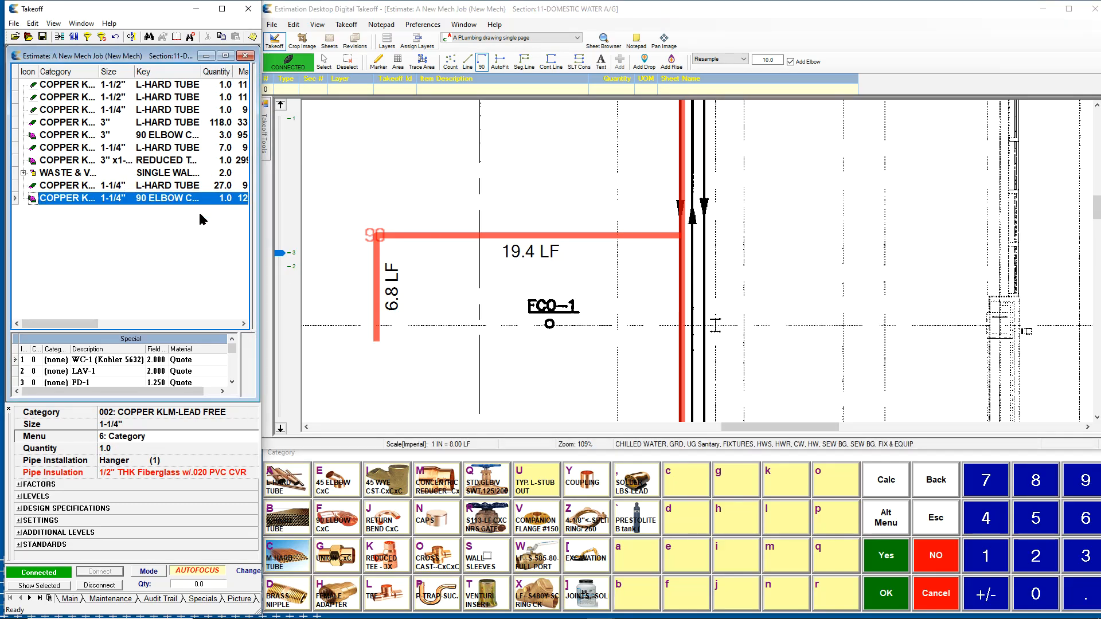
mouse_move(176, 234)
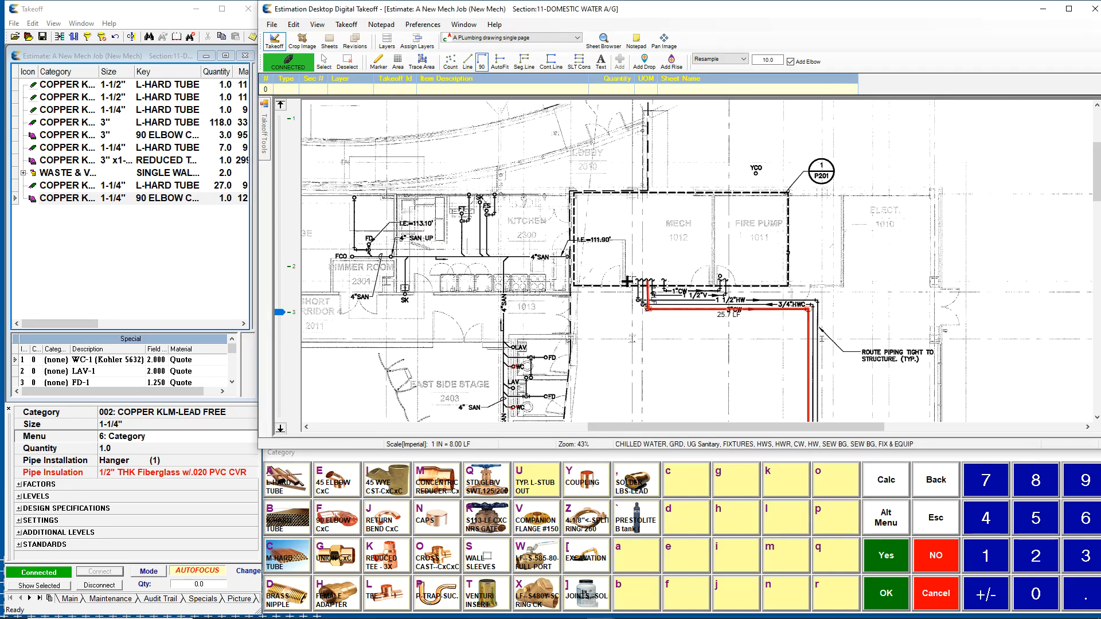
- Switch to the 1ORIG Plumbing Drawing and import Addendum 1 as its revision
click(576, 37)
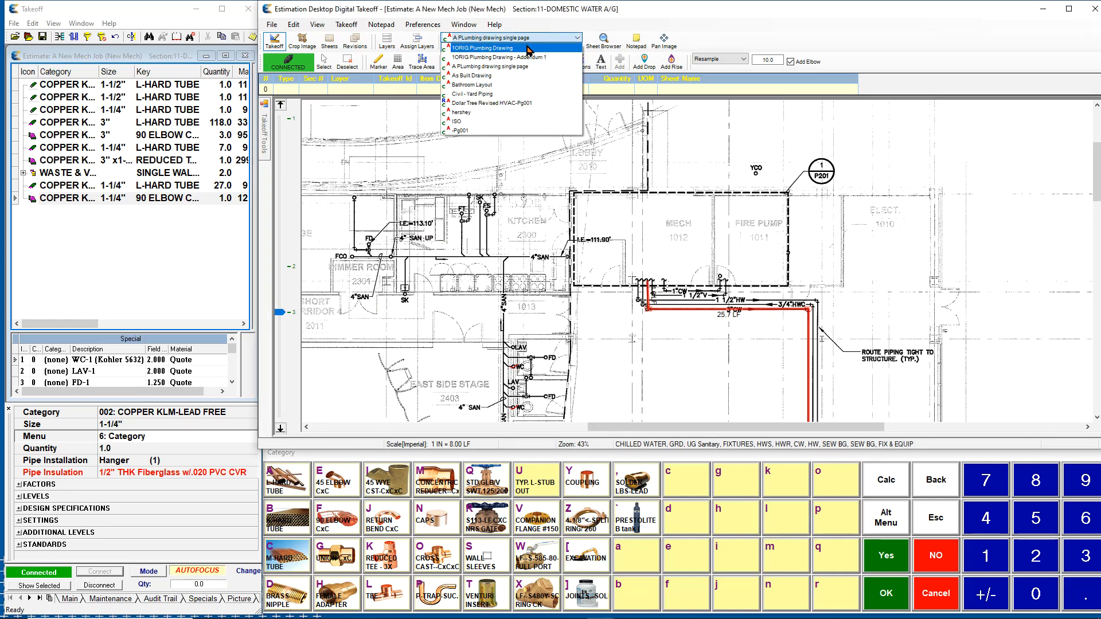
click(480, 47)
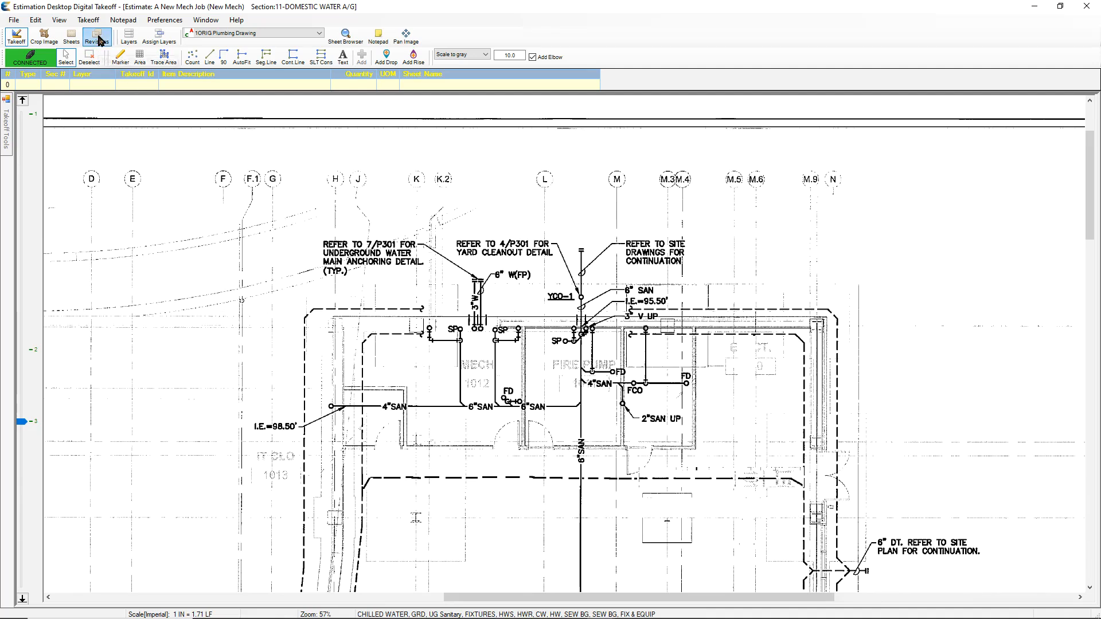
click(96, 36)
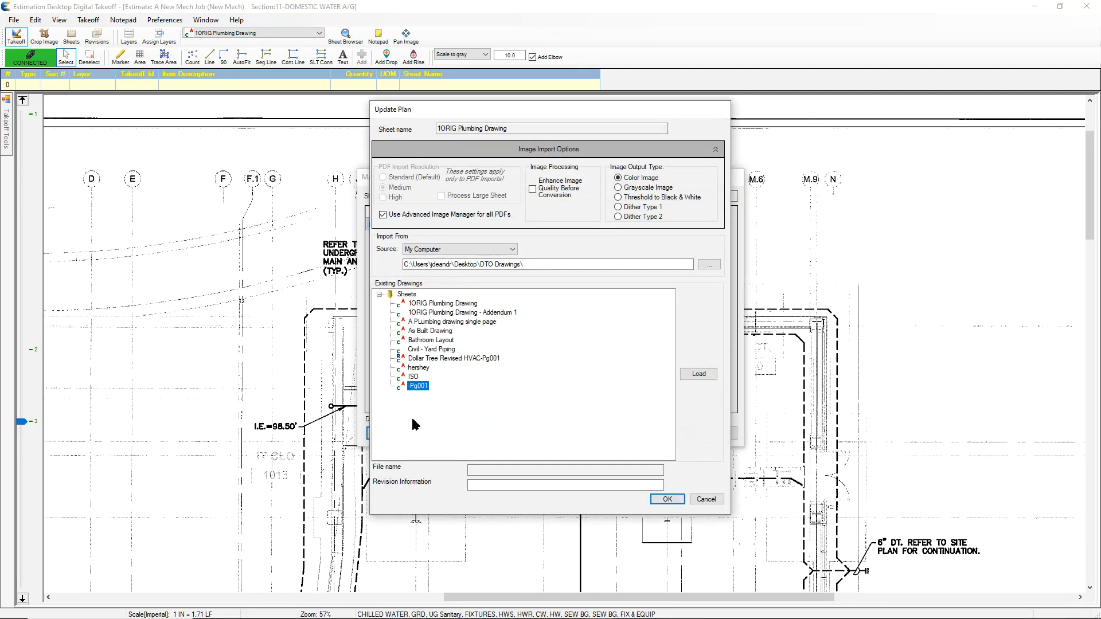
click(462, 312)
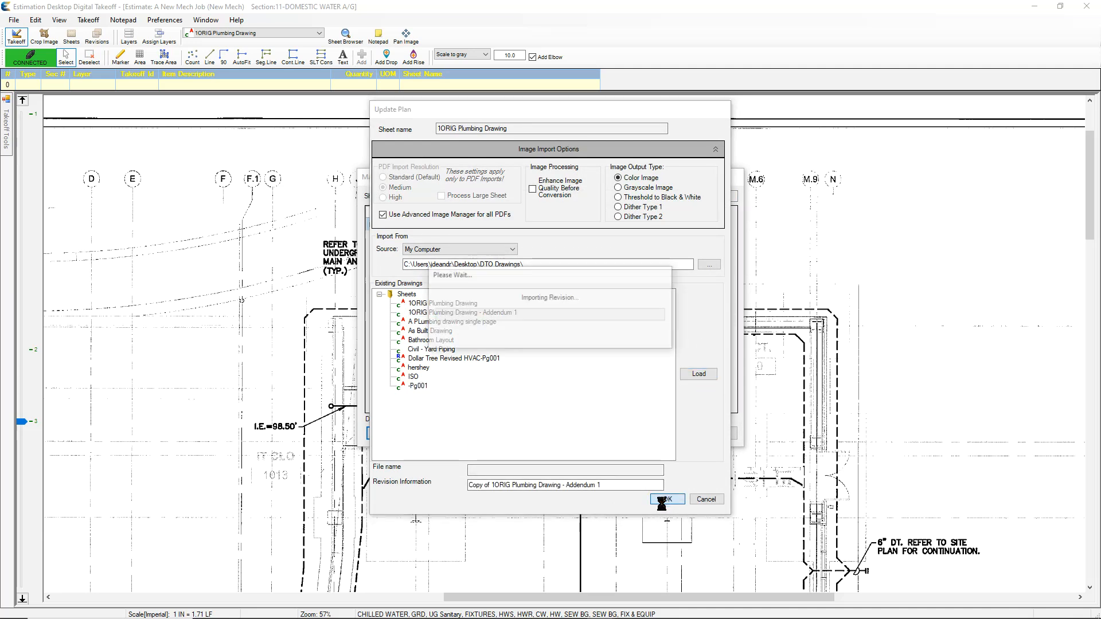
click(666, 499)
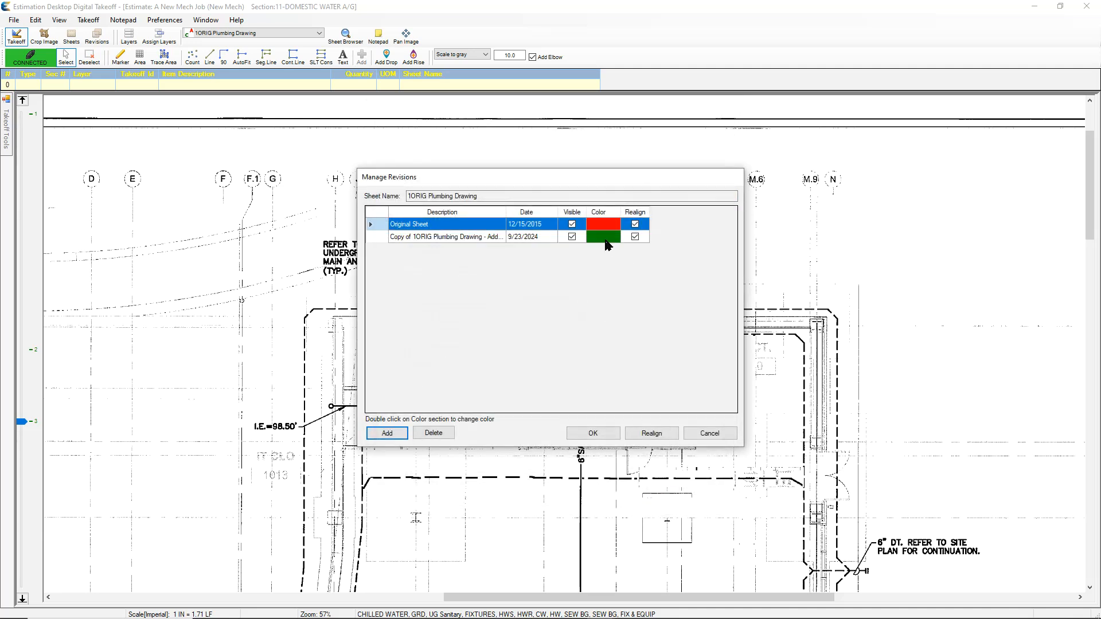
- Set Addendum 1's revision colour to bright green and confirm Manage Revisions
double_click(602, 237)
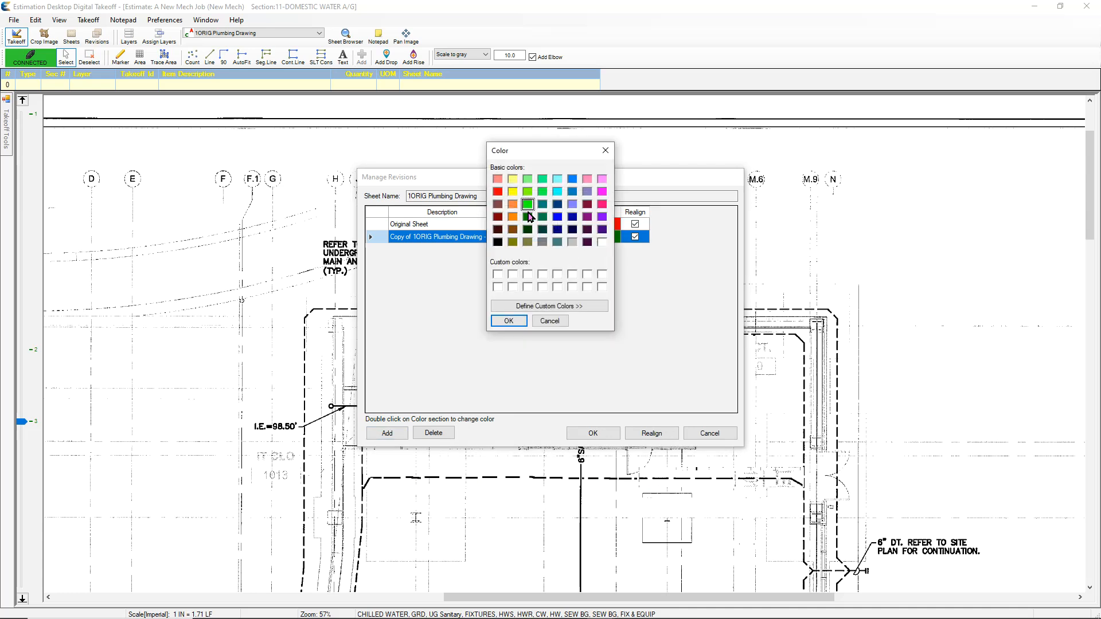
click(509, 322)
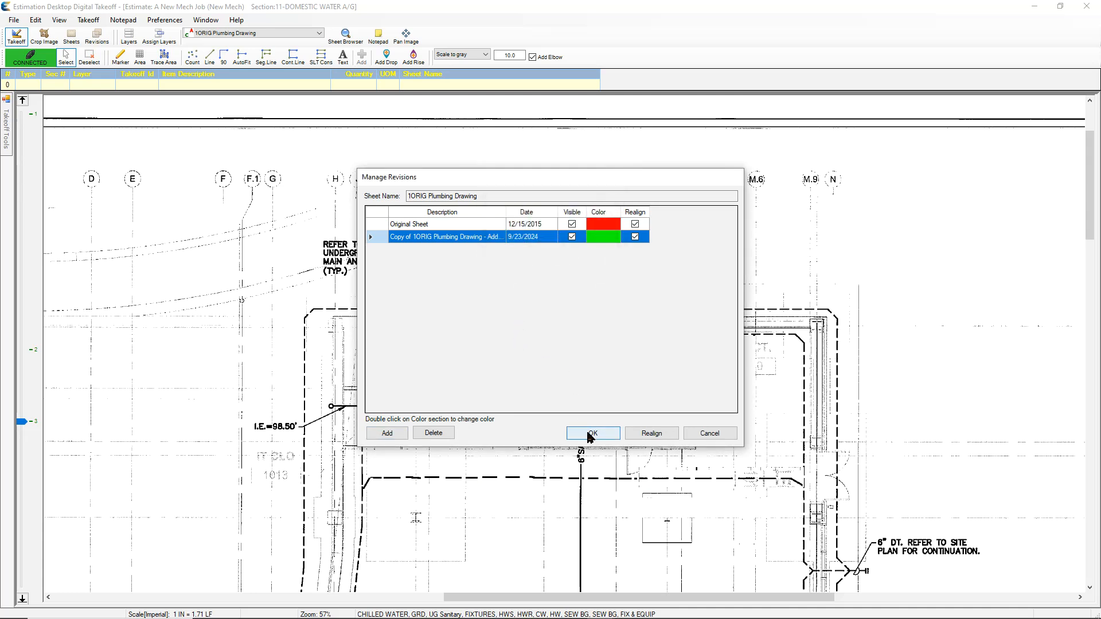
click(592, 432)
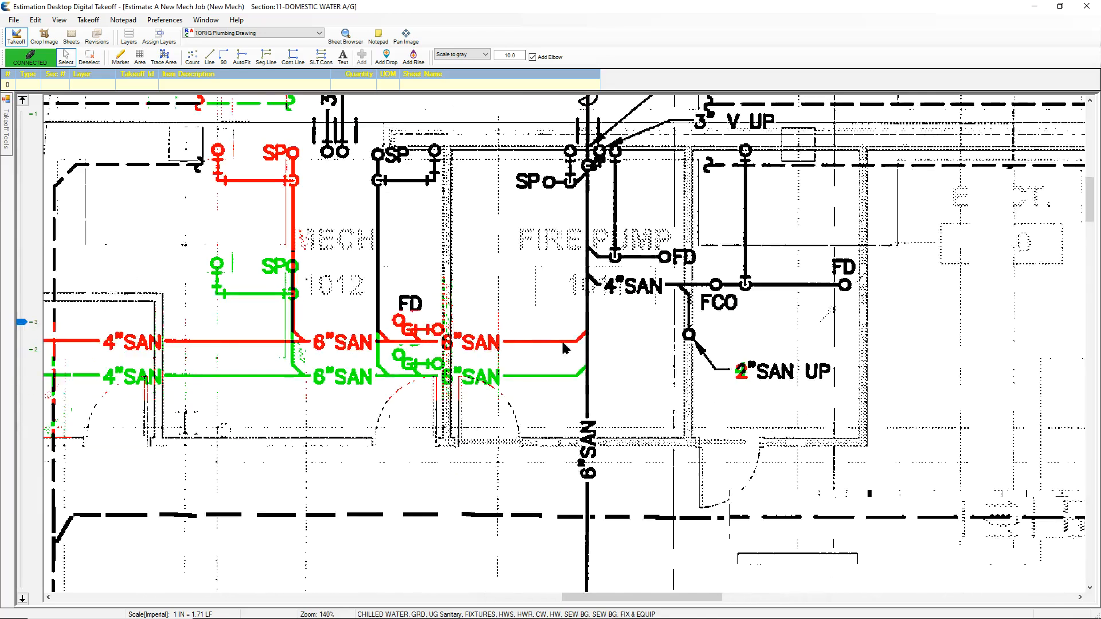
mouse_move(527, 349)
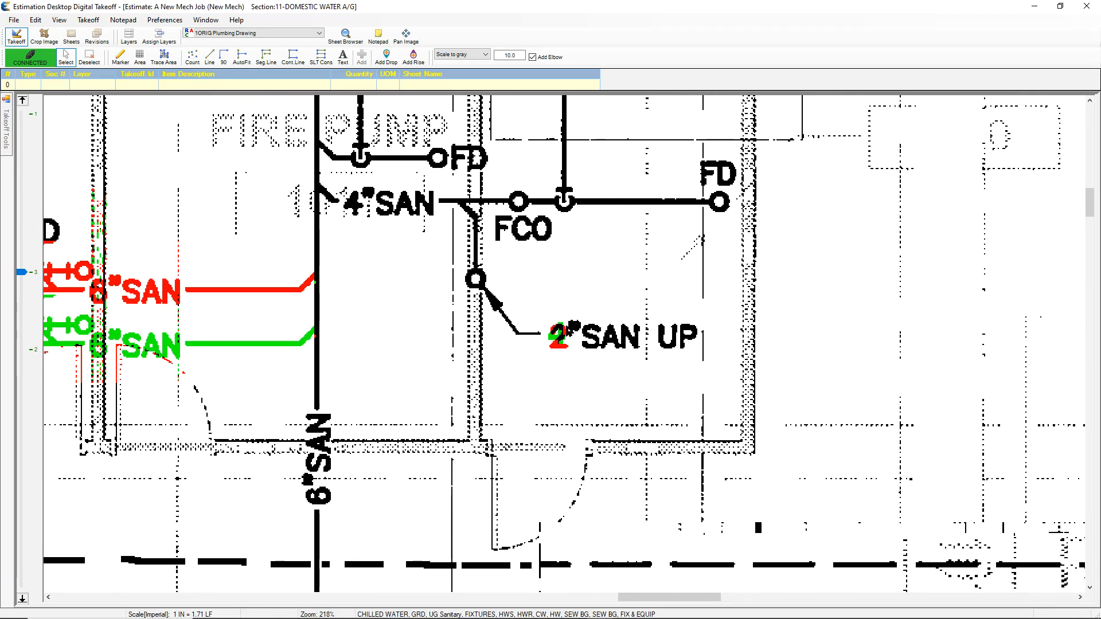
scroll(down, 3)
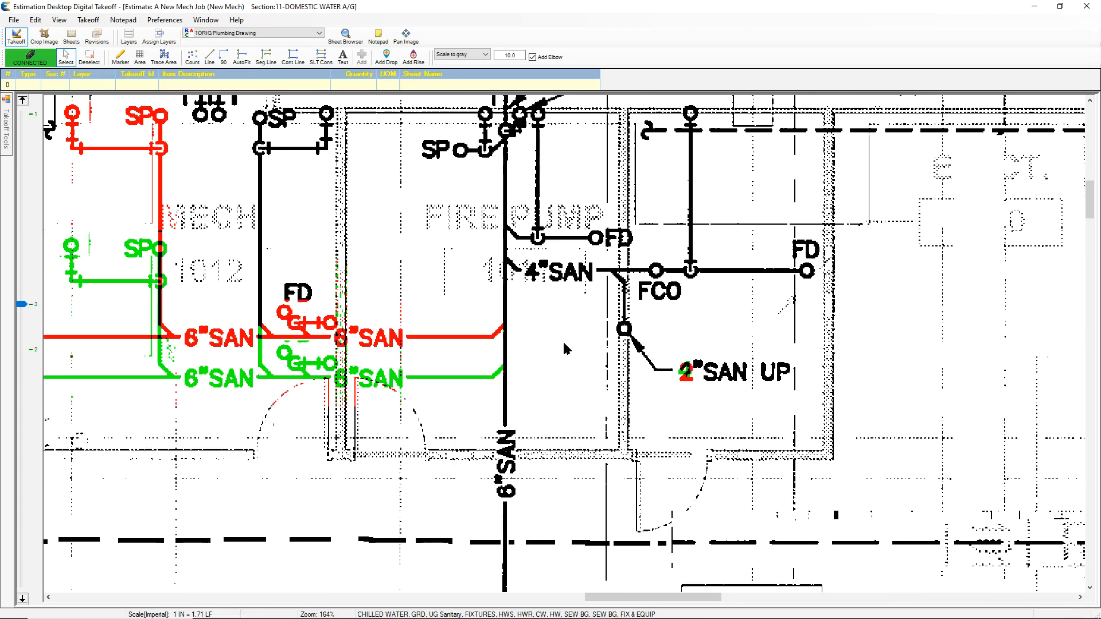
scroll(down, 3)
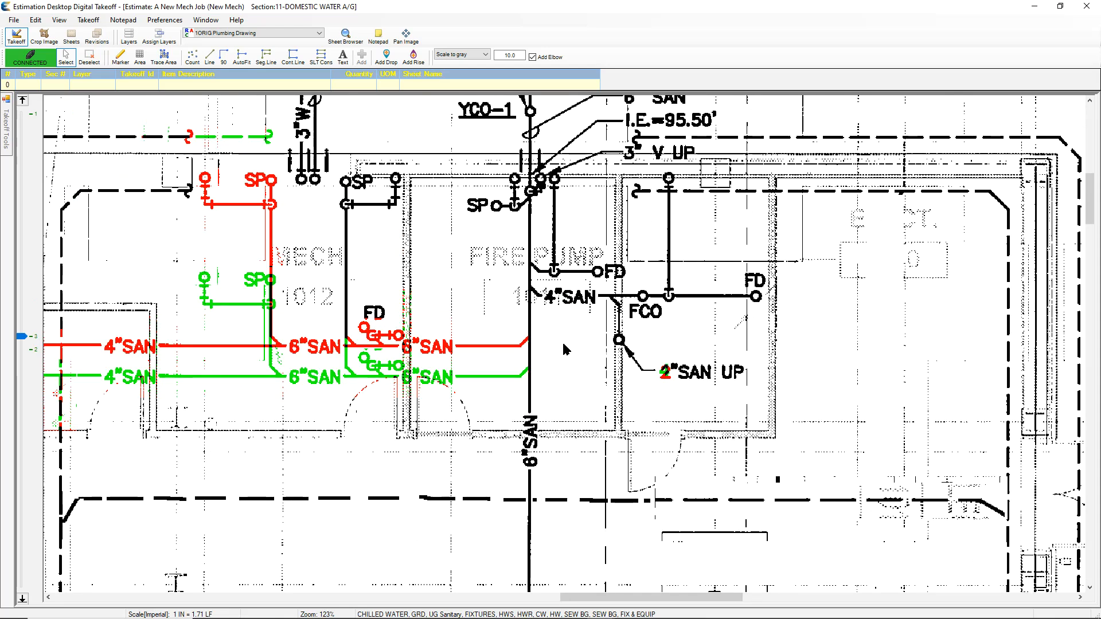
mouse_move(585, 345)
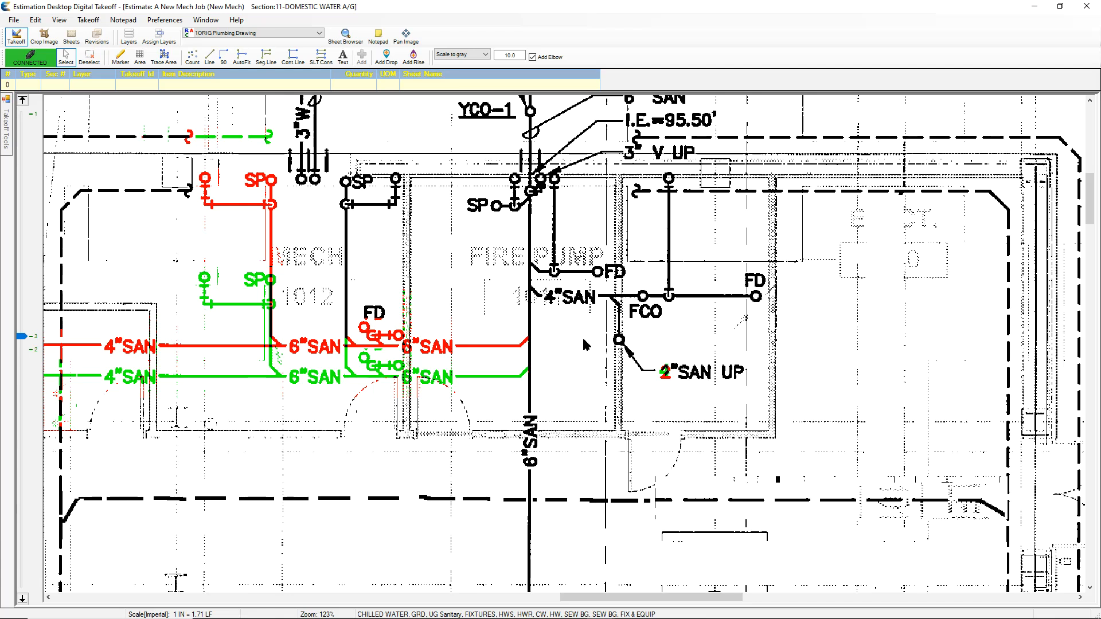
mouse_move(568, 358)
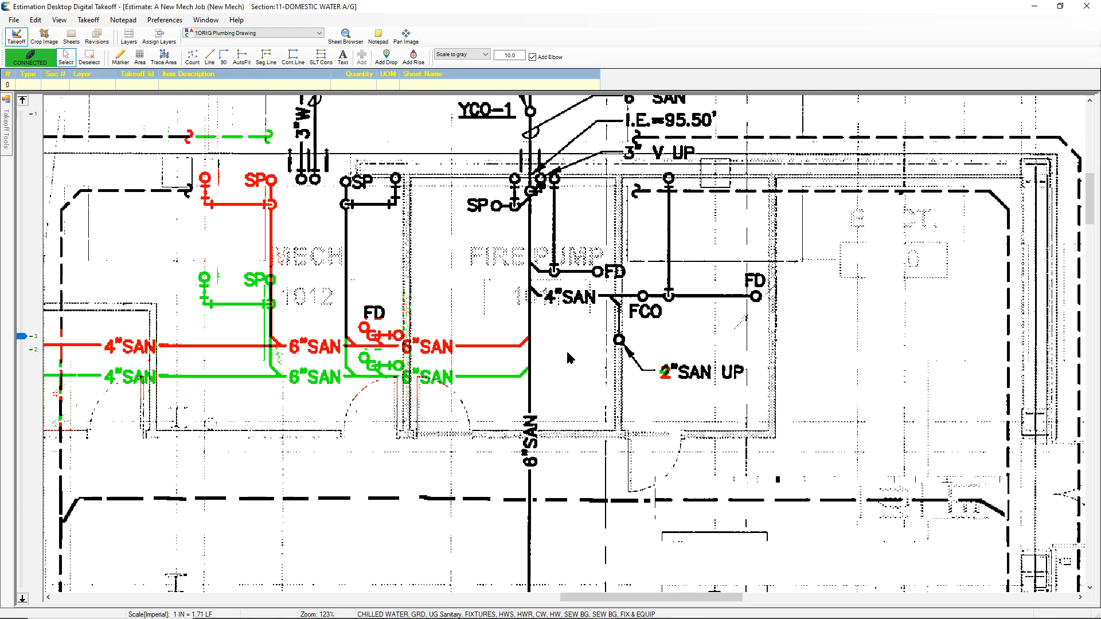
mouse_move(572, 349)
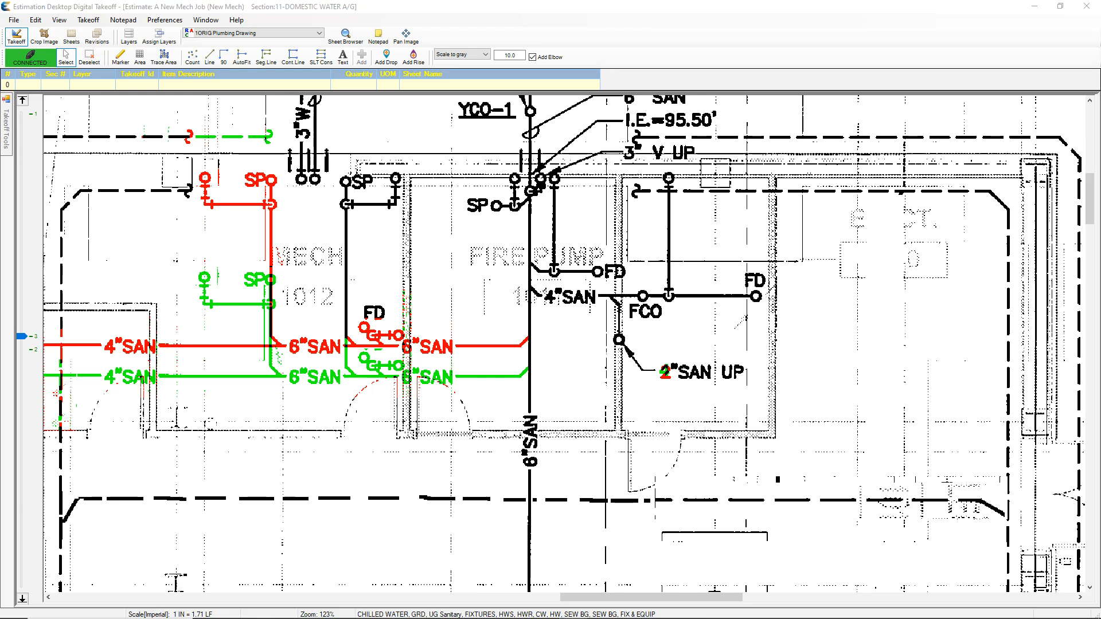
mouse_move(508, 21)
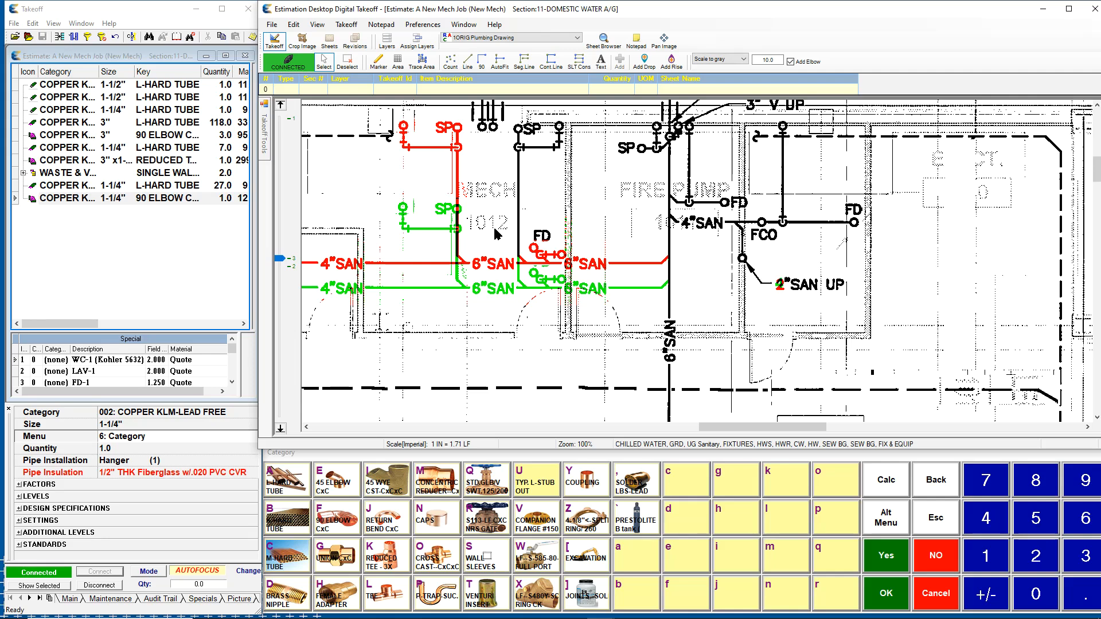
mouse_move(526, 224)
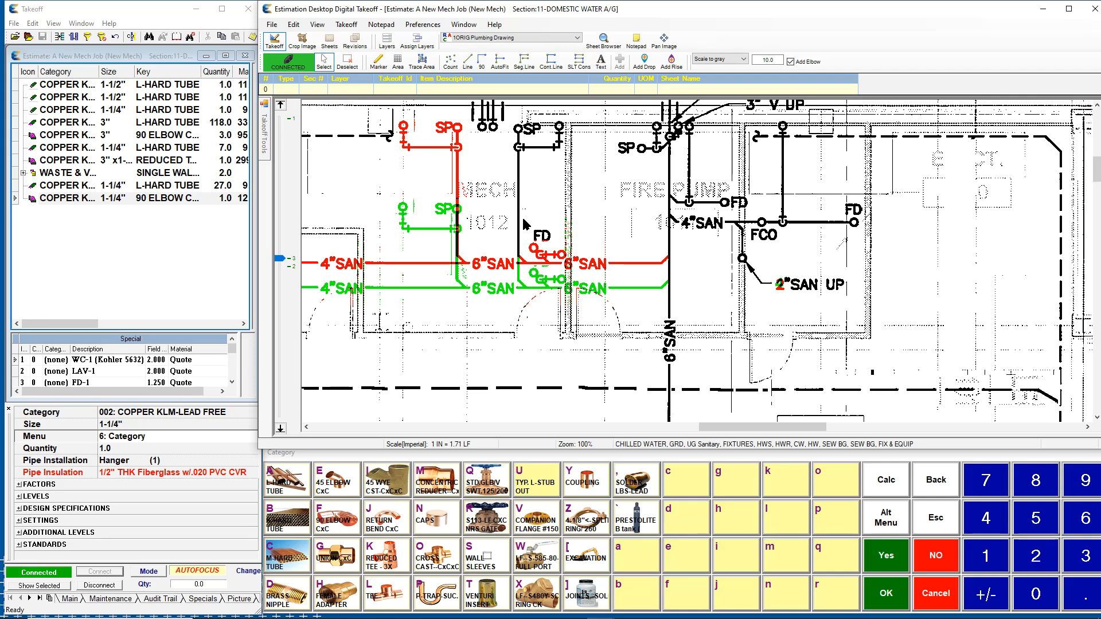
mouse_move(577, 188)
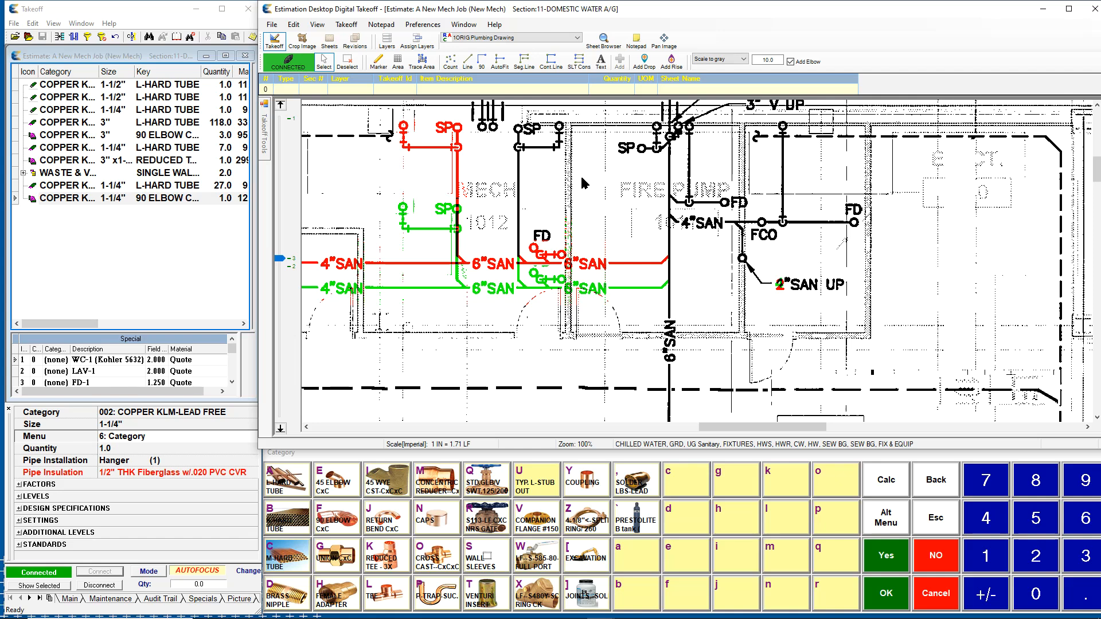
mouse_move(600, 247)
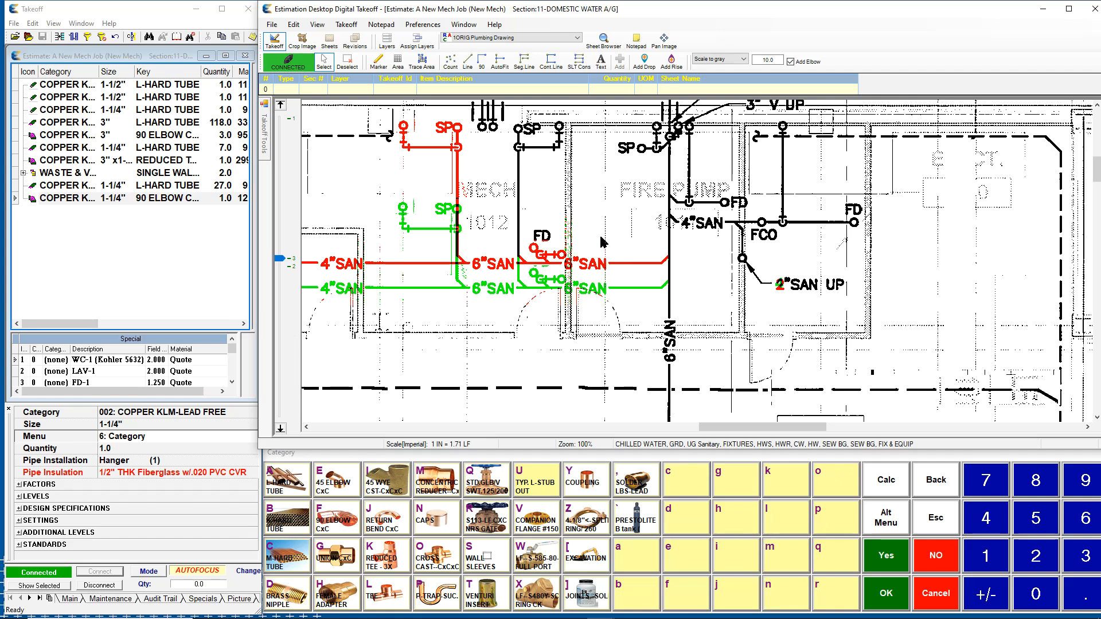
mouse_move(619, 232)
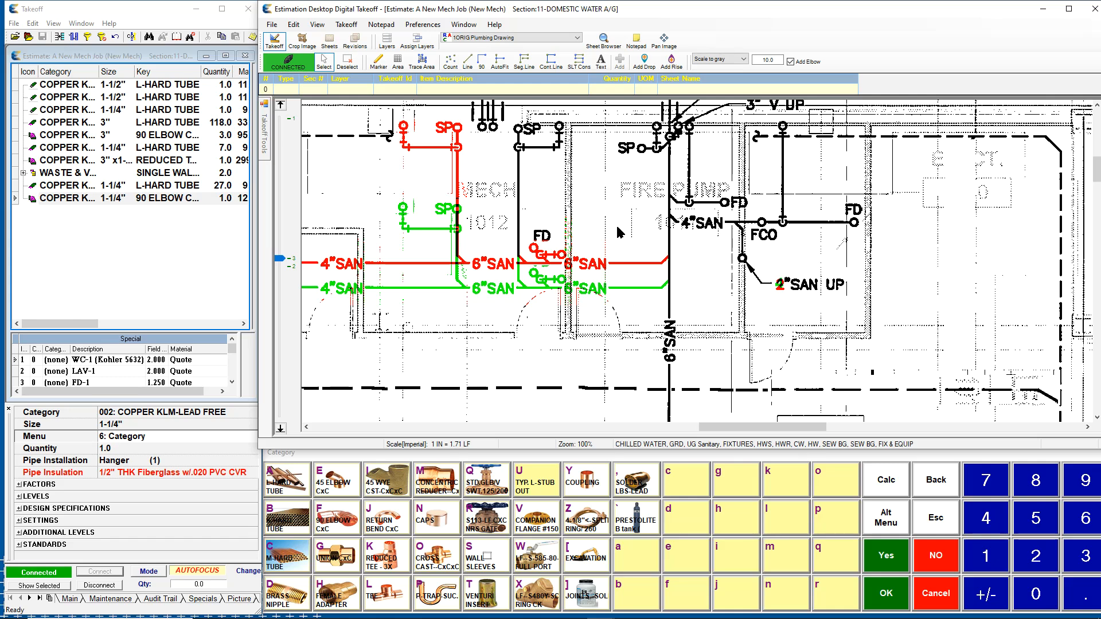
mouse_move(649, 213)
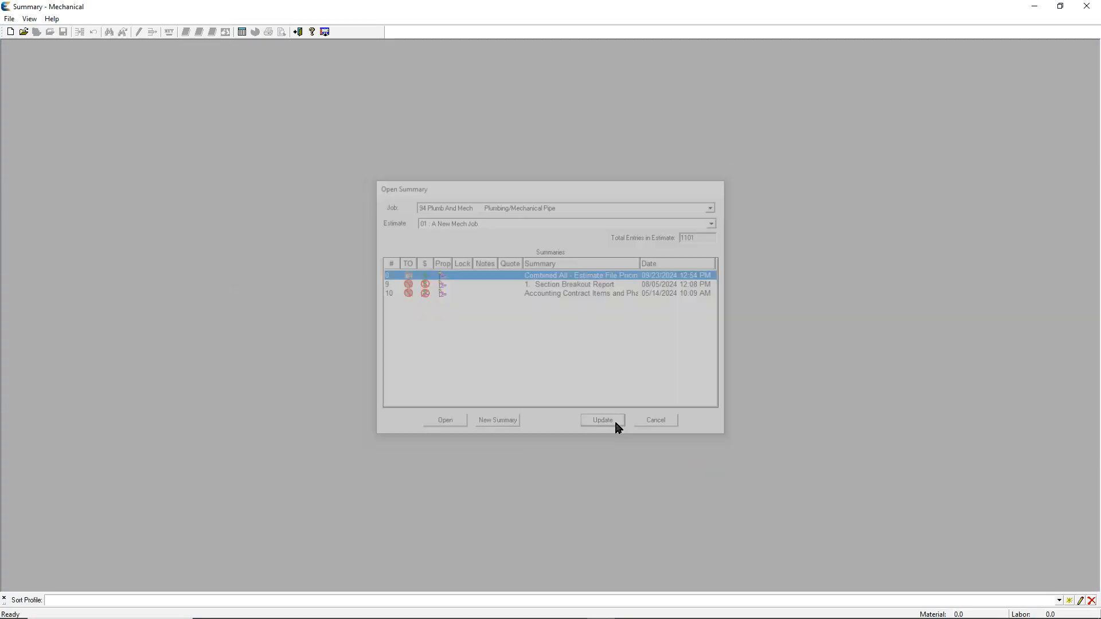
- Update the Combined All - Estimate File Pricing summary and open it (material 70,169.01, labor 904.25)
click(600, 420)
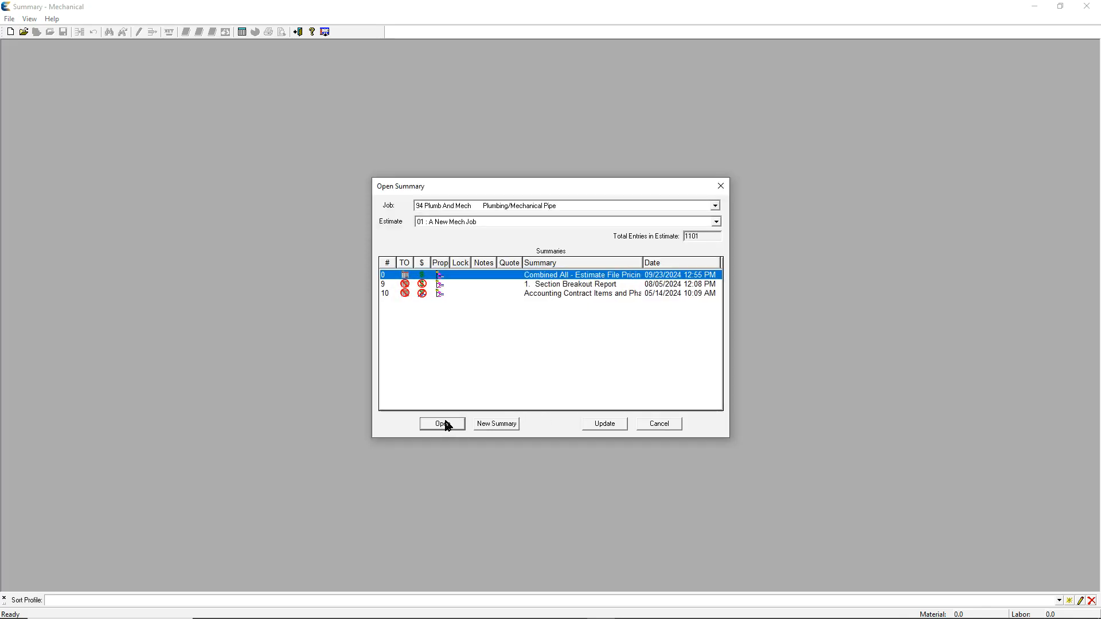
click(442, 423)
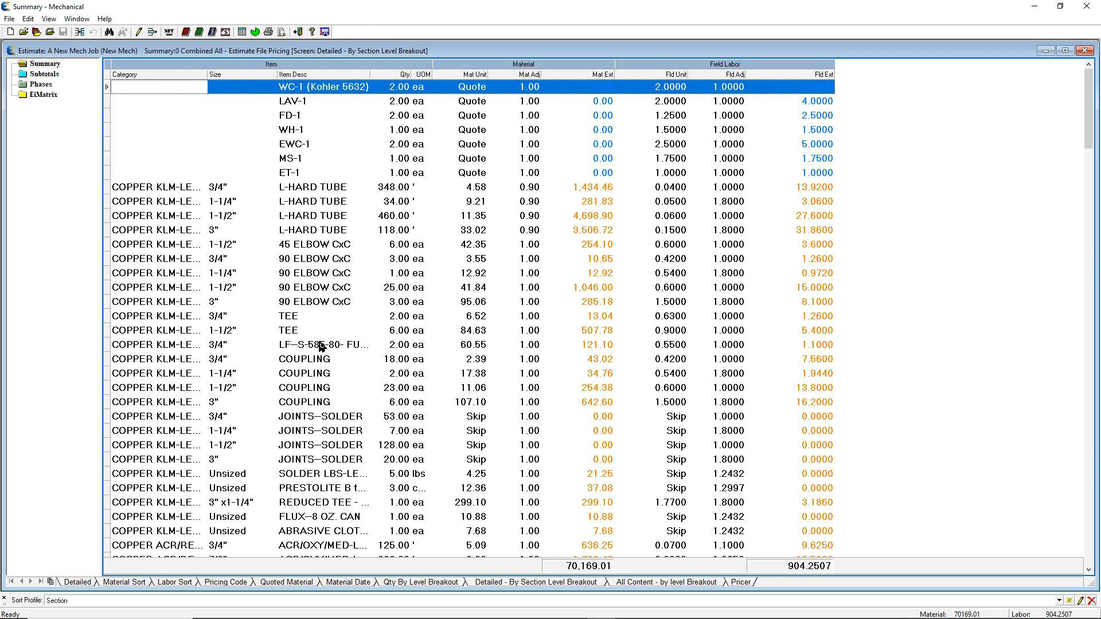
mouse_move(448, 352)
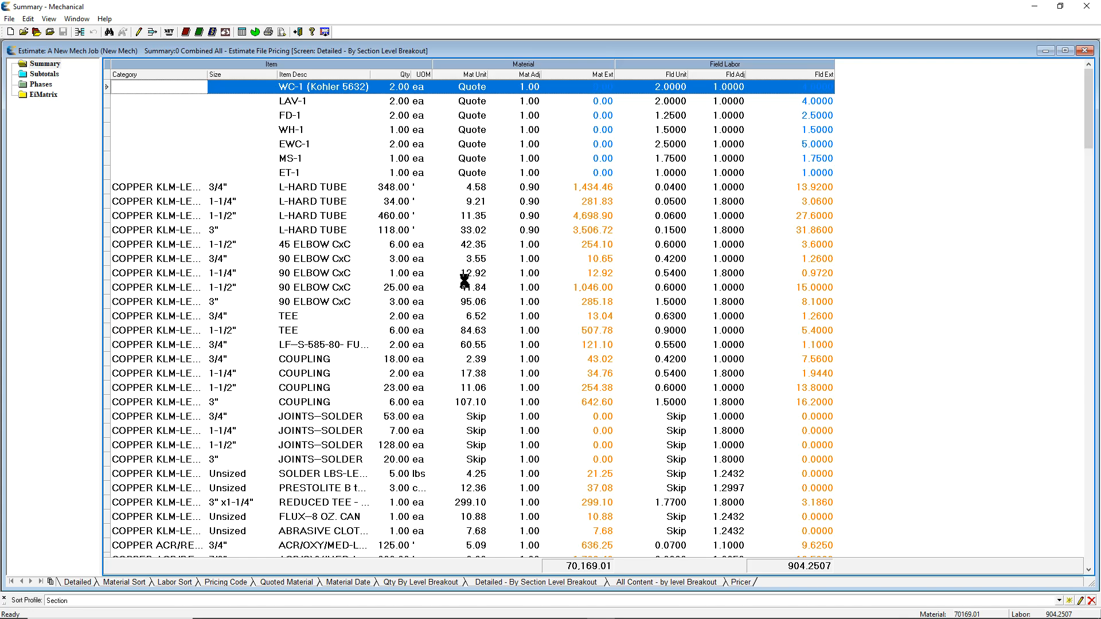
mouse_move(470, 289)
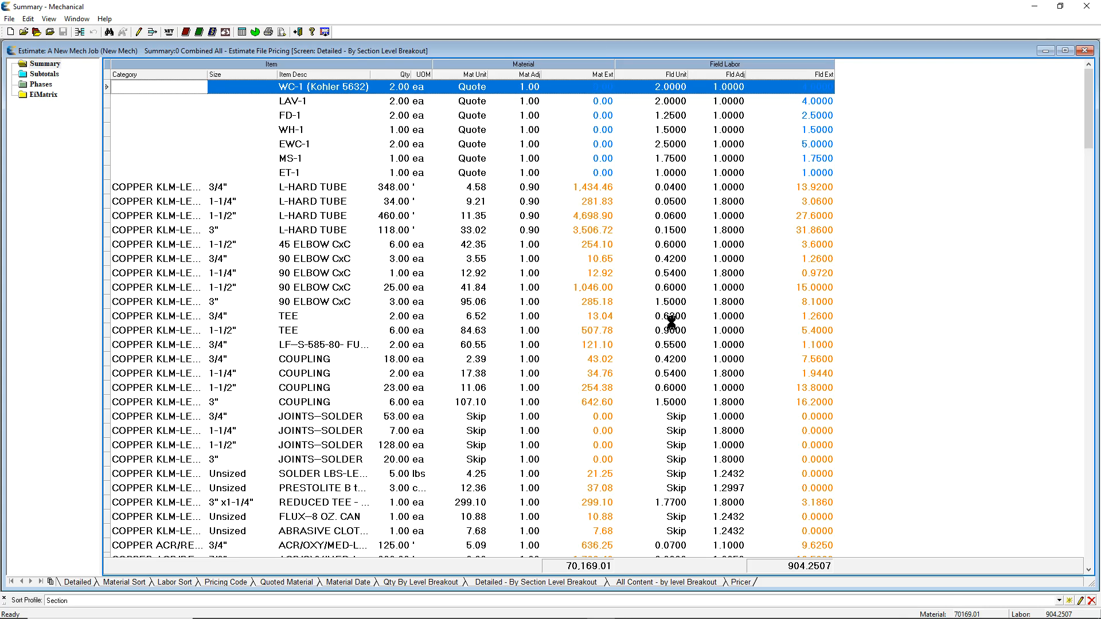
mouse_move(609, 530)
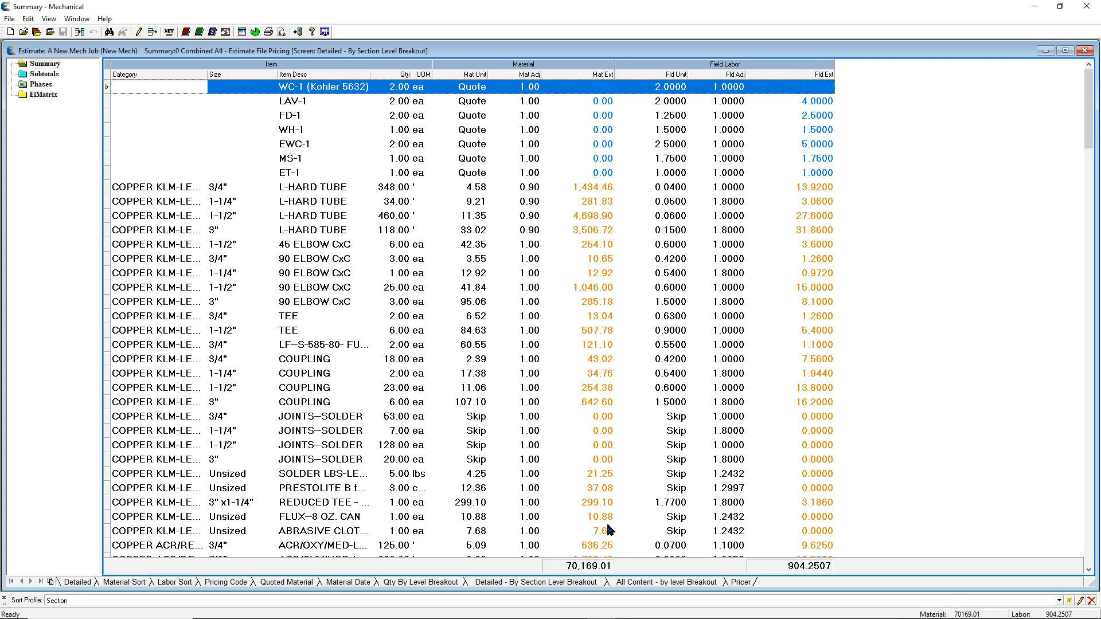
mouse_move(680, 552)
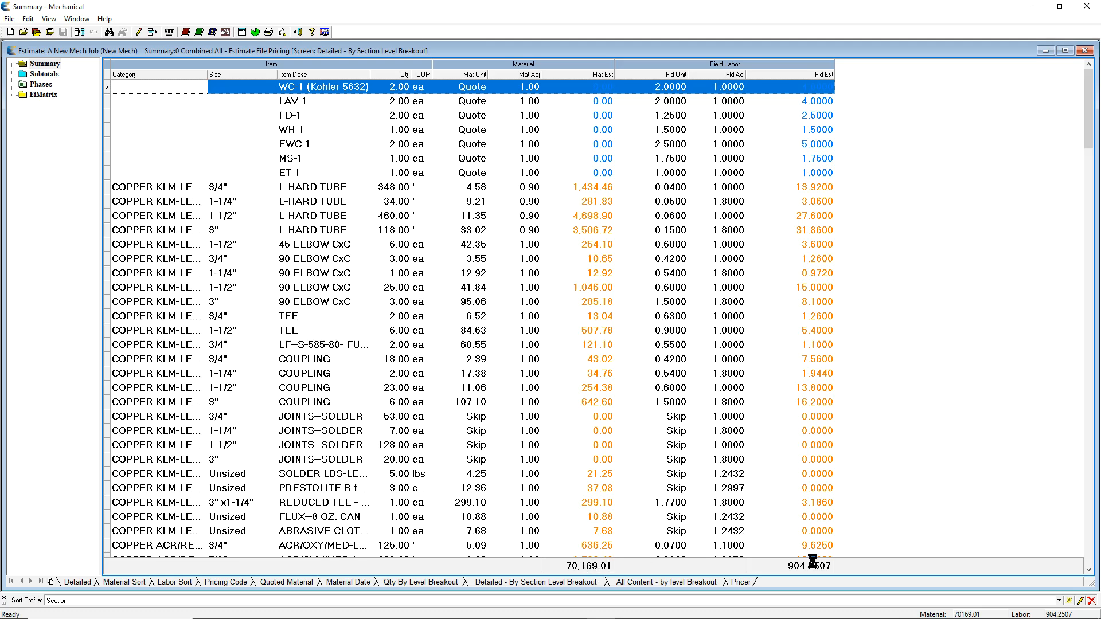
mouse_move(572, 338)
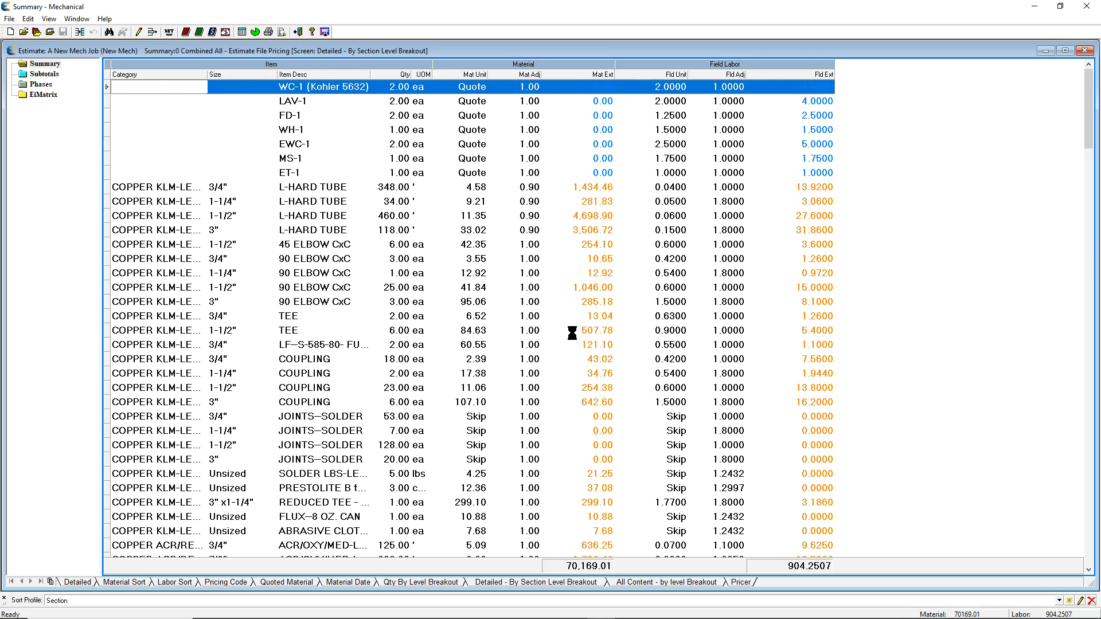
mouse_move(573, 336)
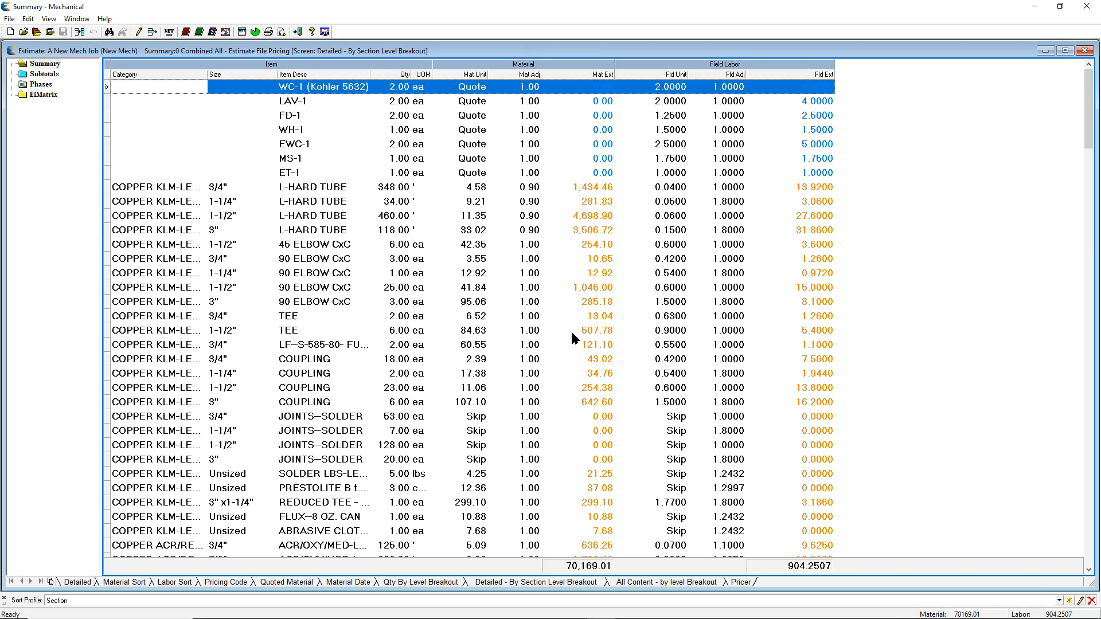
mouse_move(555, 336)
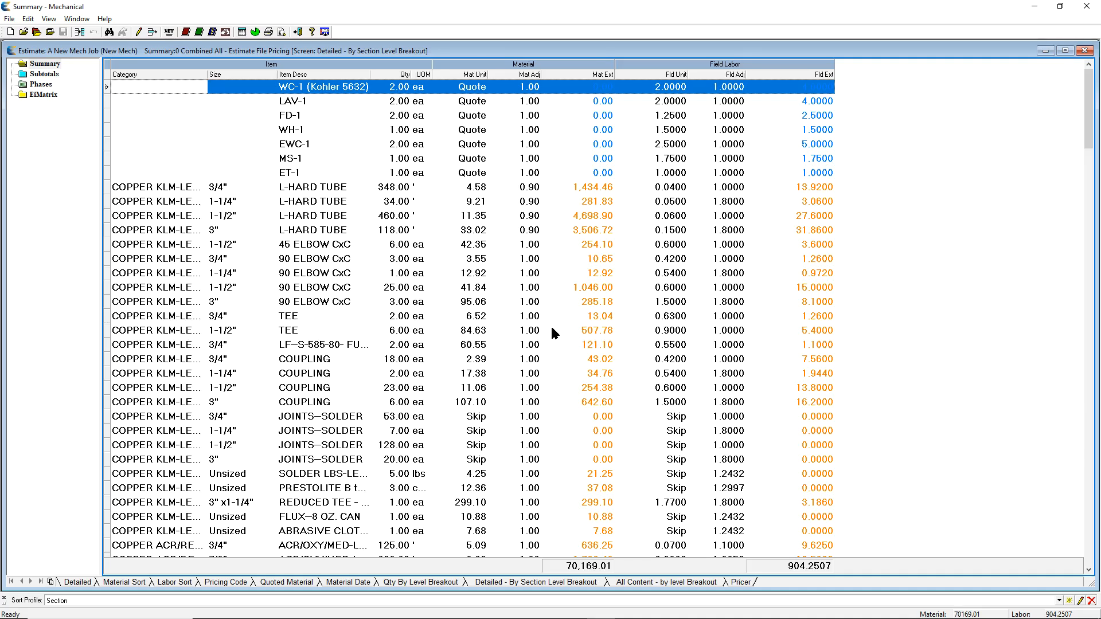
mouse_move(537, 282)
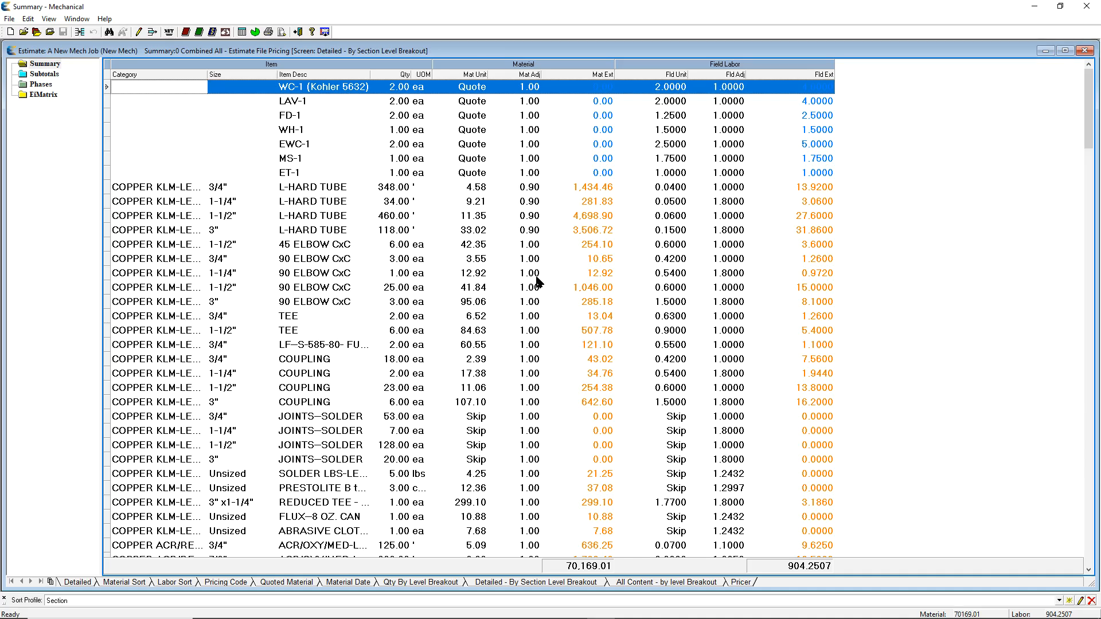
mouse_move(555, 337)
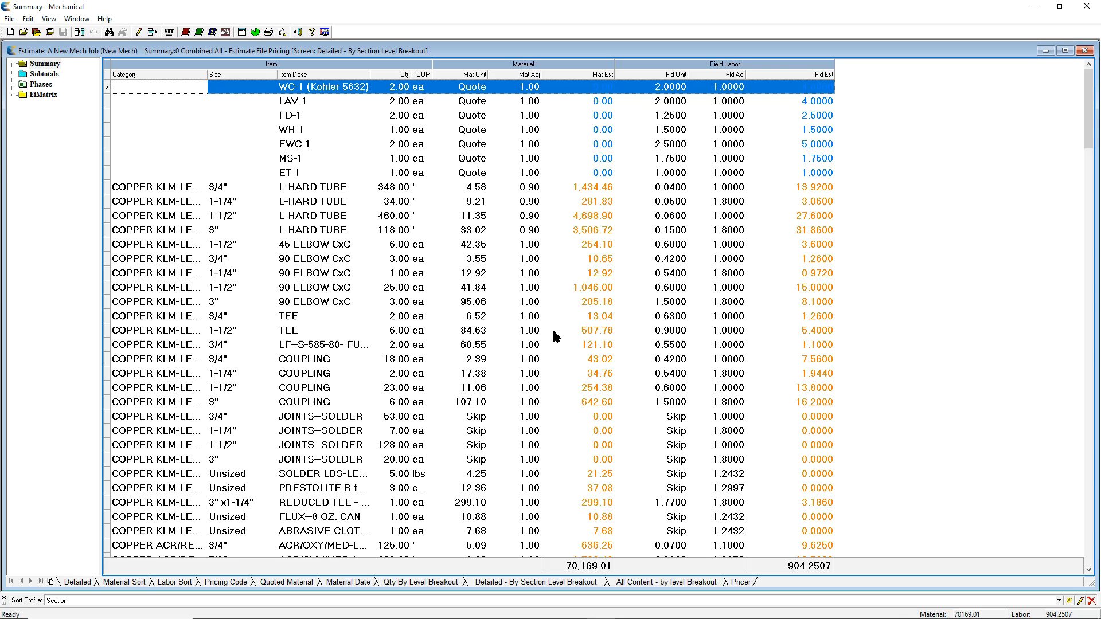
mouse_move(467, 309)
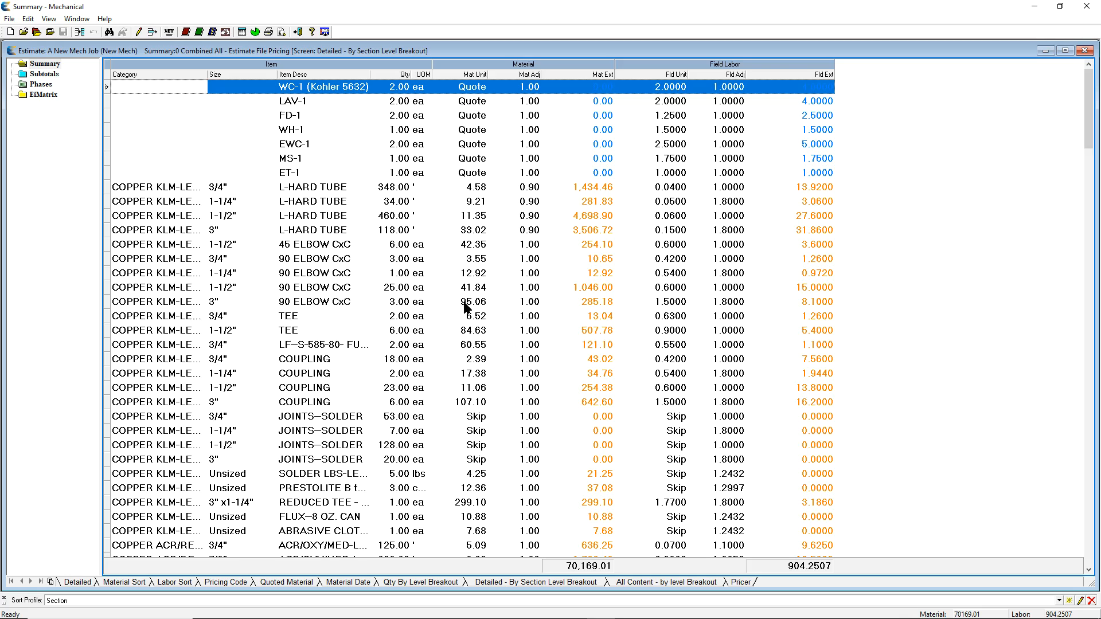
mouse_move(262, 208)
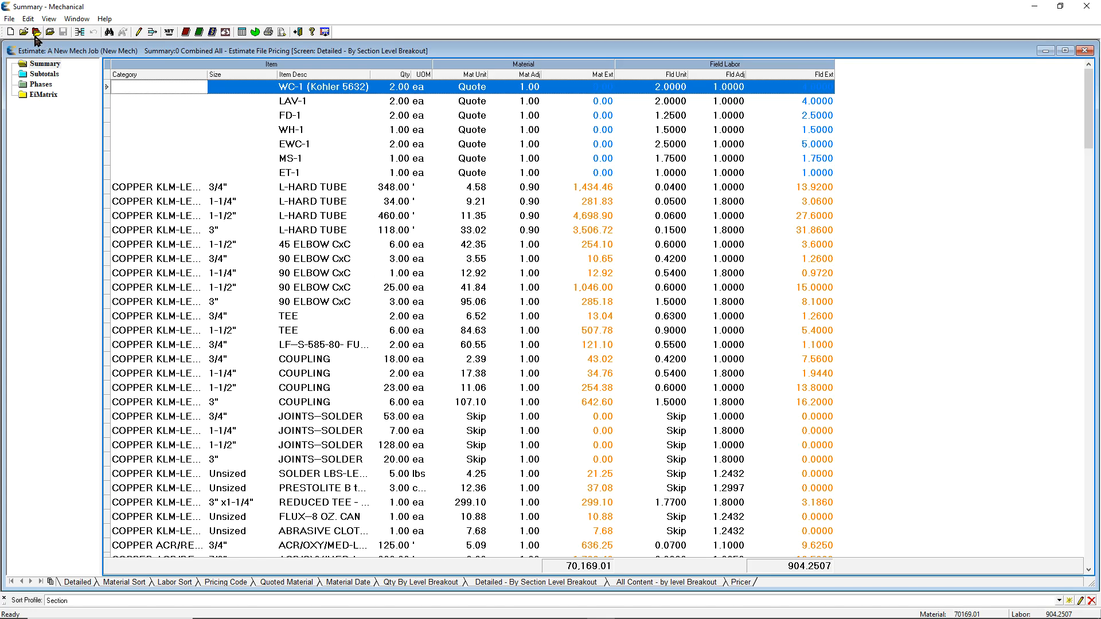
- Open the '1. Section Breakout Report' summary and scroll through its section subtotals (material 90,572.05, labor 1,130.89)
click(23, 33)
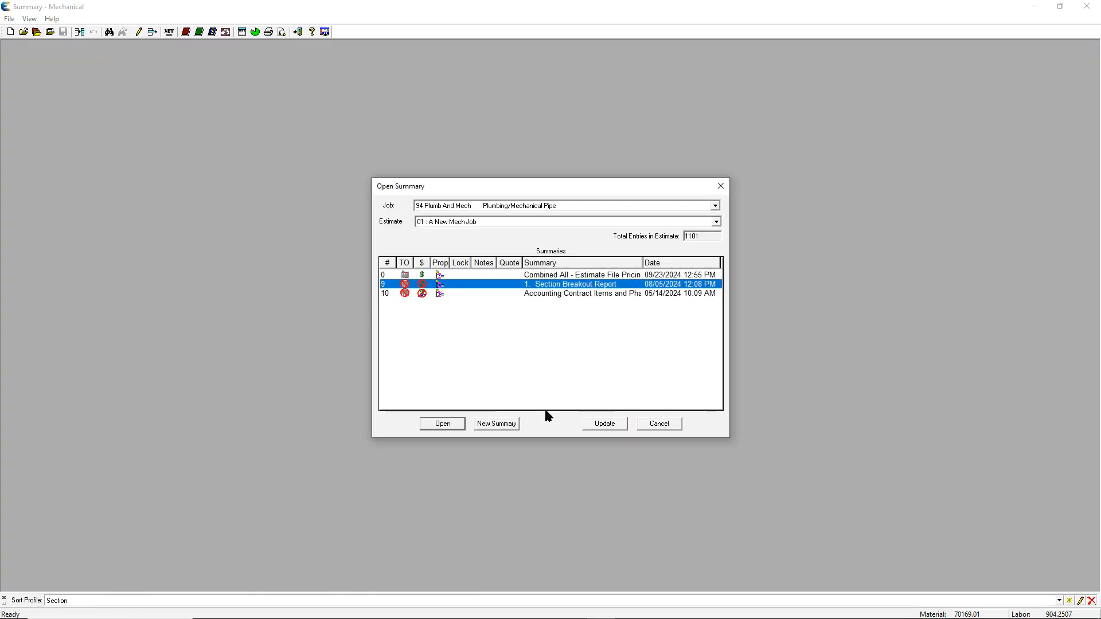
click(442, 423)
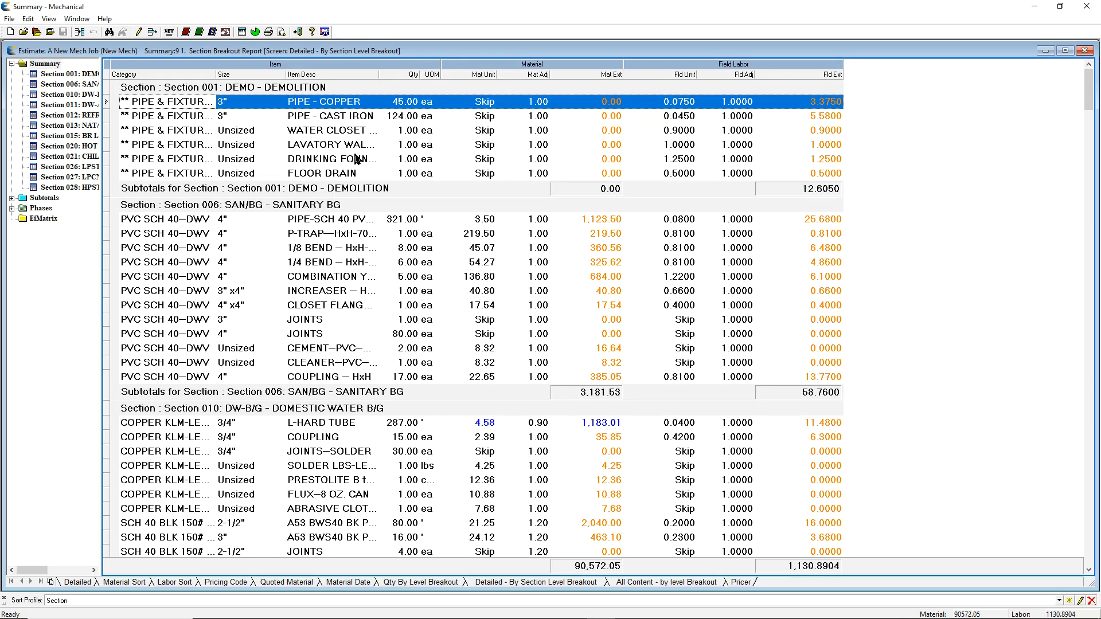
mouse_move(316, 126)
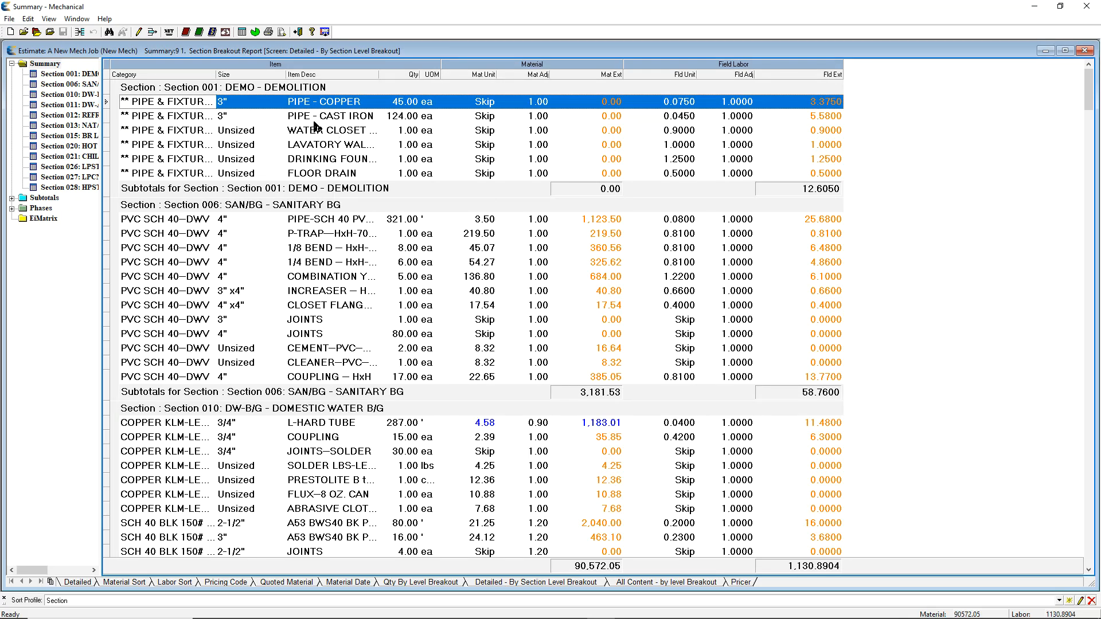
scroll(down, 3)
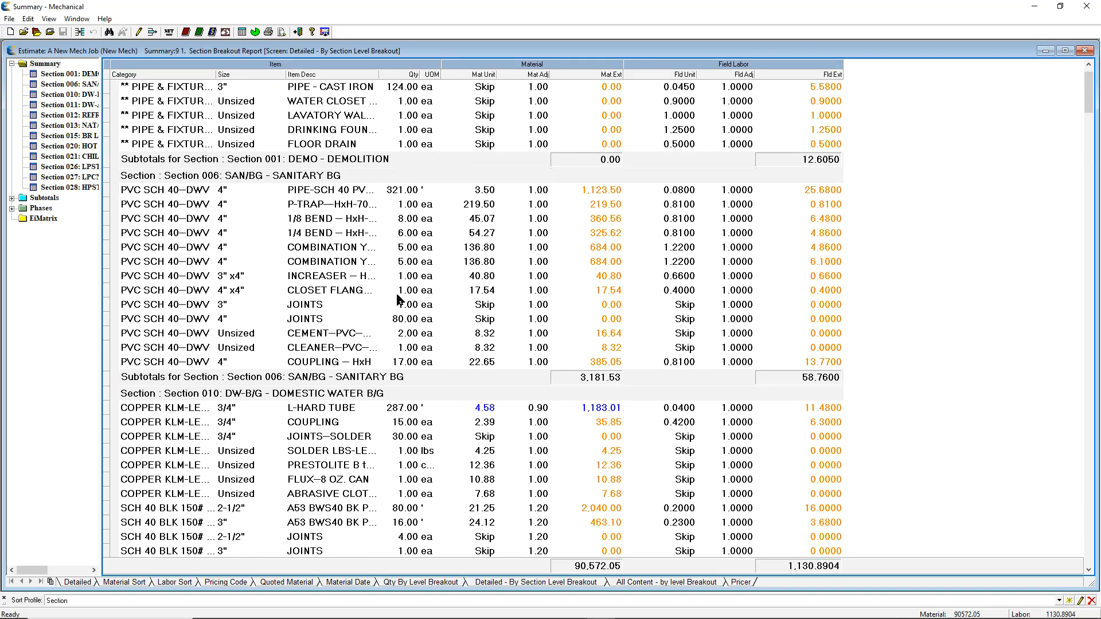
scroll(down, 3)
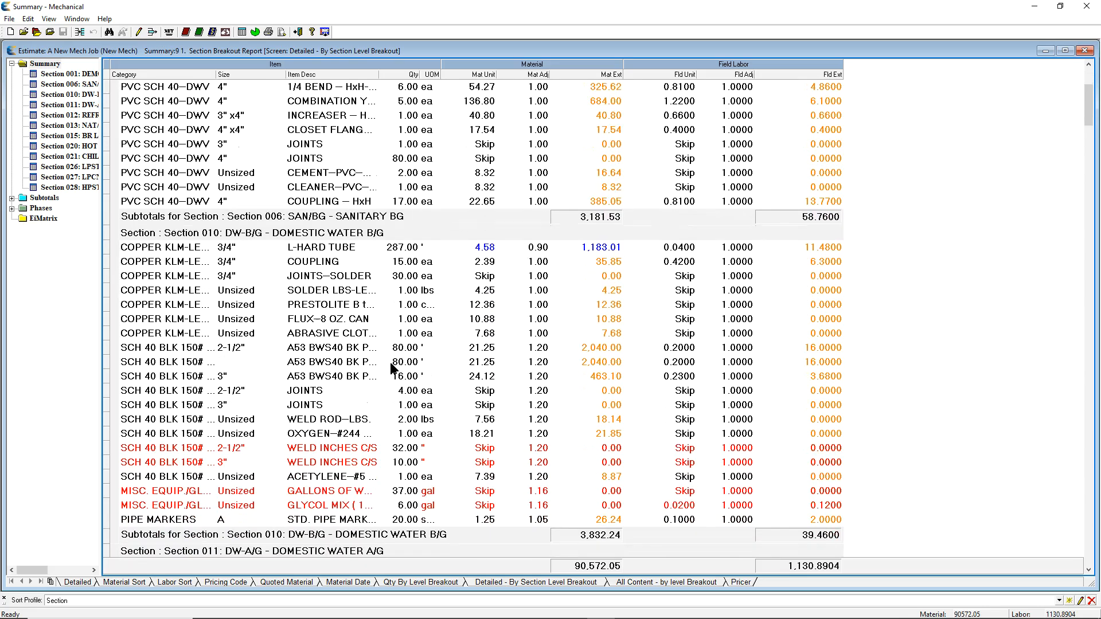
scroll(down, 3)
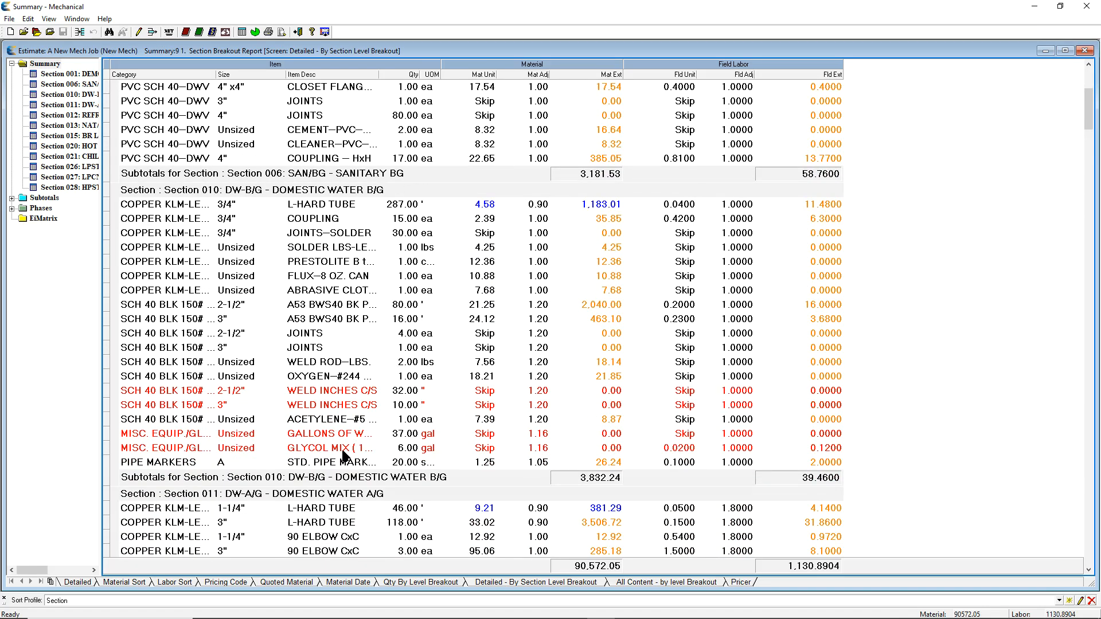
mouse_move(748, 483)
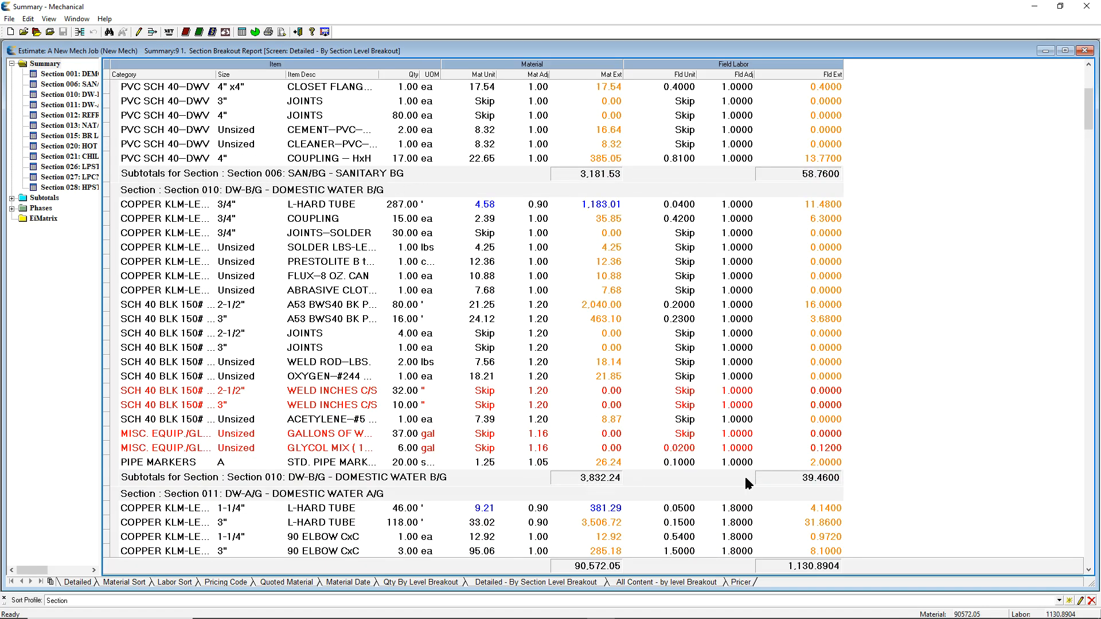
mouse_move(825, 481)
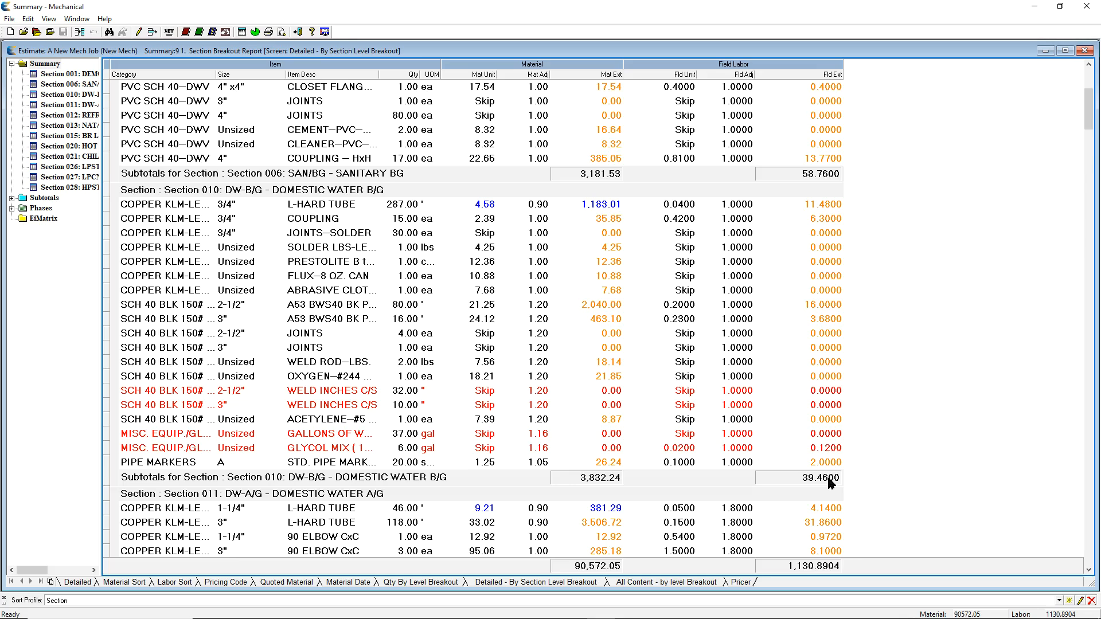
mouse_move(788, 302)
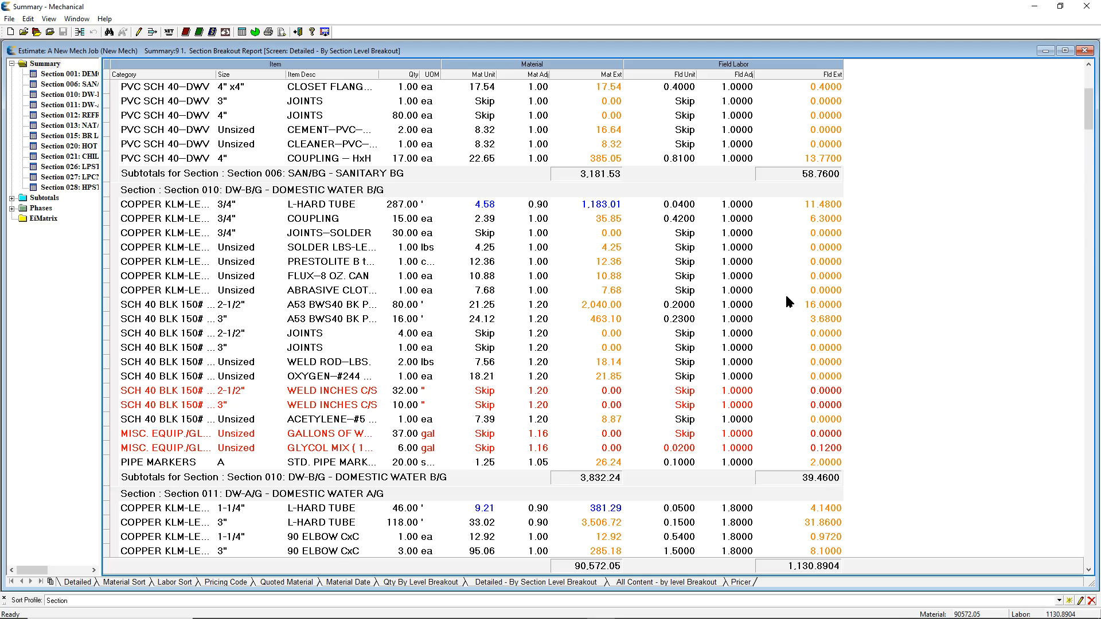
mouse_move(893, 422)
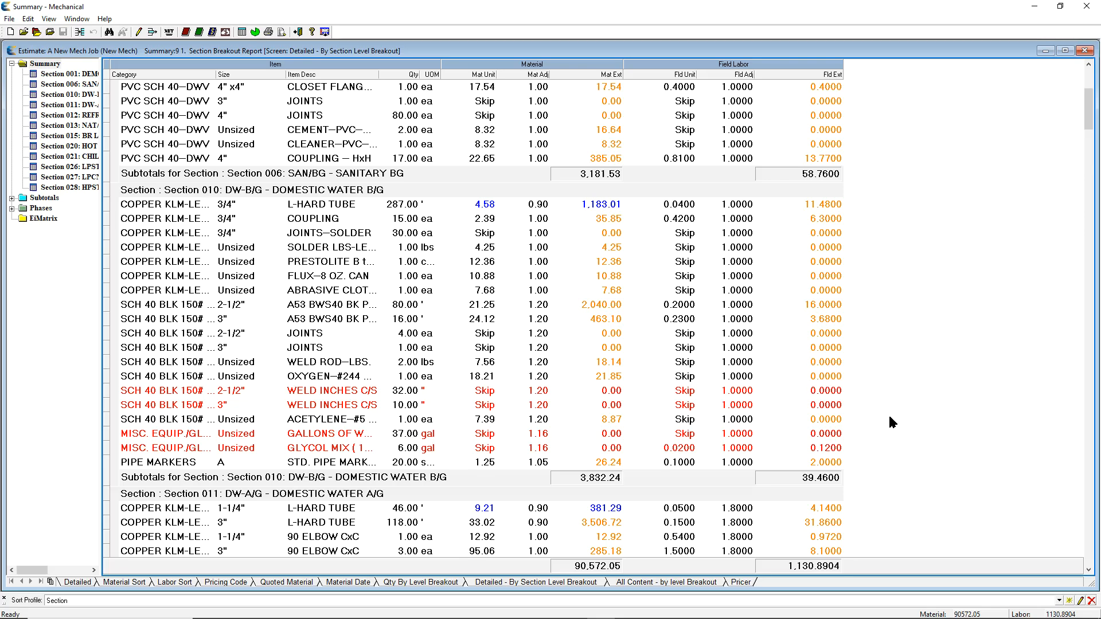
mouse_move(1087, 7)
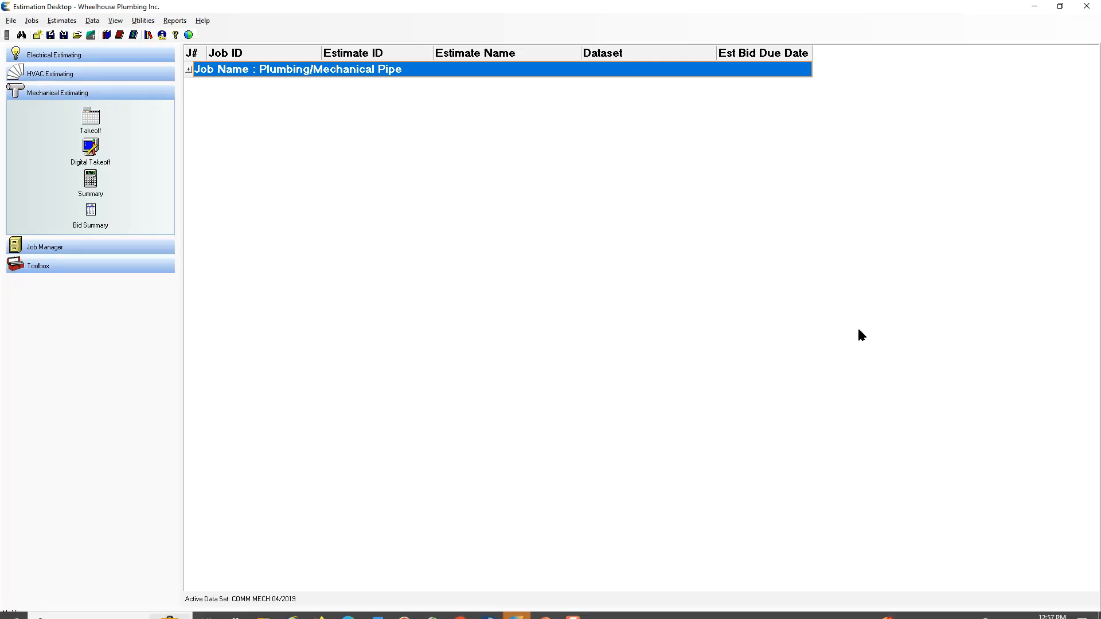
mouse_move(89, 211)
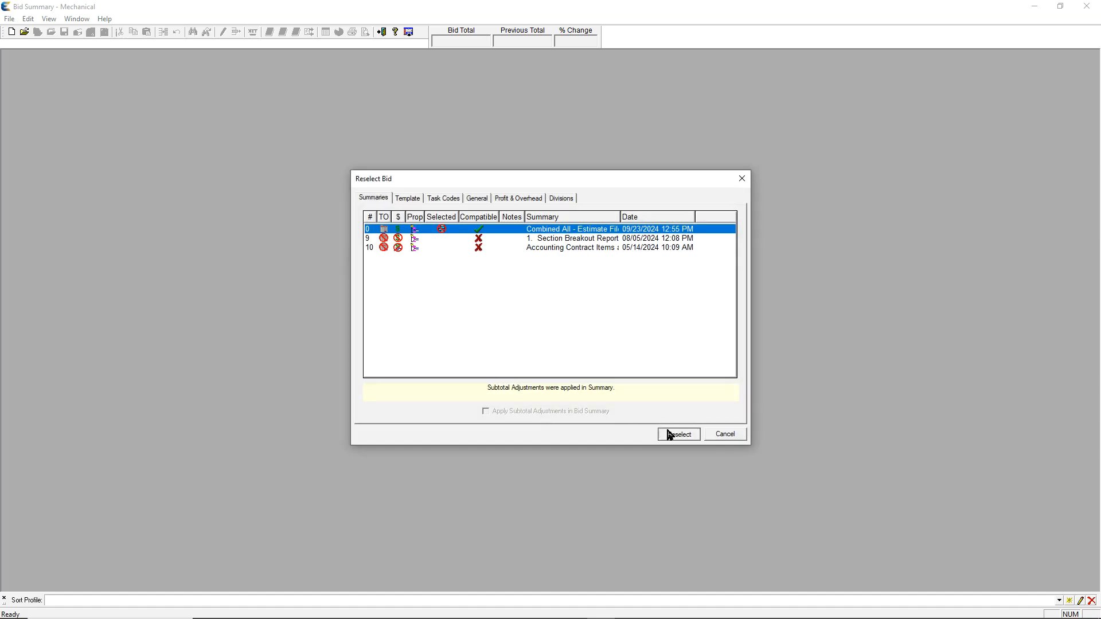
- Reselect the Combined All summary as the bid source, accepting the level sources warning; bid total 274,946.17
click(676, 434)
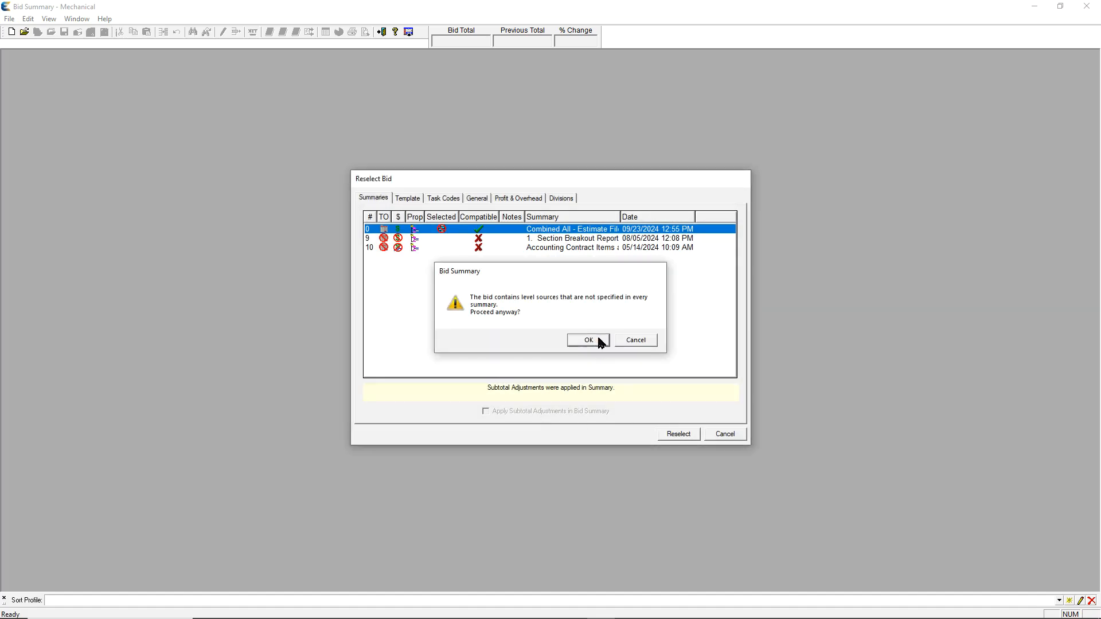
click(587, 339)
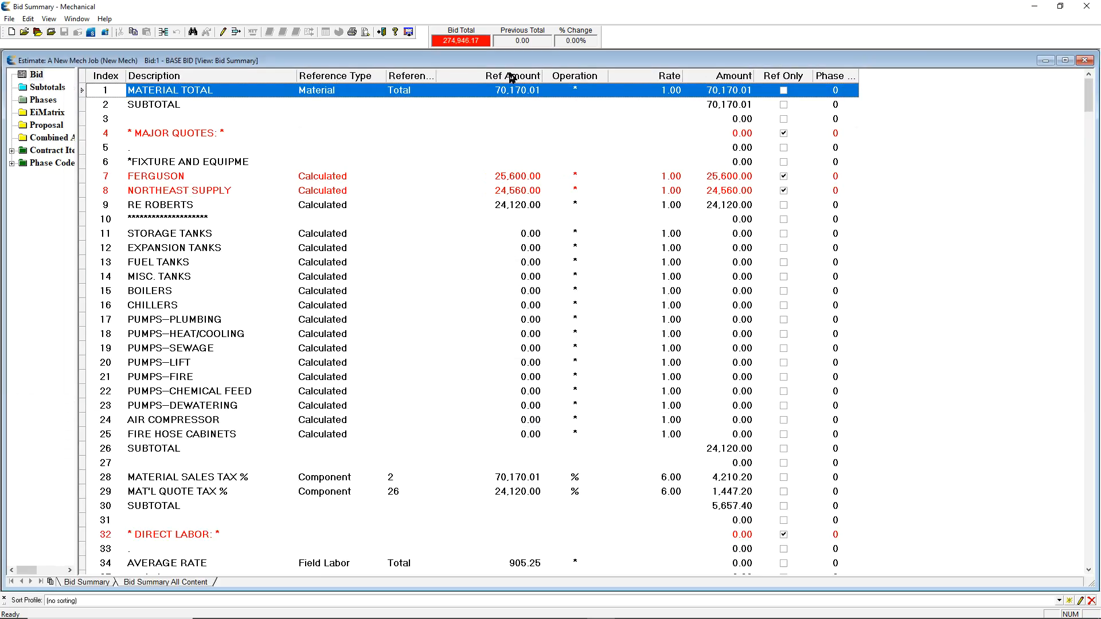
scroll(down, 3)
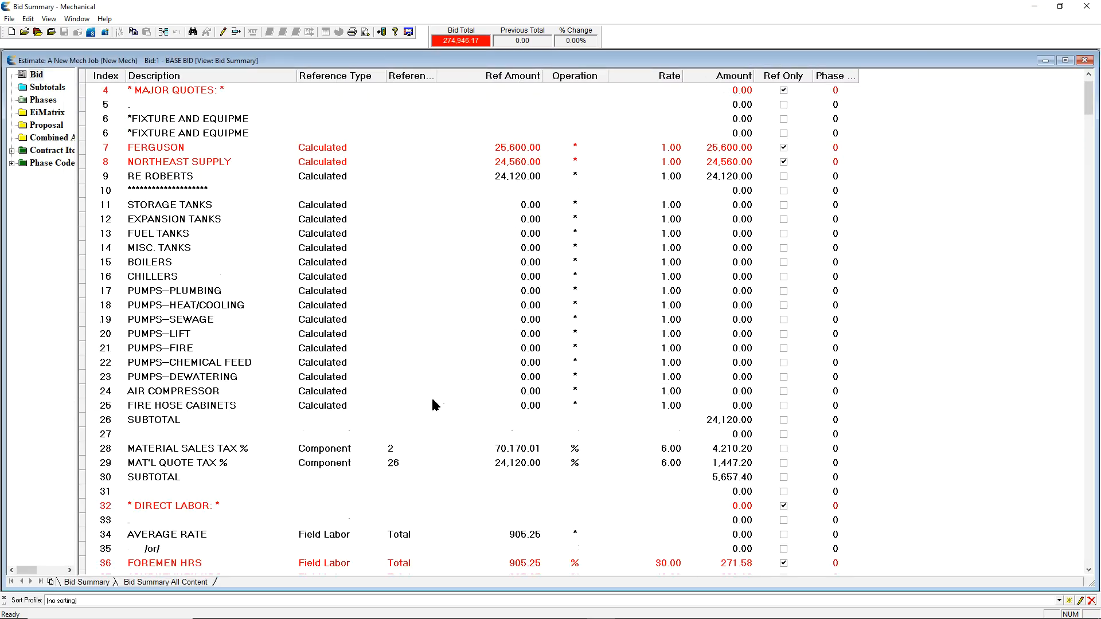
scroll(down, 3)
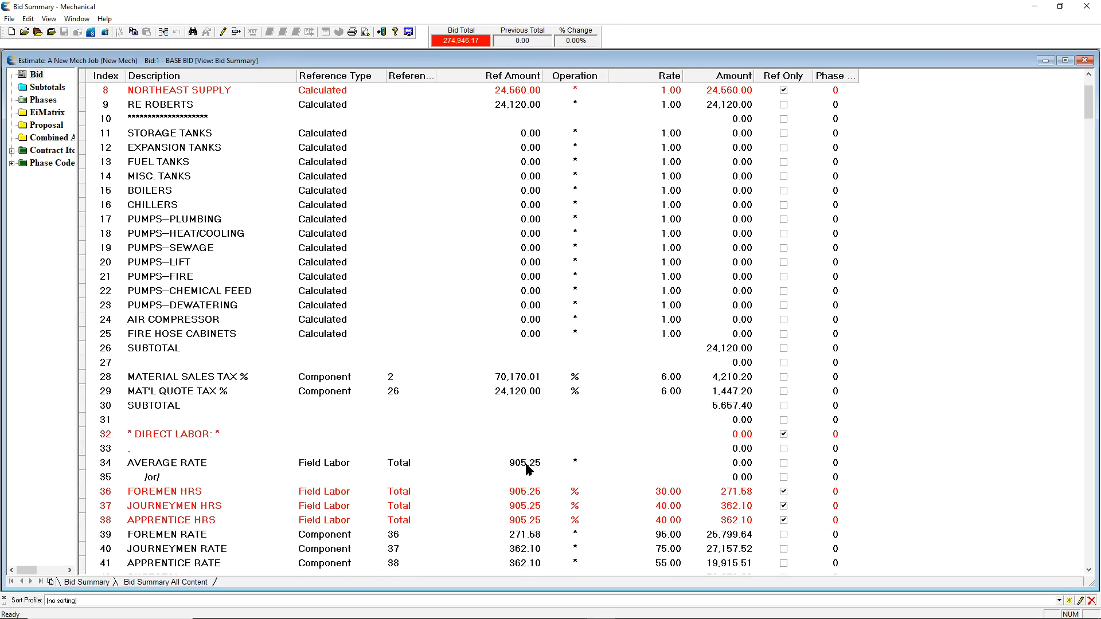
scroll(up, 3)
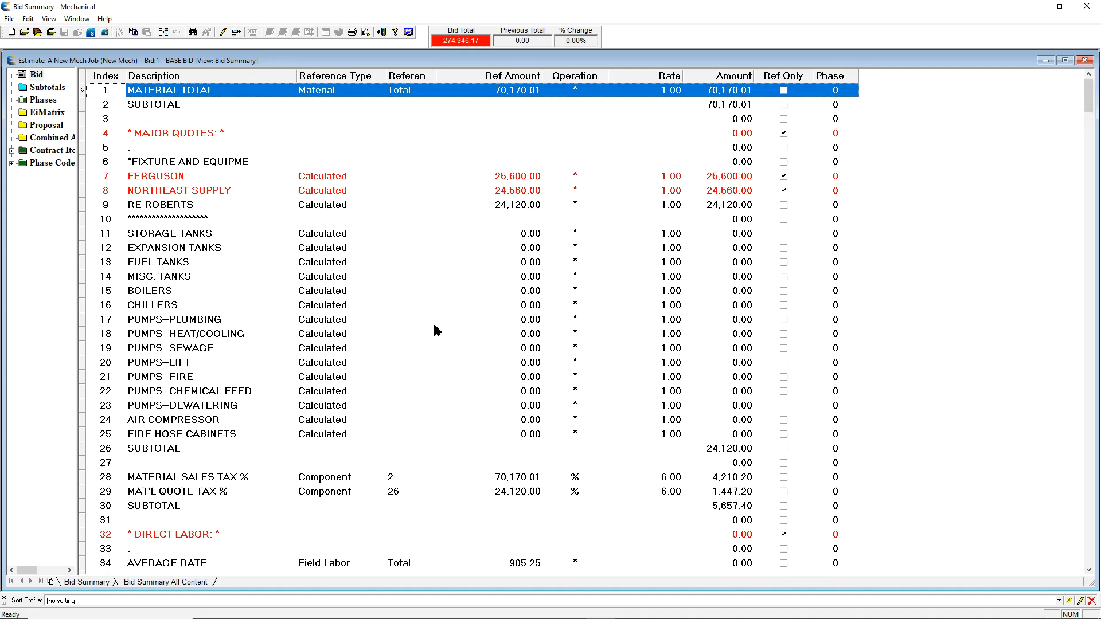
mouse_move(207, 191)
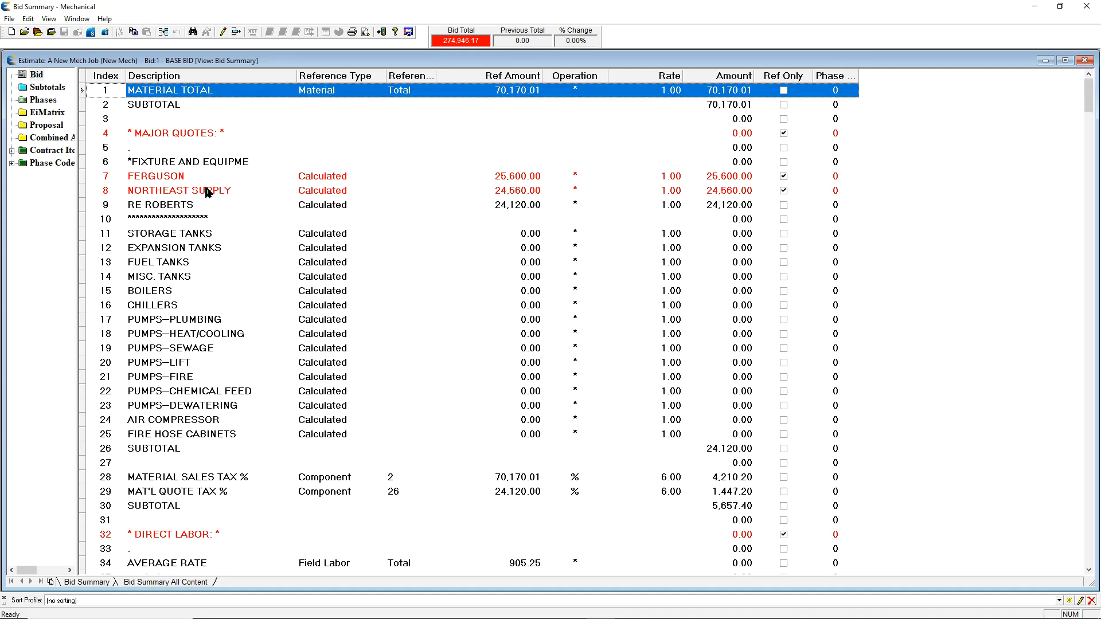
mouse_move(188, 189)
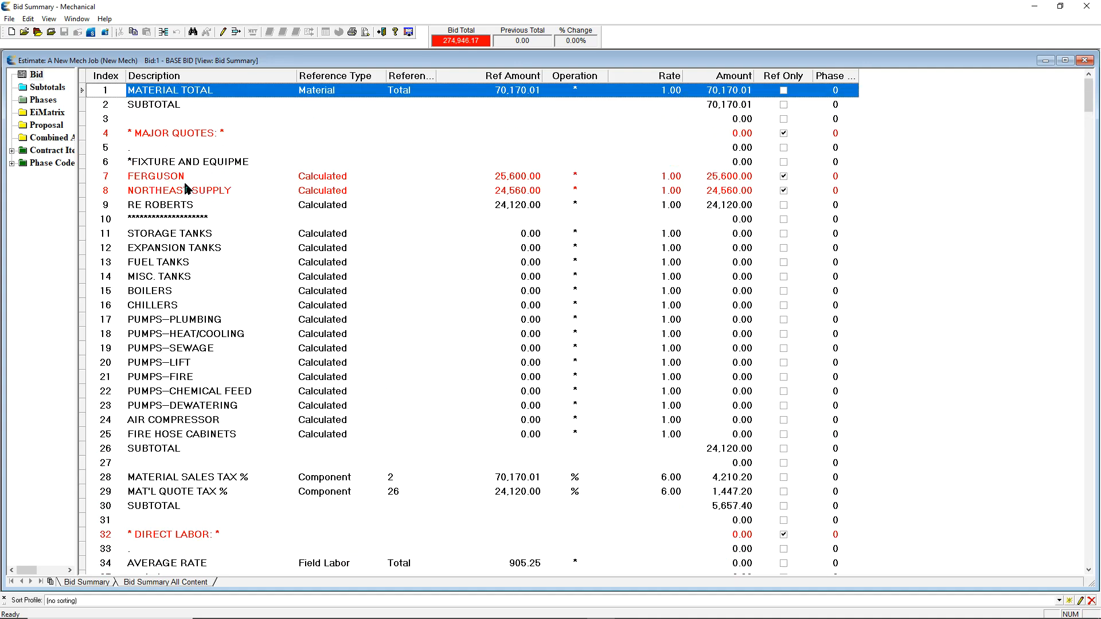
mouse_move(515, 187)
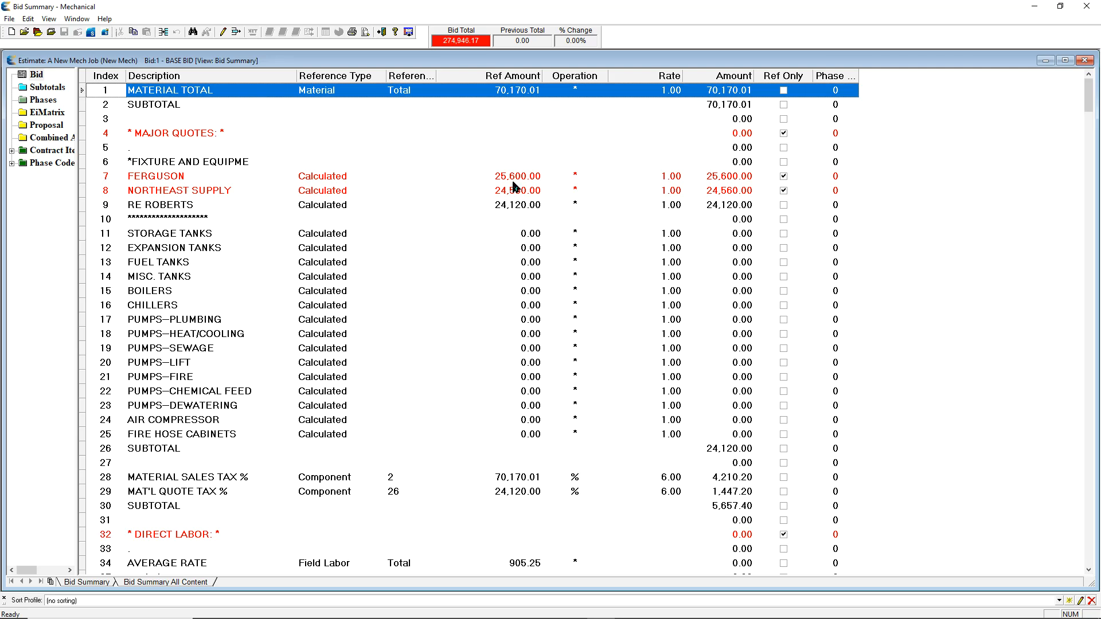
mouse_move(666, 211)
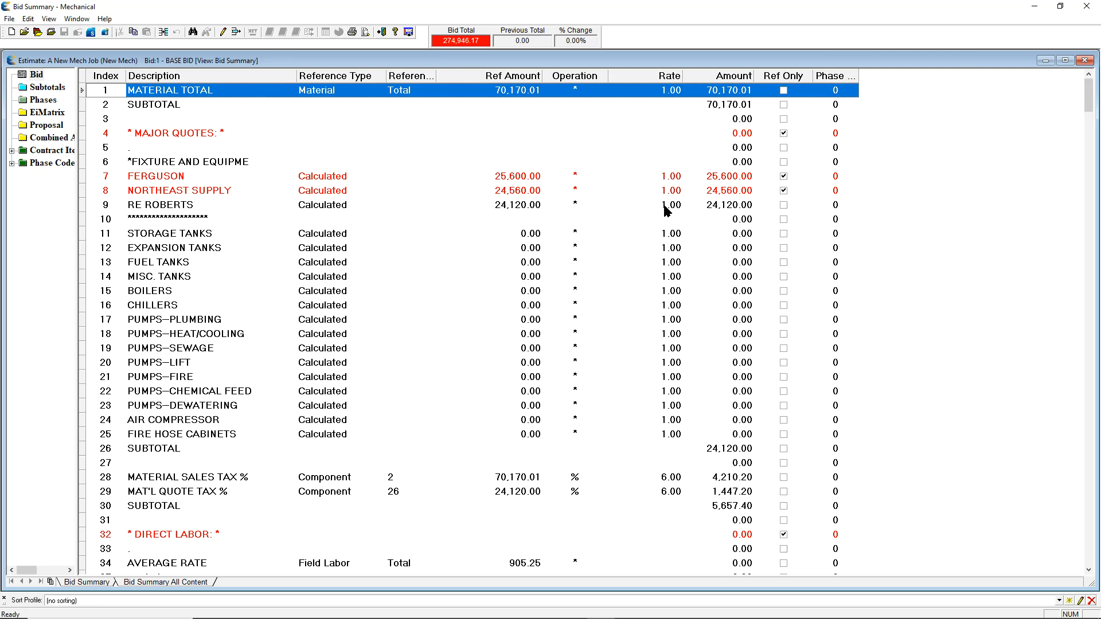
mouse_move(542, 178)
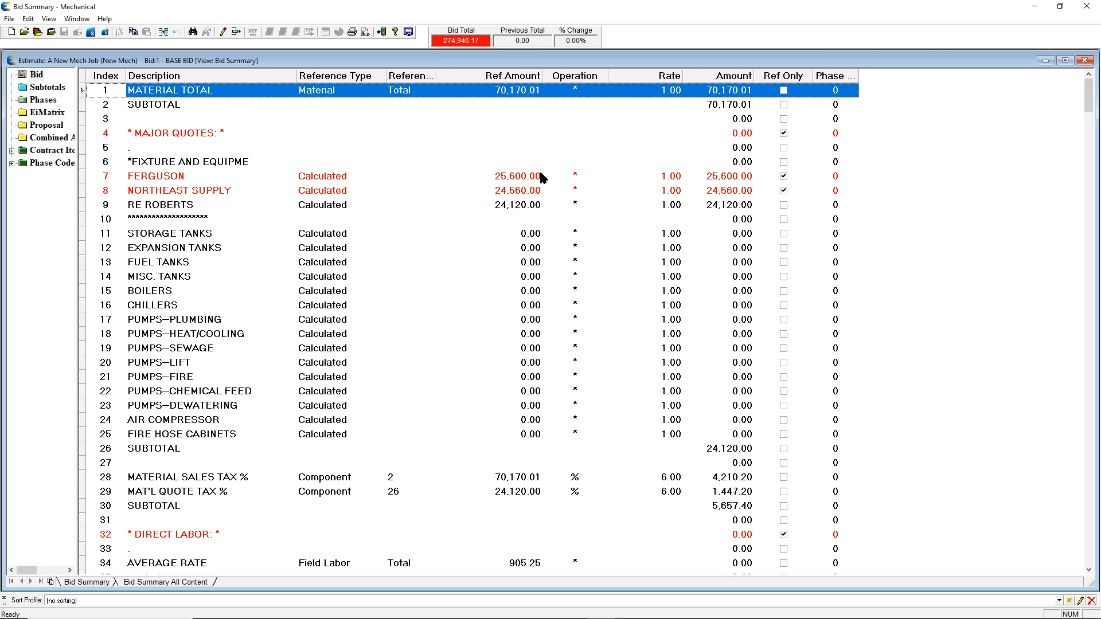
mouse_move(650, 197)
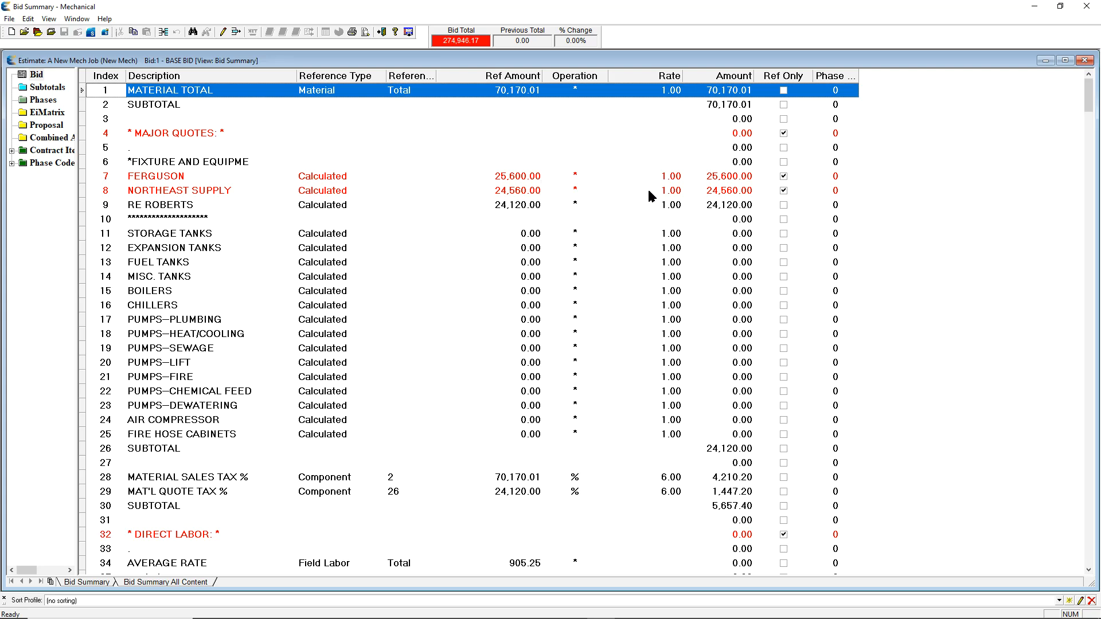
mouse_move(544, 181)
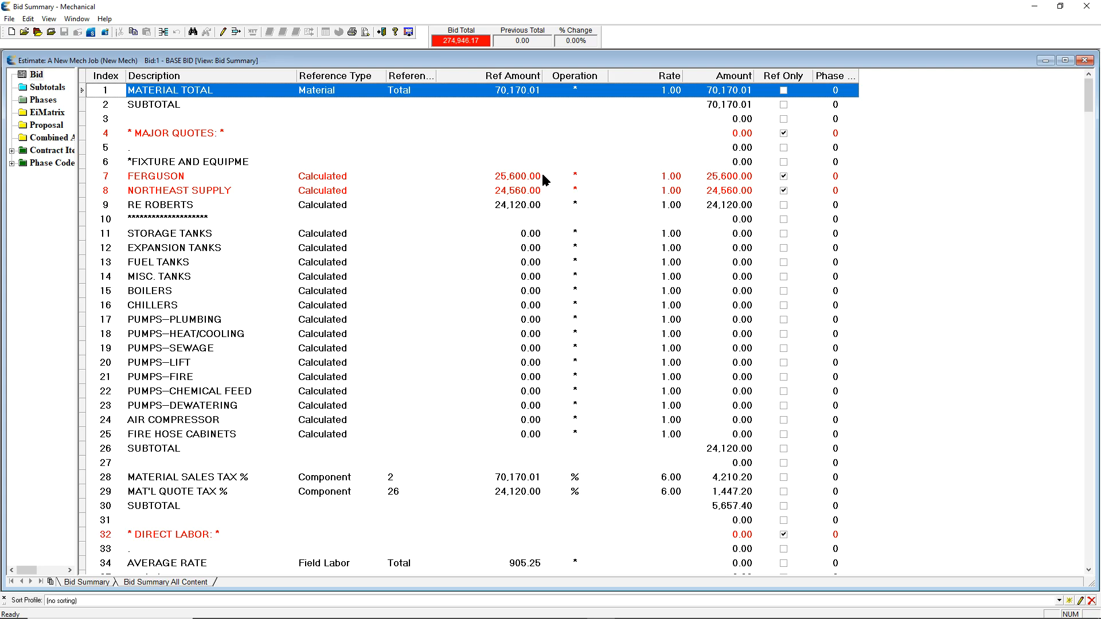
scroll(down, 3)
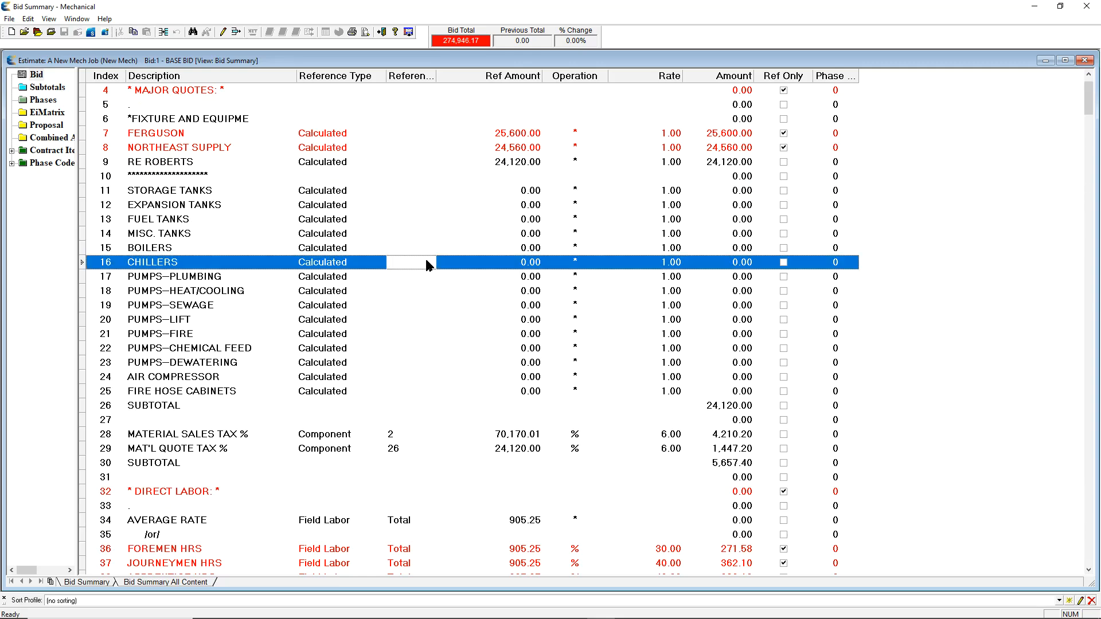
right_click(414, 262)
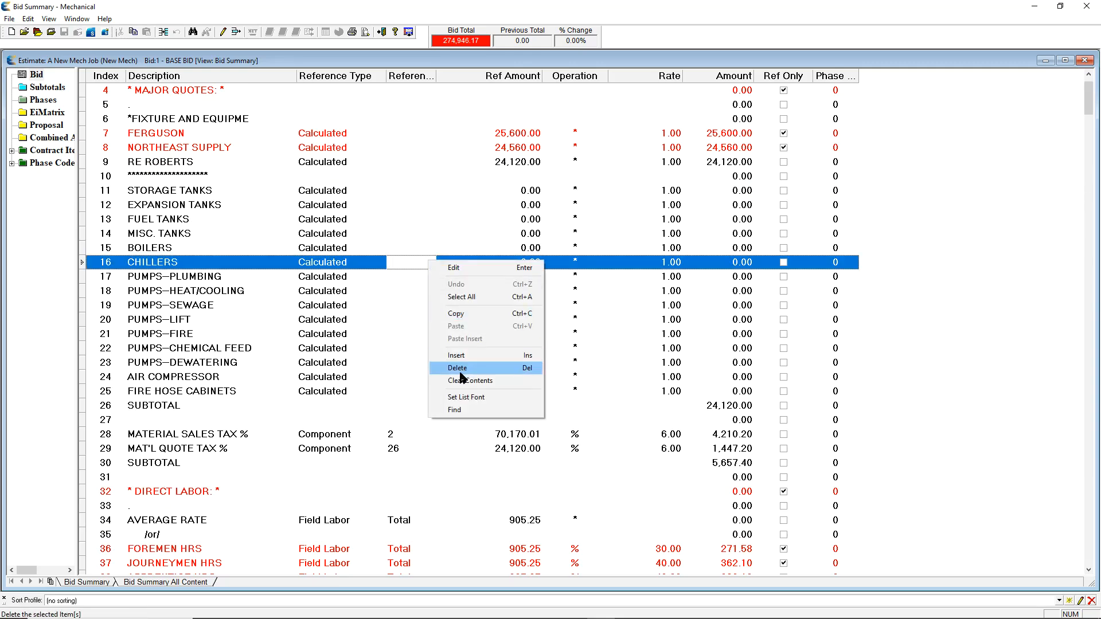
click(457, 368)
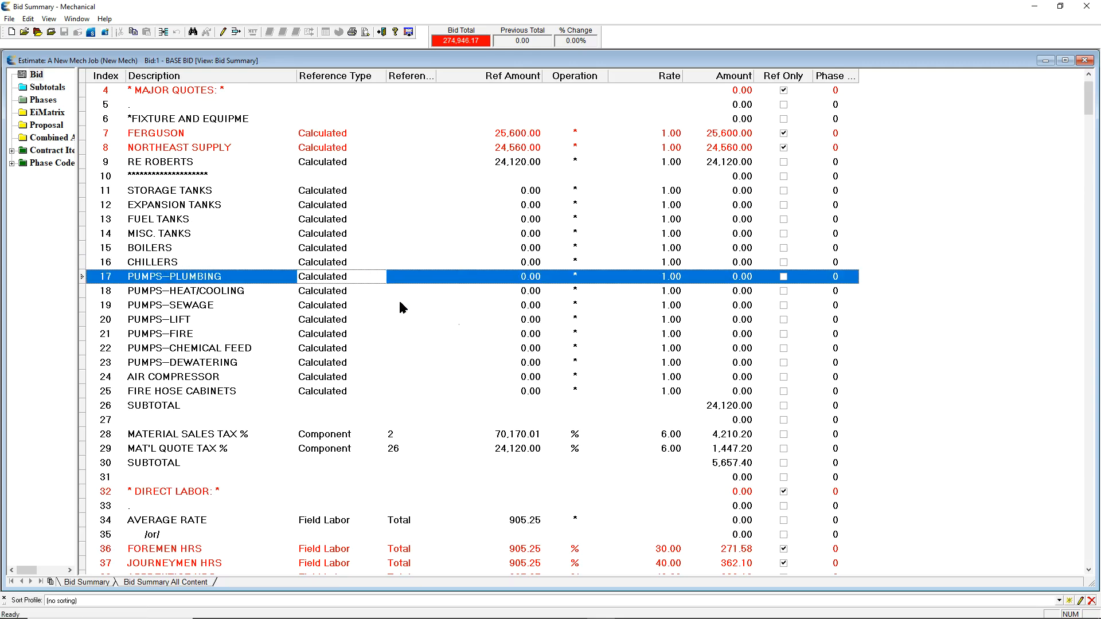
scroll(down, 3)
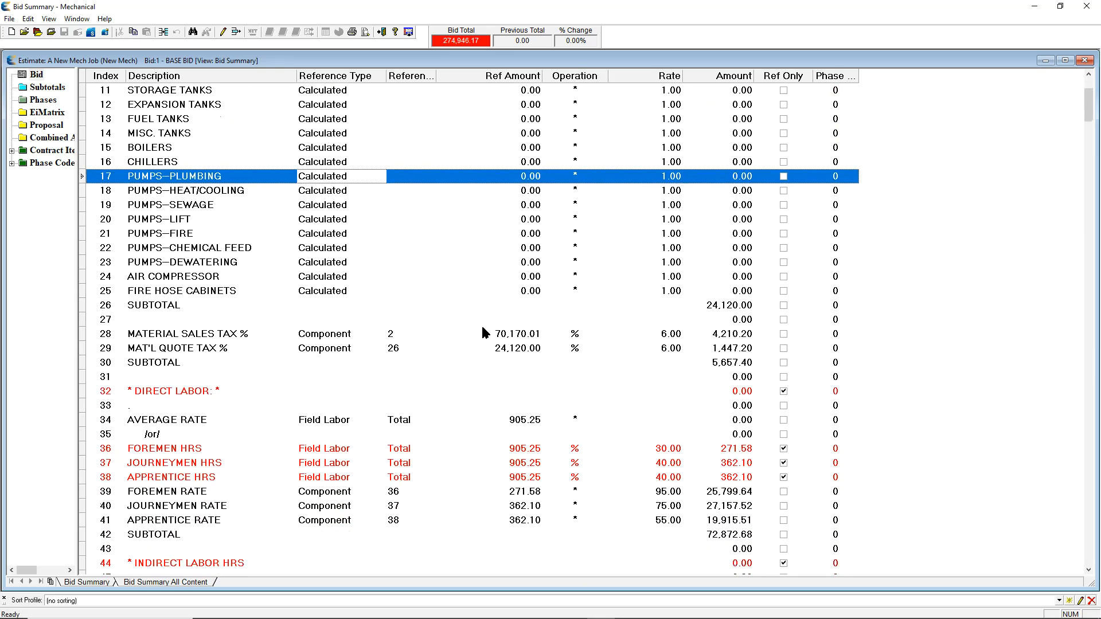
mouse_move(680, 342)
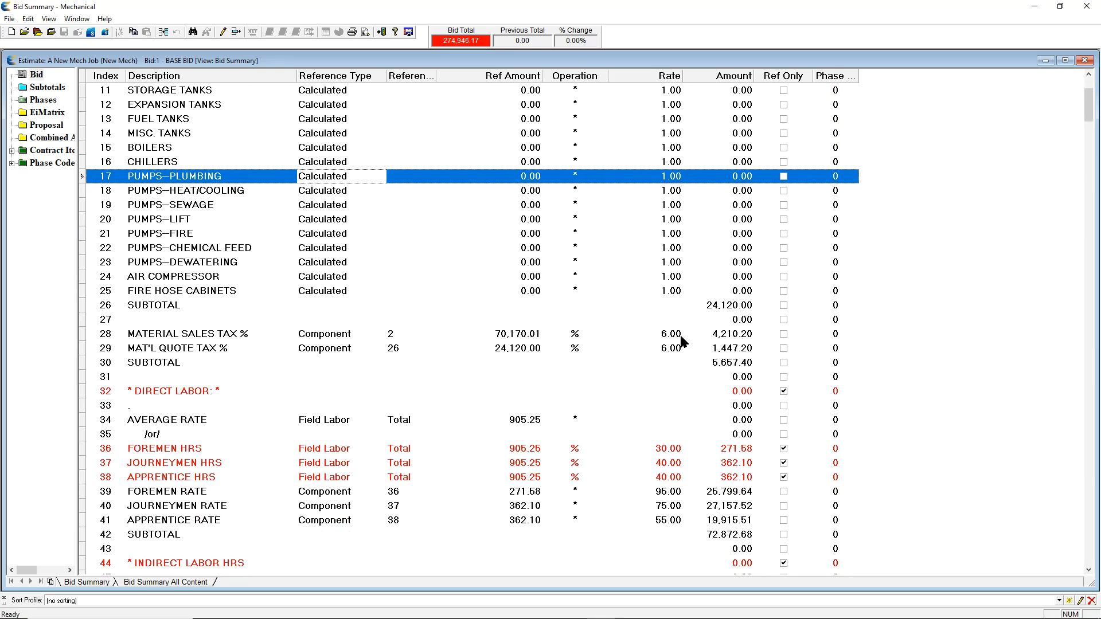
mouse_move(675, 345)
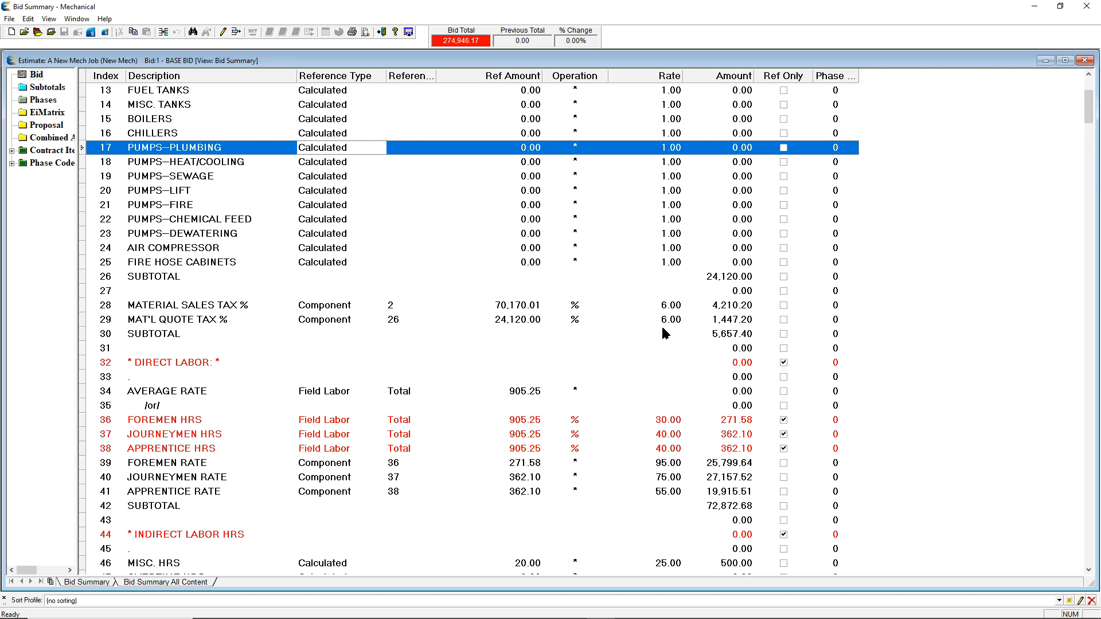
mouse_move(609, 334)
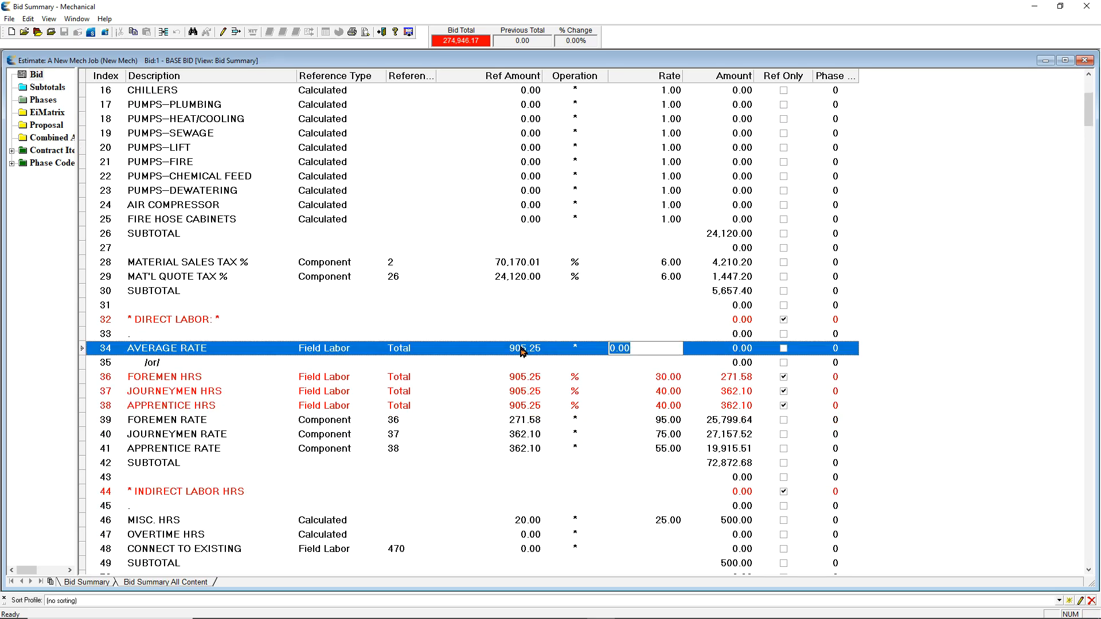
mouse_move(305, 394)
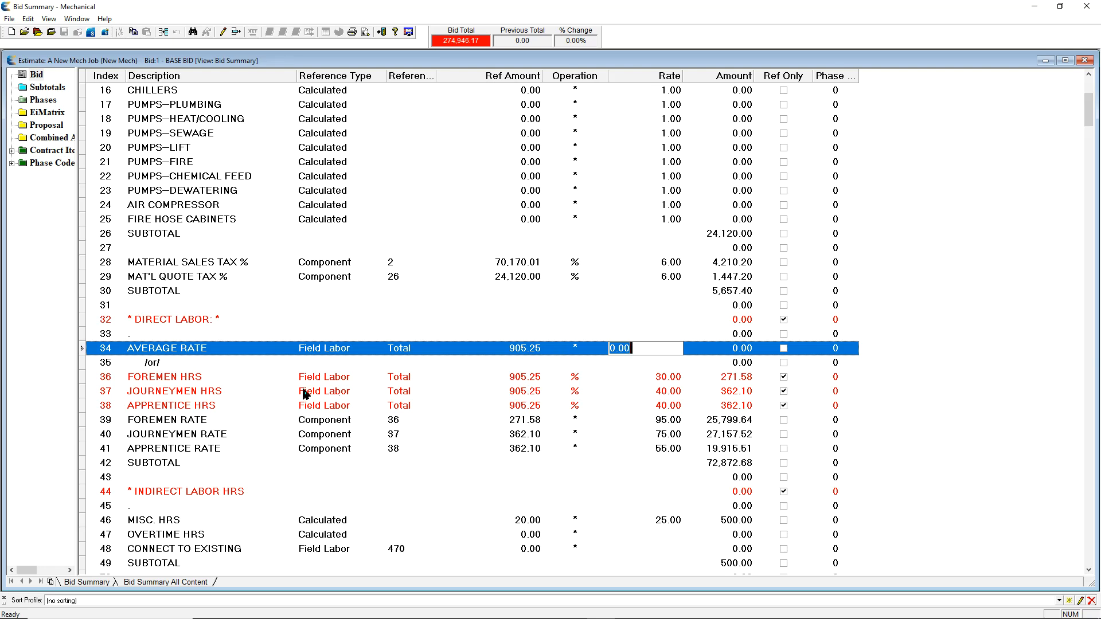
mouse_move(674, 401)
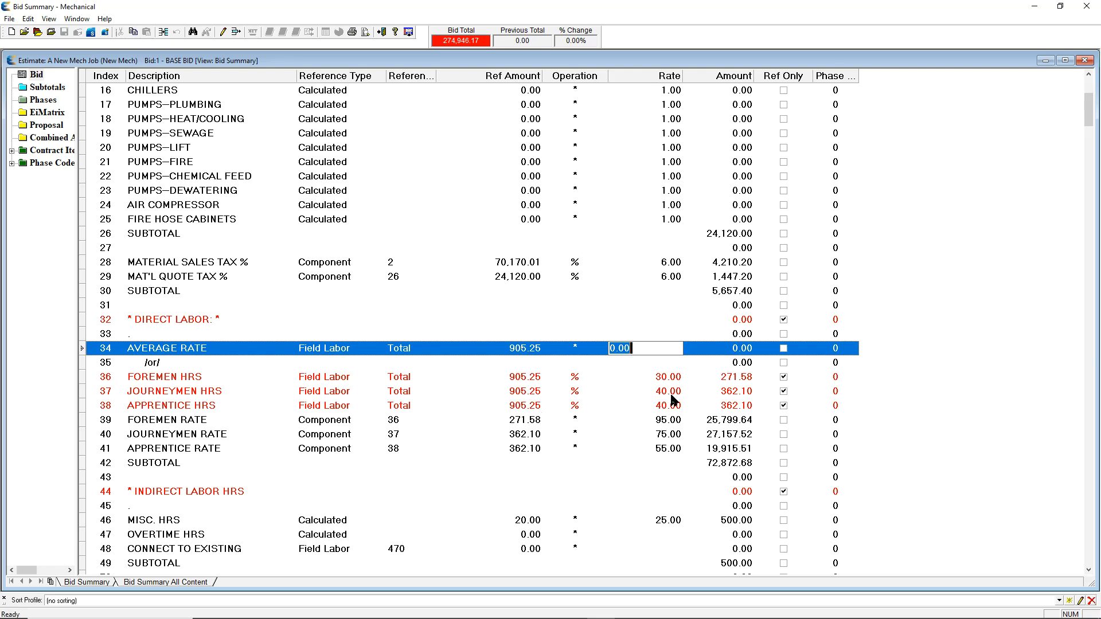
mouse_move(667, 449)
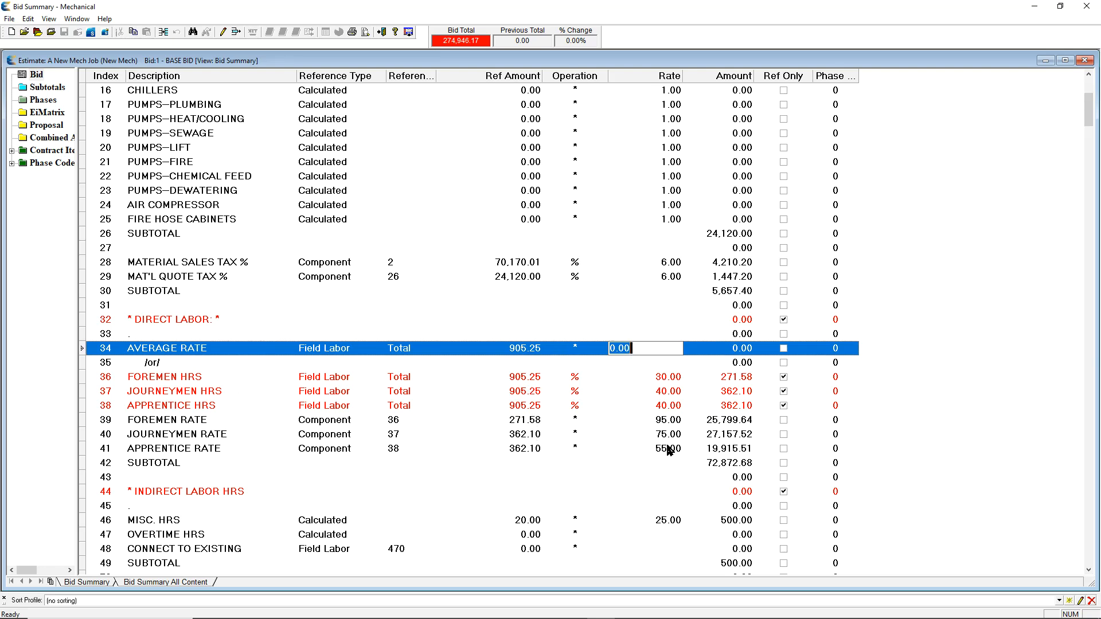
mouse_move(646, 395)
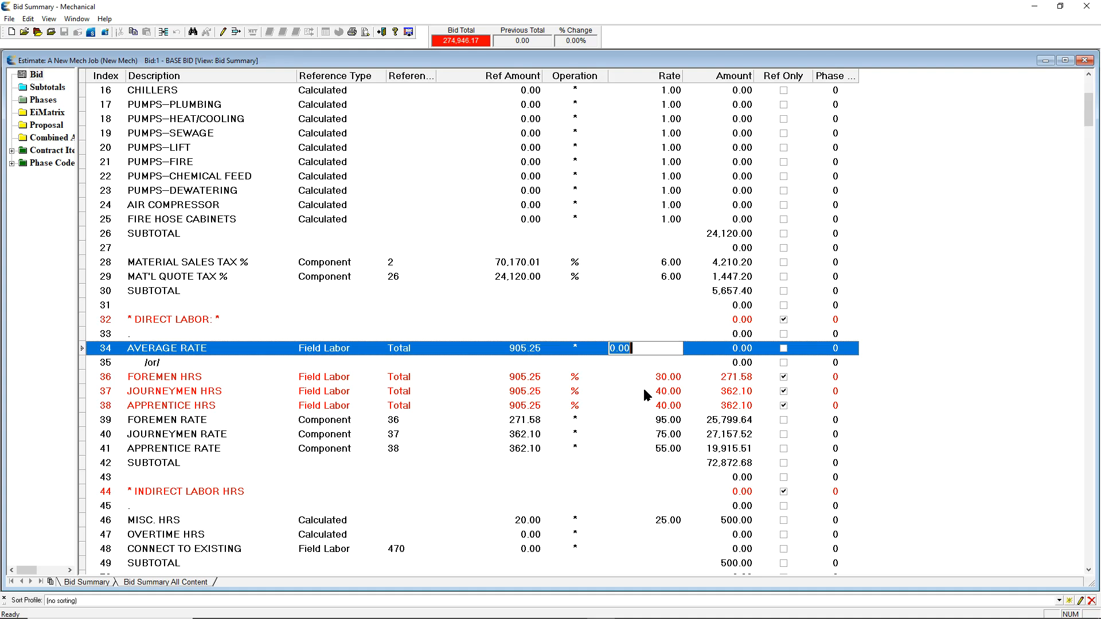
- Scroll the Bid Summary down past indirect and non-productive labor to the Travel Expenses line
scroll(down, 3)
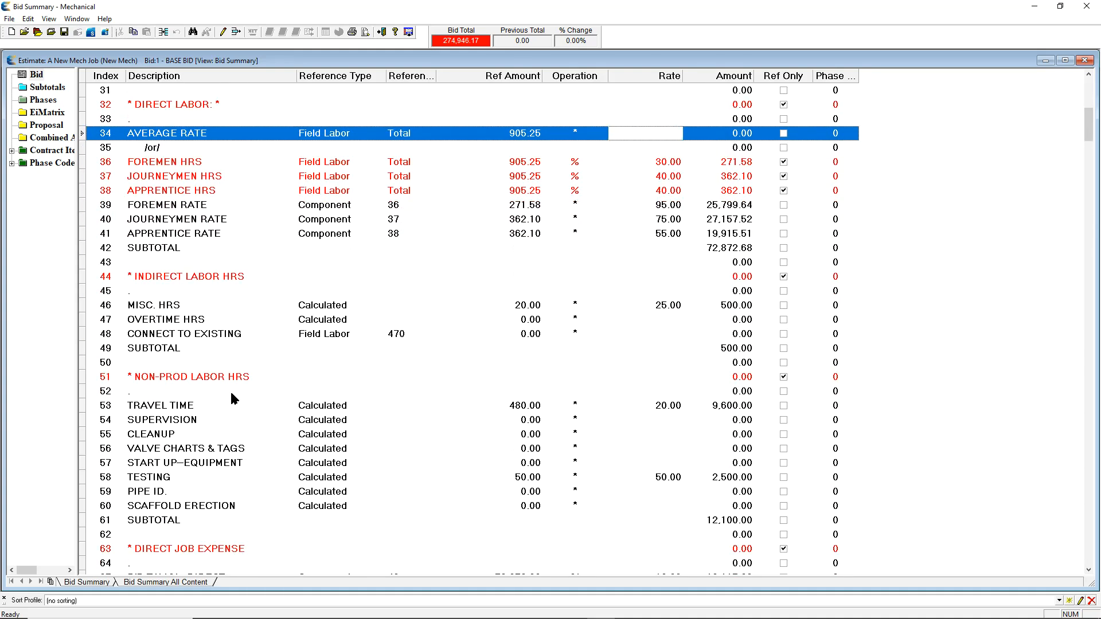
scroll(down, 3)
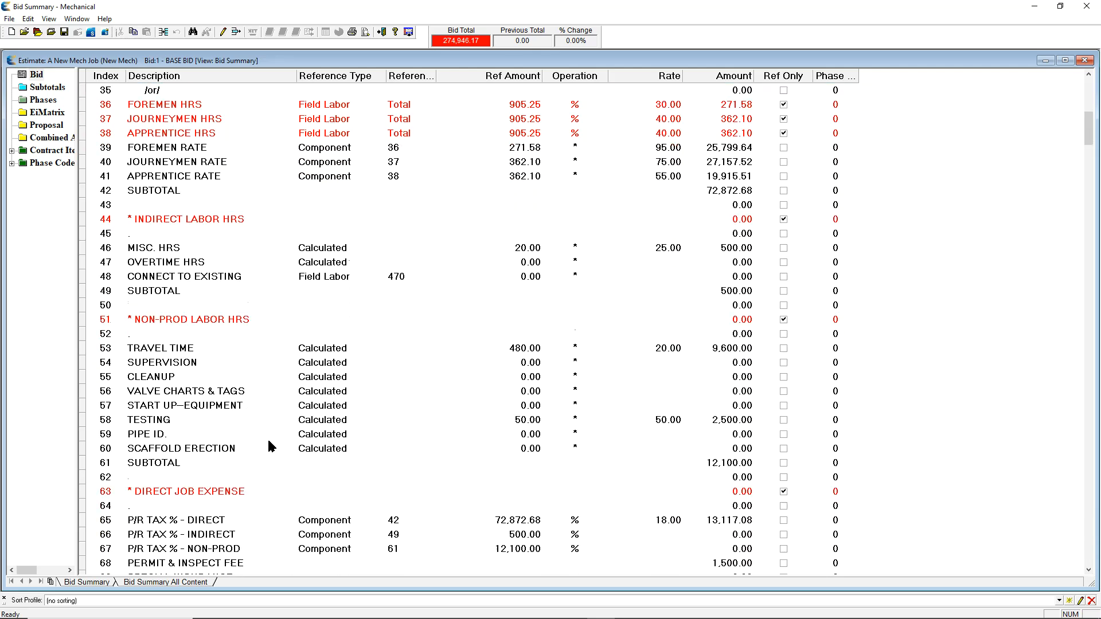
scroll(down, 3)
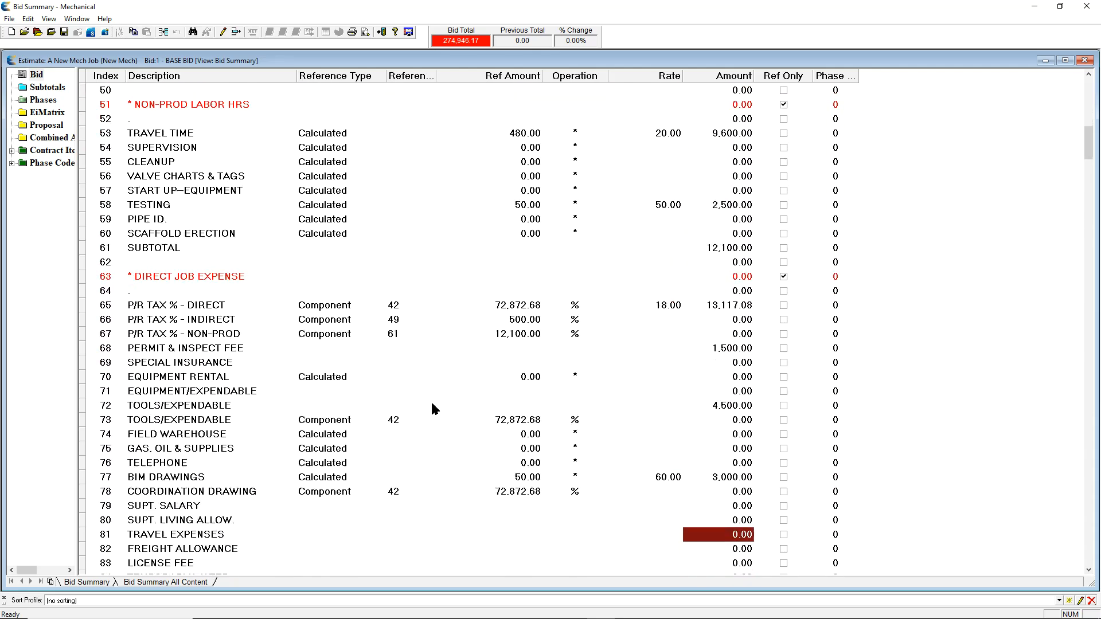
scroll(down, 3)
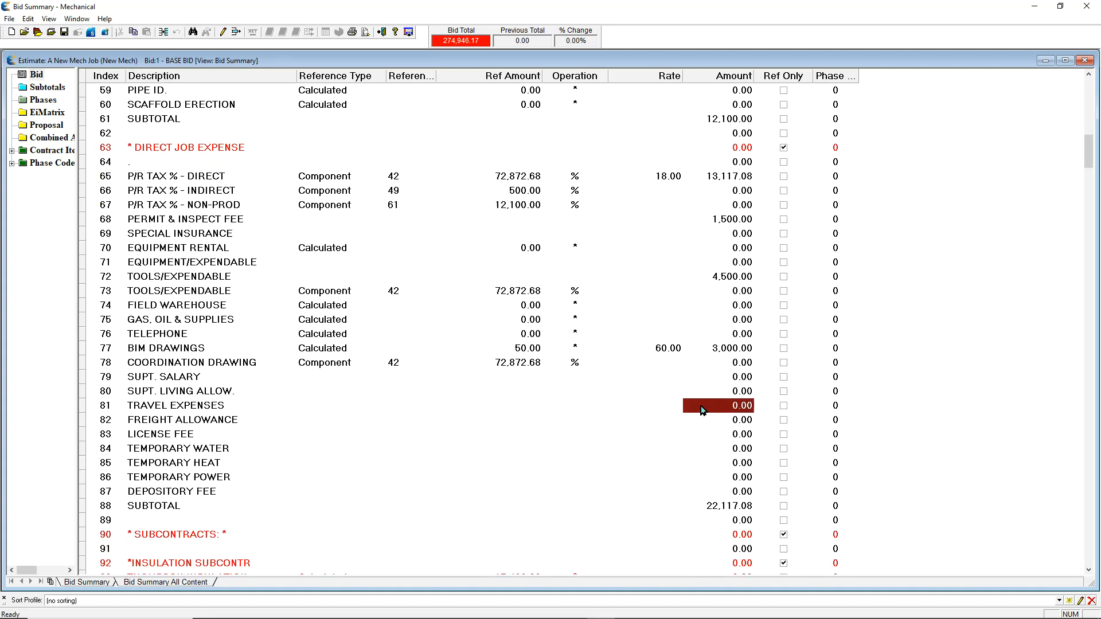
mouse_move(724, 406)
text(2)
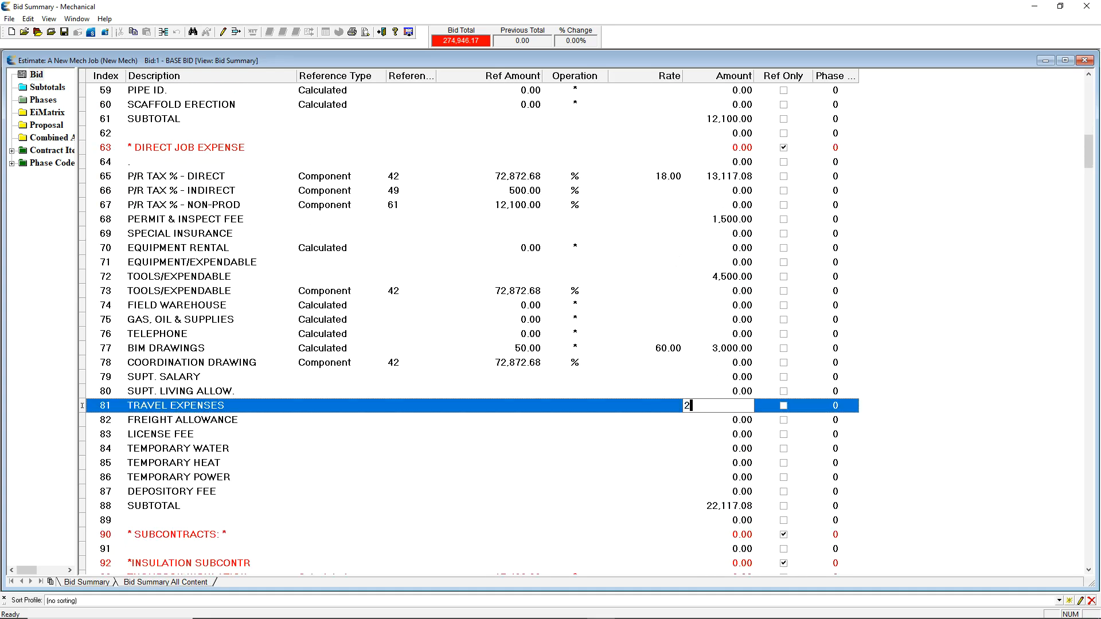
- Confirm 2,100.00 travel expenses (bid total 277,440.97) and move down toward the overhead section
key(Return)
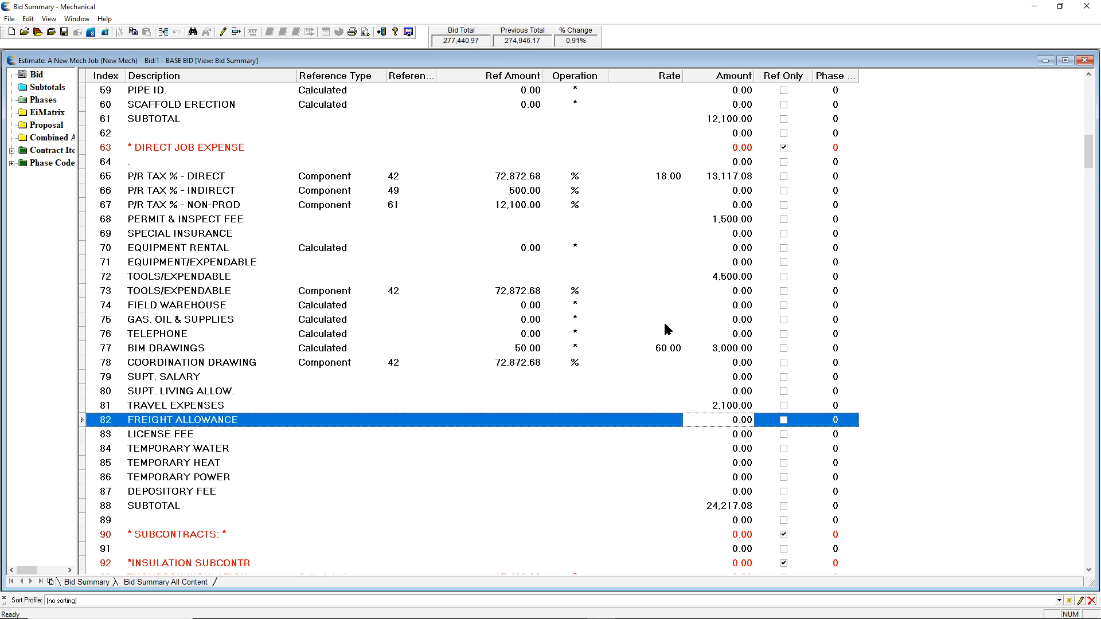
scroll(down, 3)
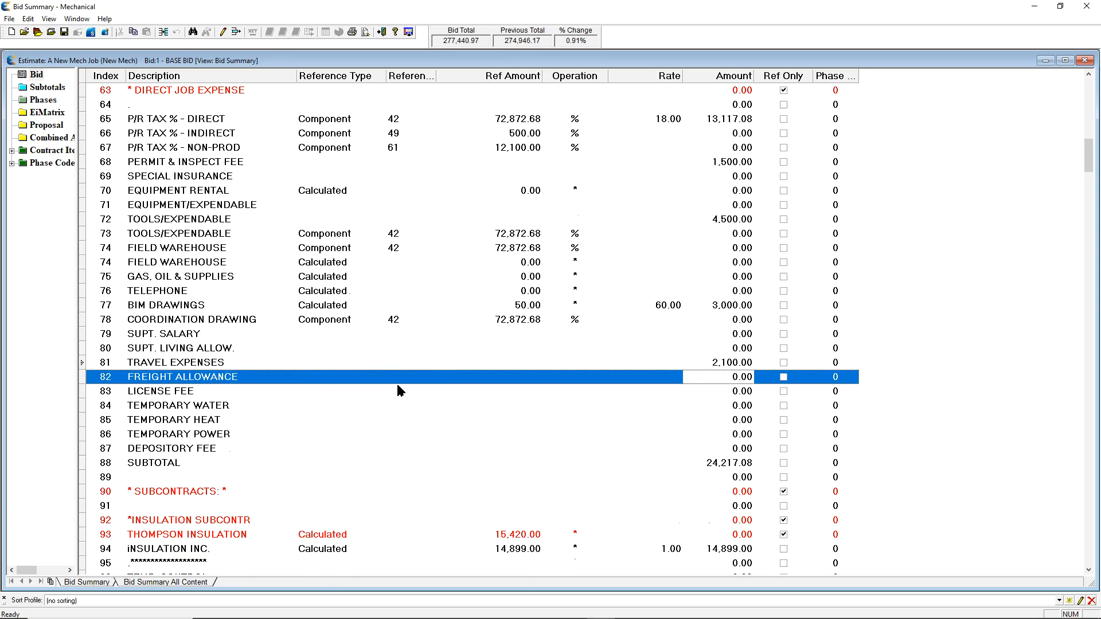
scroll(down, 3)
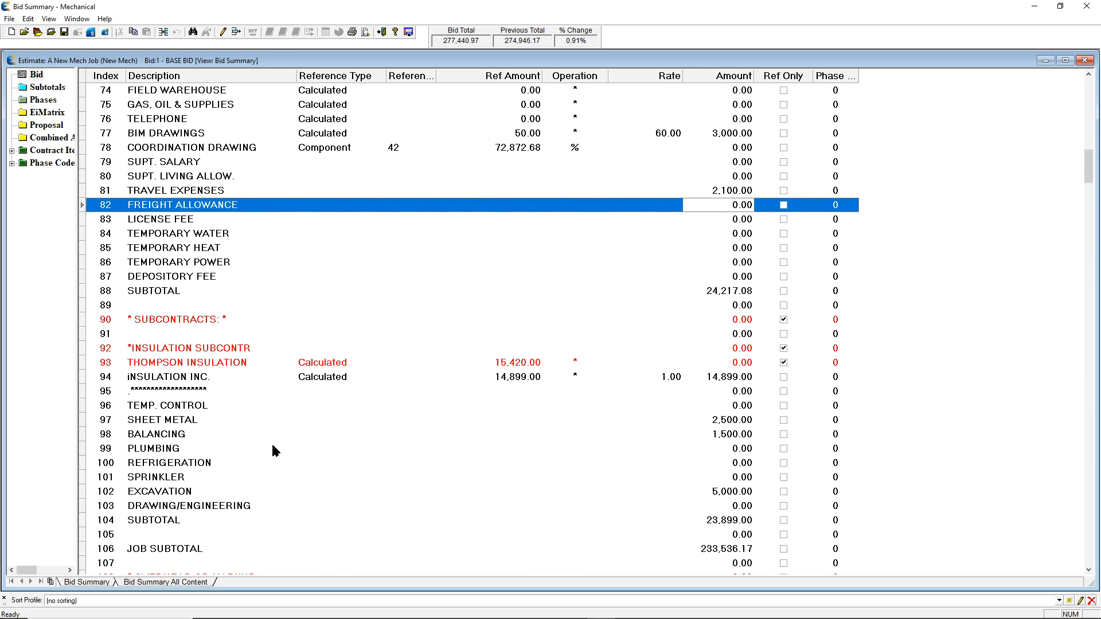
mouse_move(241, 453)
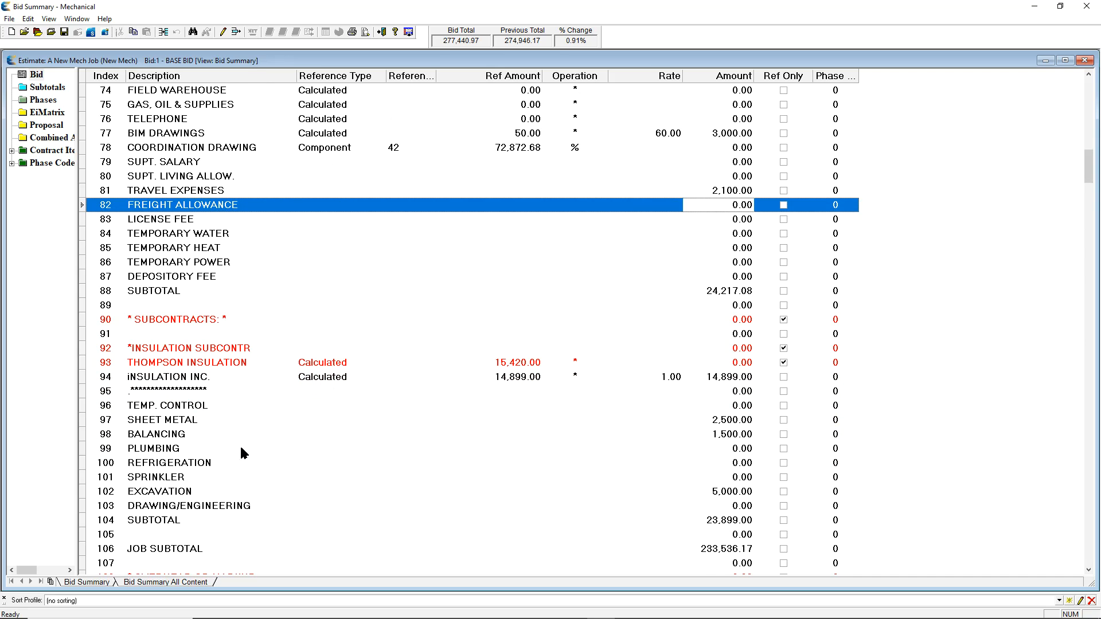
scroll(down, 3)
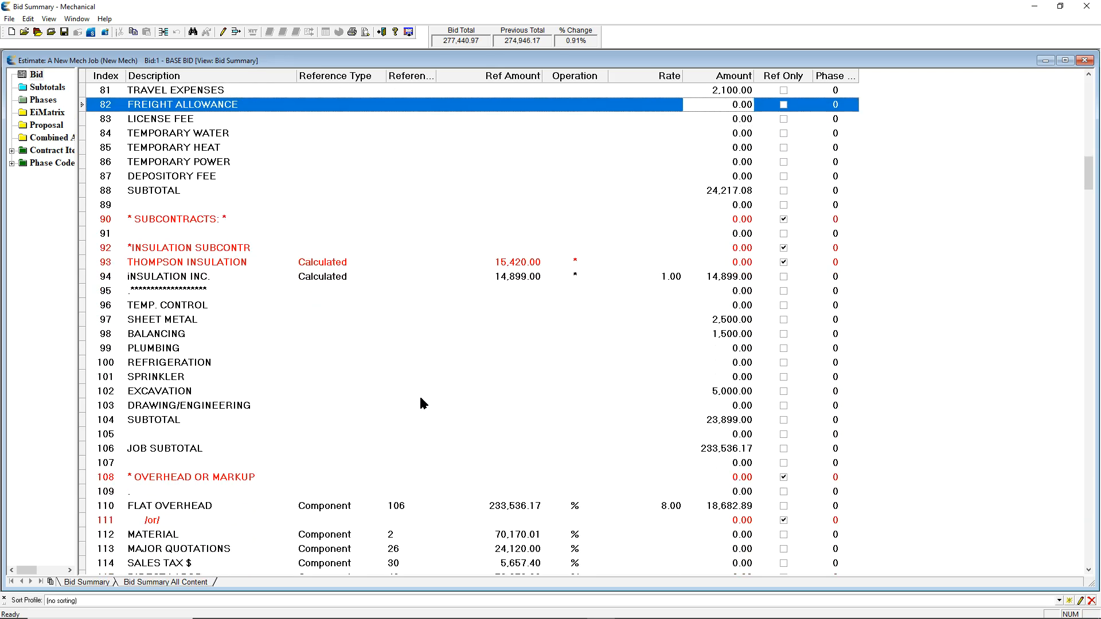
- Raise FLAT OVERHEAD rate from 8 to 10% (23,353.62) and check the bid total reads 282,578.76
scroll(down, 3)
text(10)
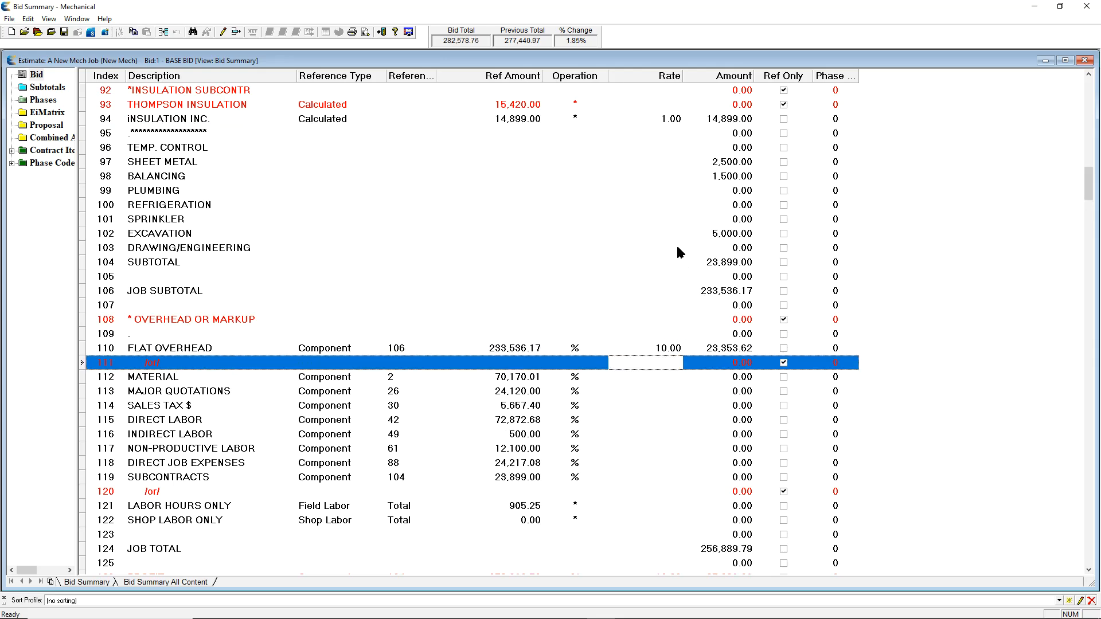
mouse_move(222, 397)
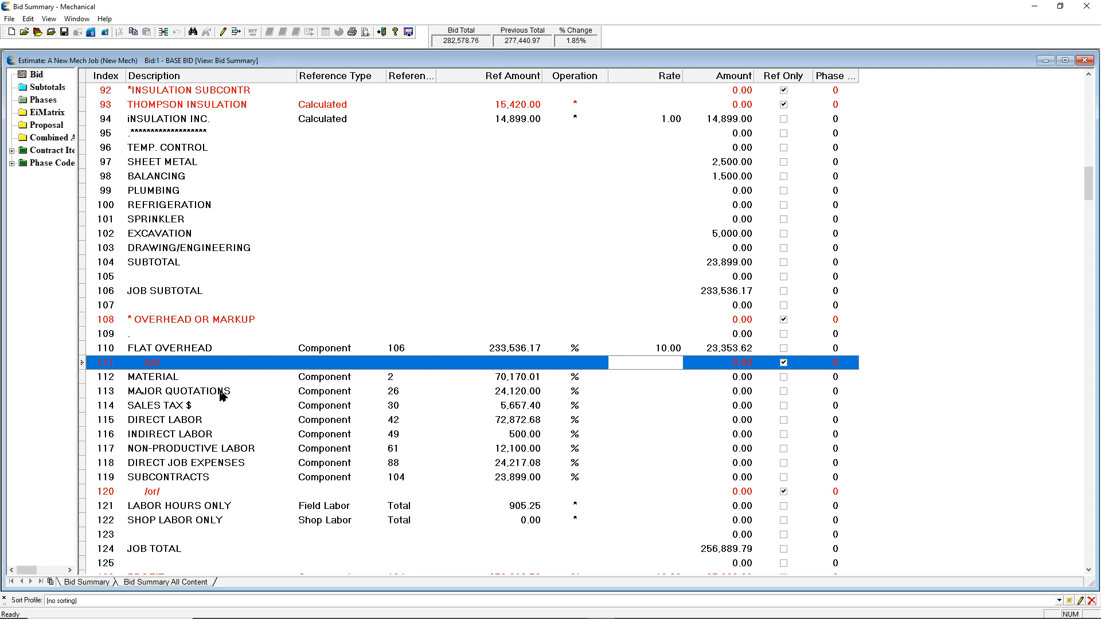
mouse_move(481, 423)
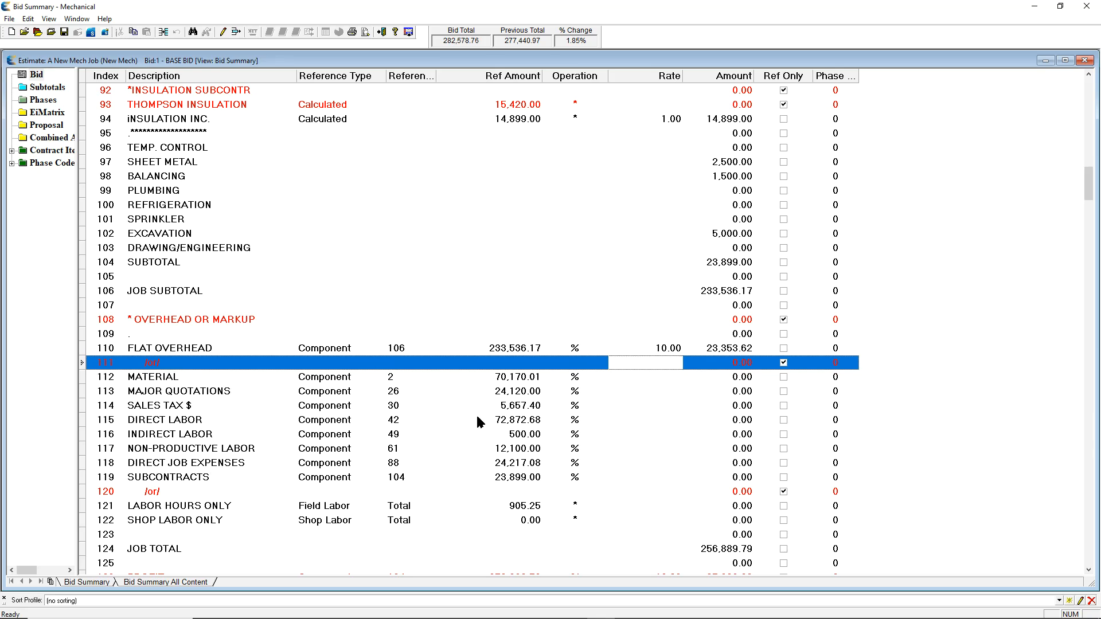
mouse_move(645, 401)
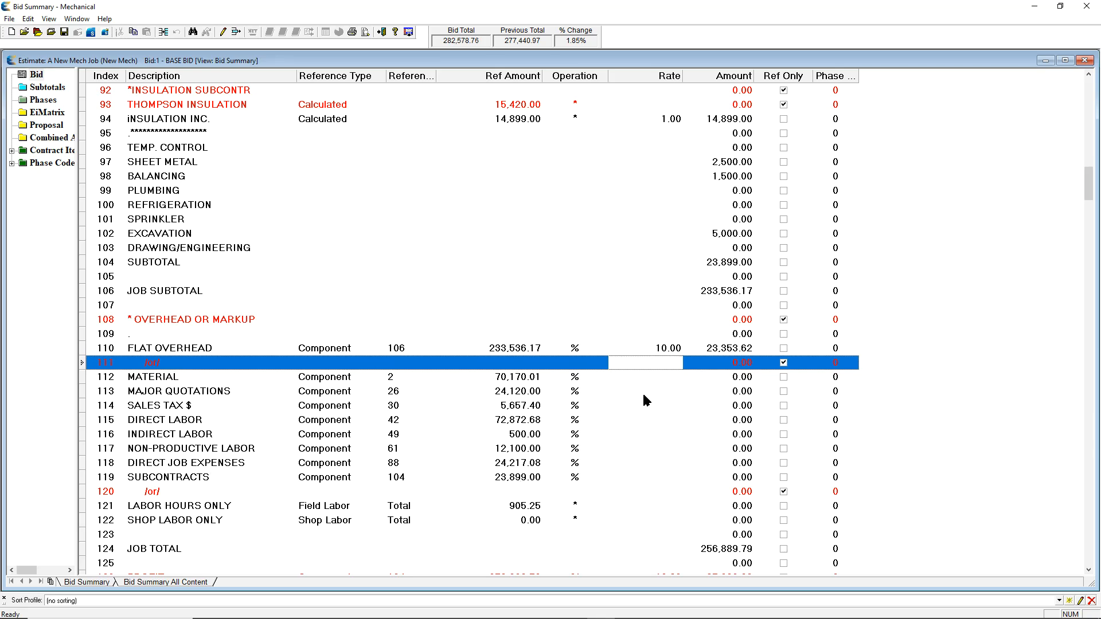
scroll(down, 3)
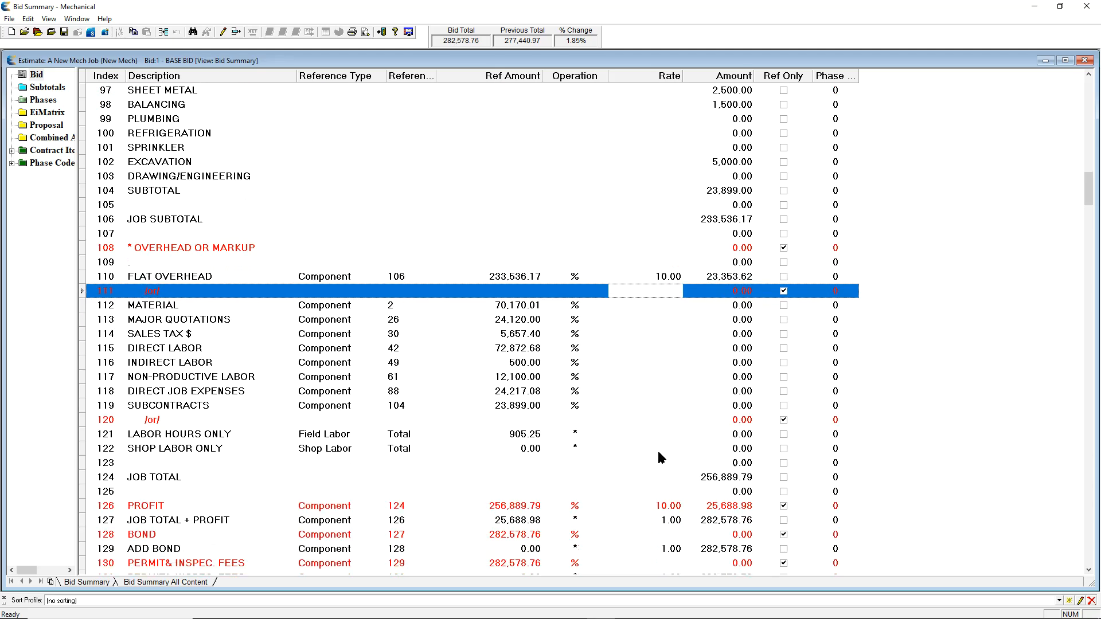
scroll(down, 3)
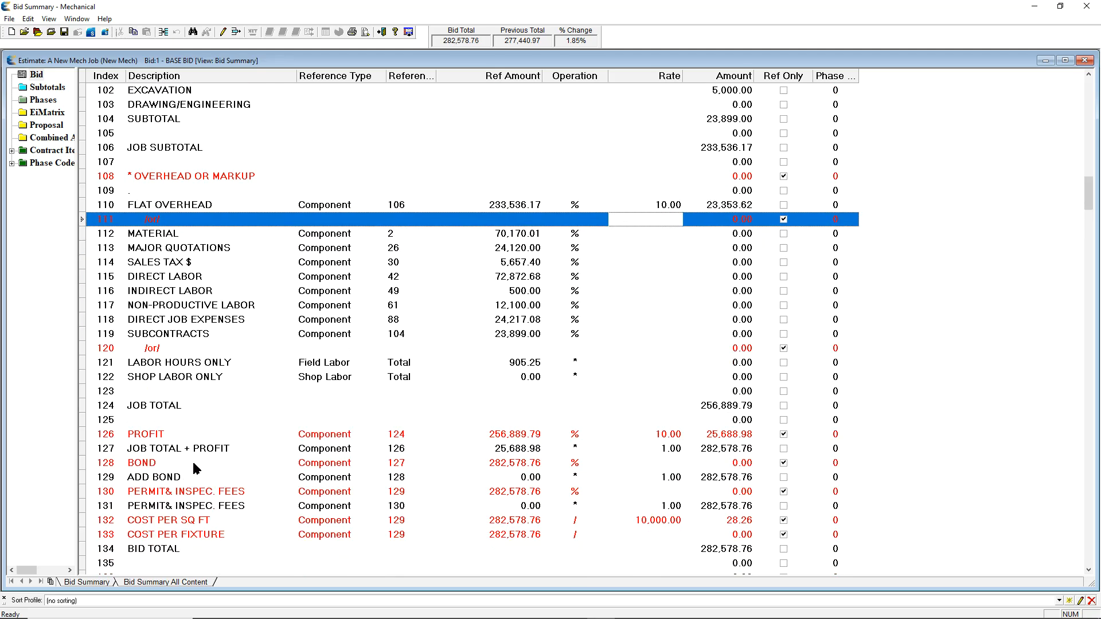
scroll(down, 3)
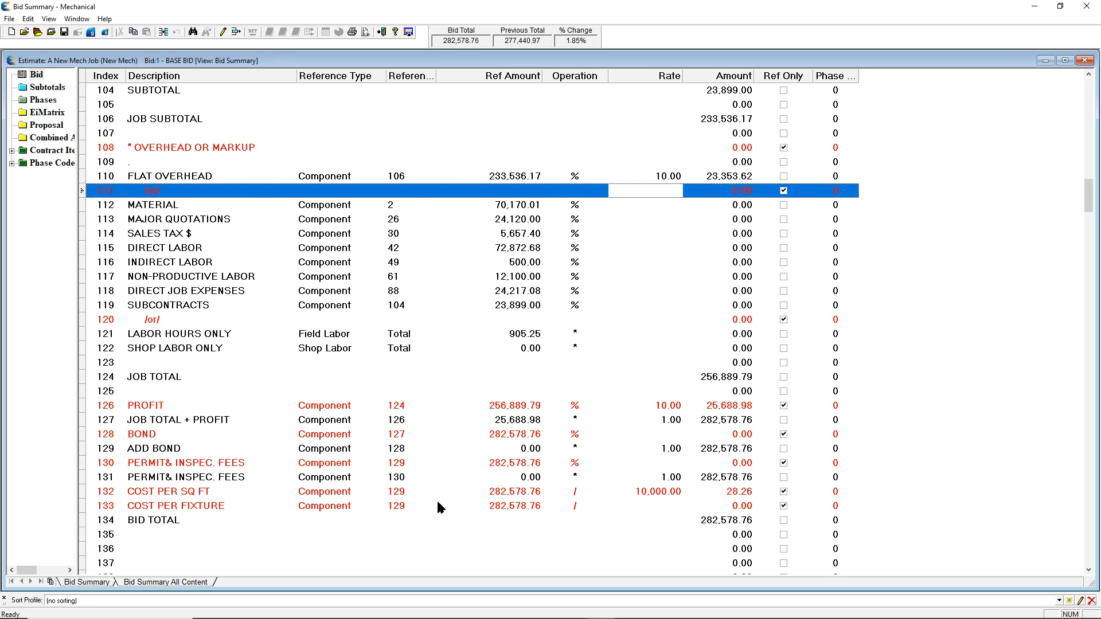
scroll(down, 3)
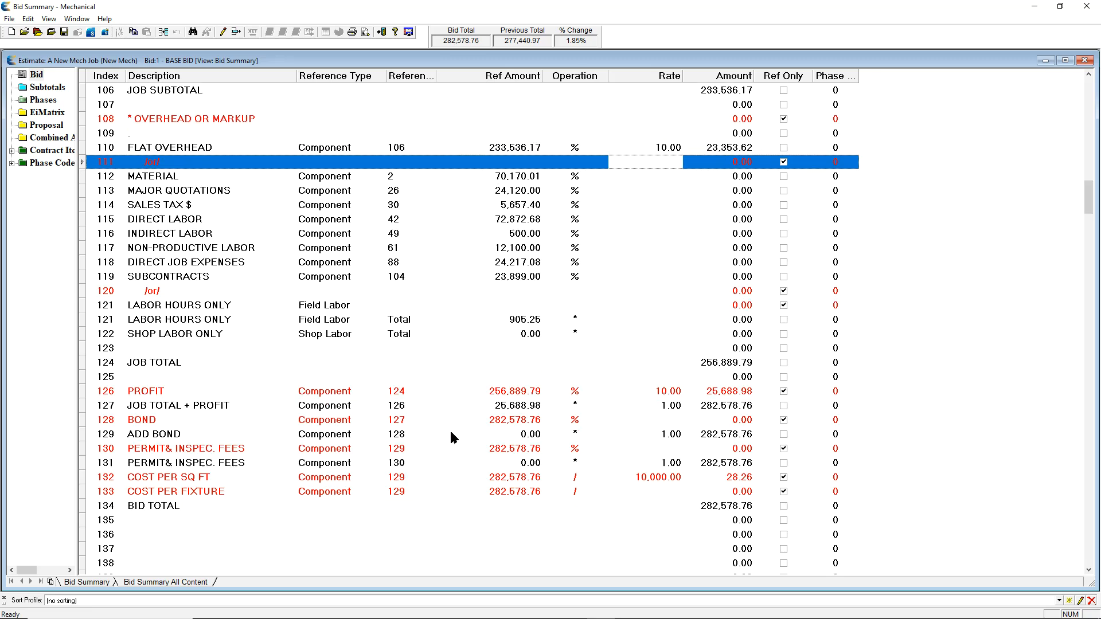
scroll(down, 3)
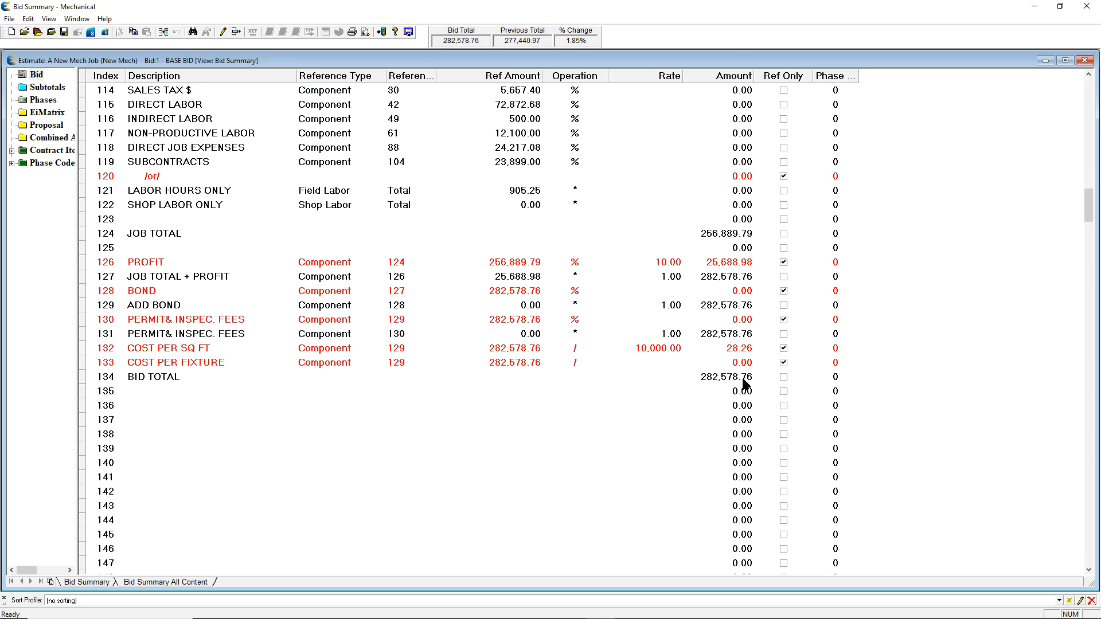
mouse_move(658, 418)
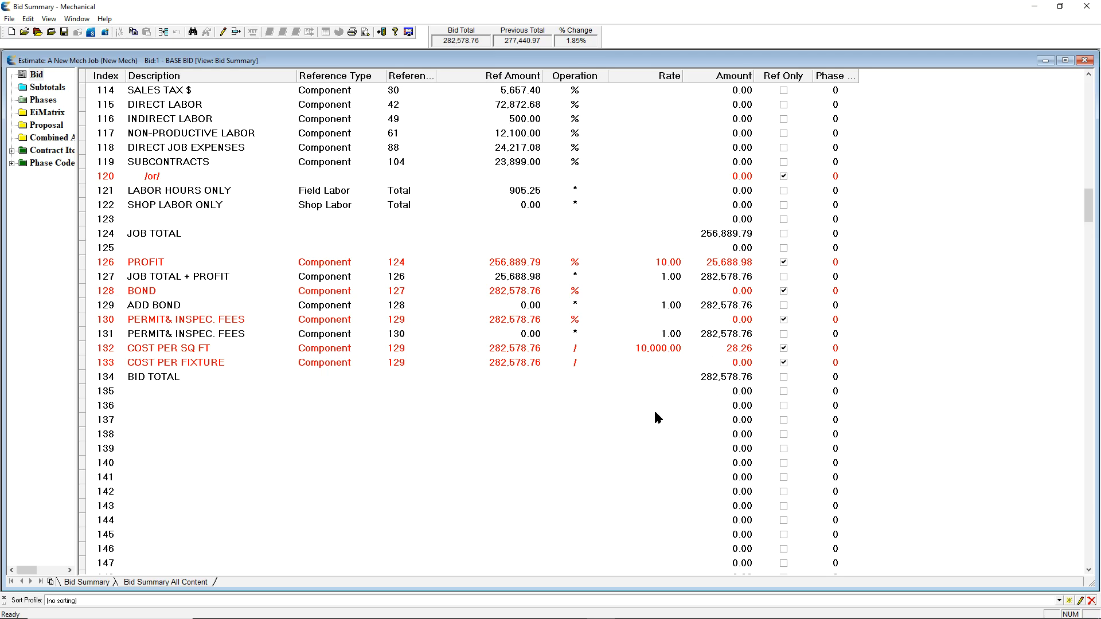
mouse_move(652, 413)
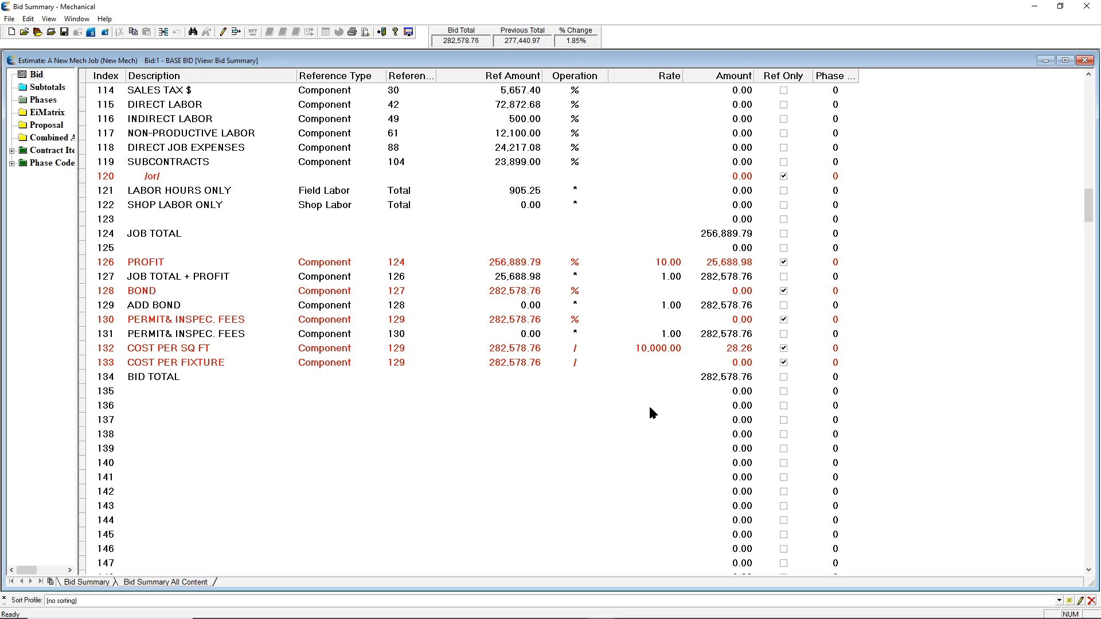
mouse_move(453, 430)
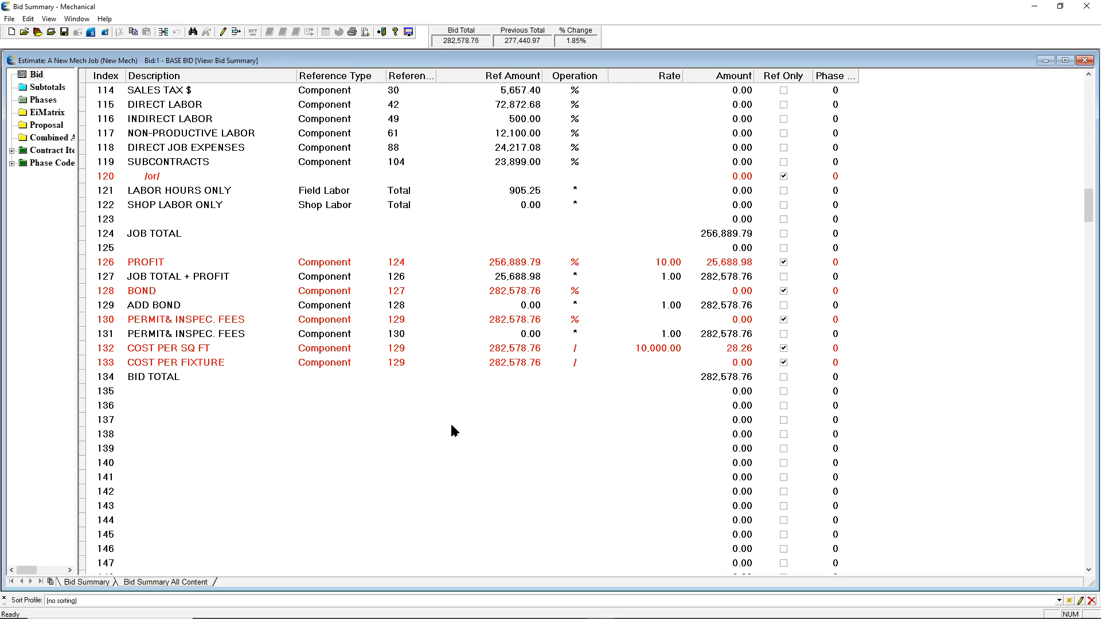
mouse_move(500, 419)
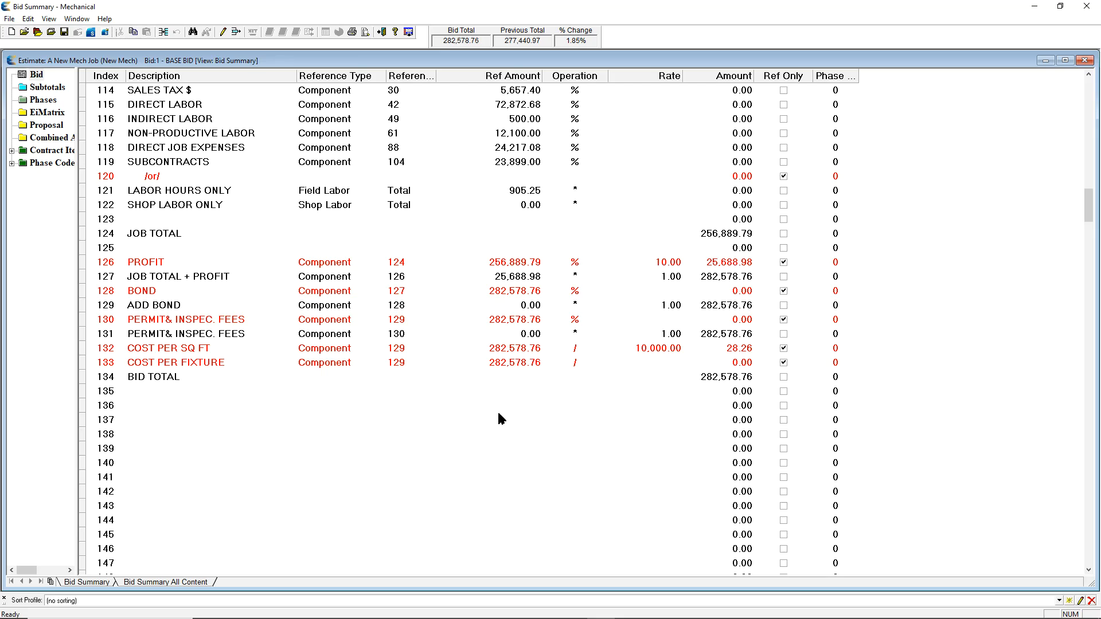
- Close the Bid Summary window to return to the main job list
click(1093, 60)
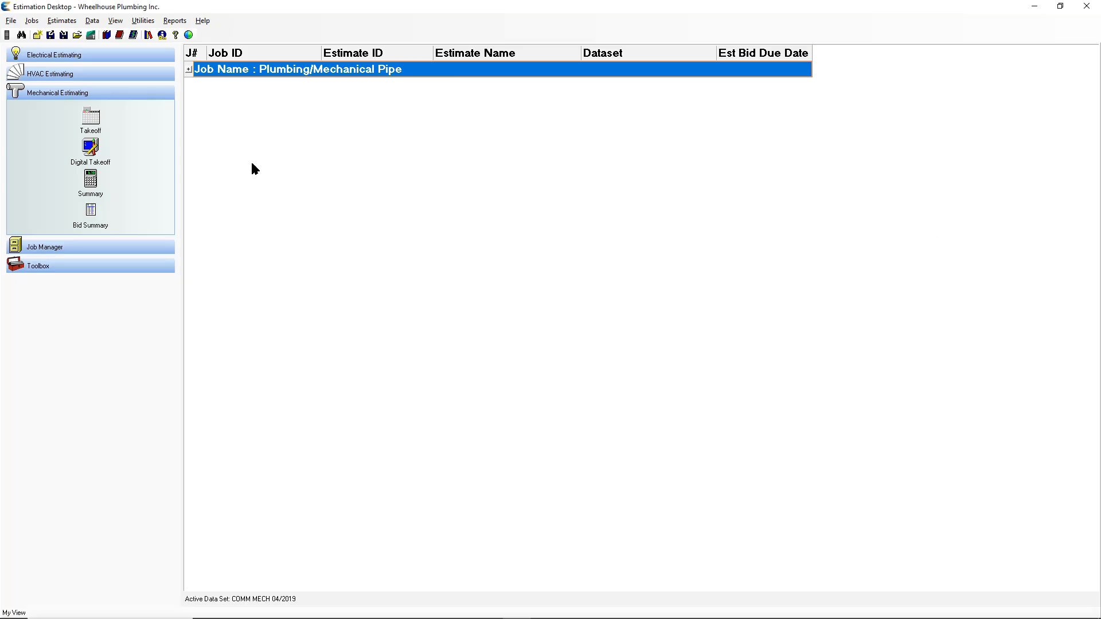
mouse_move(90, 148)
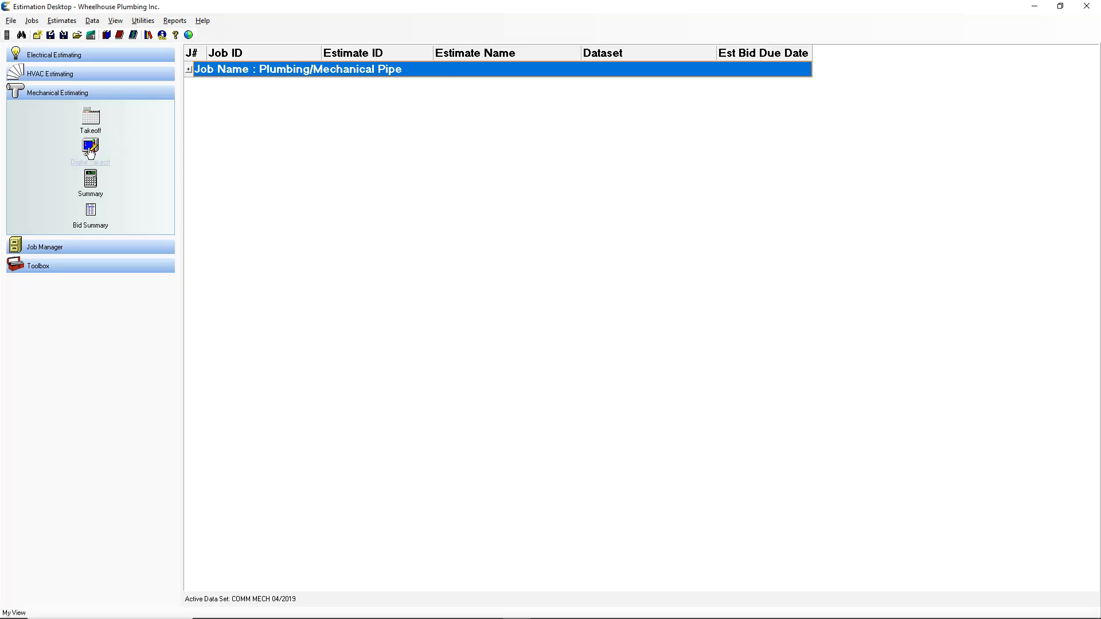
mouse_move(128, 157)
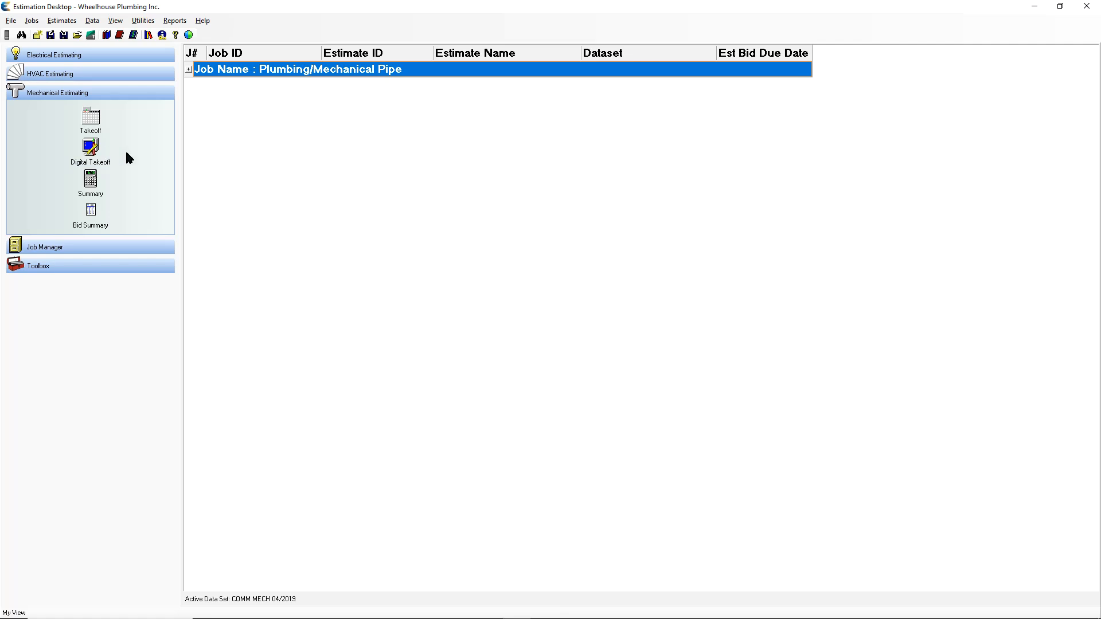
mouse_move(89, 181)
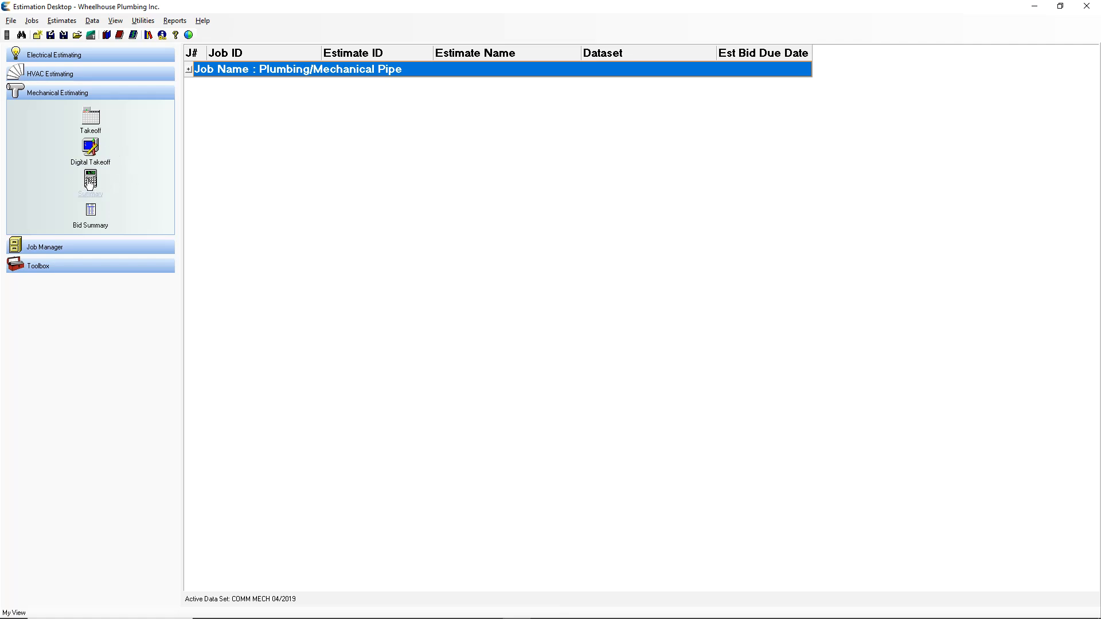